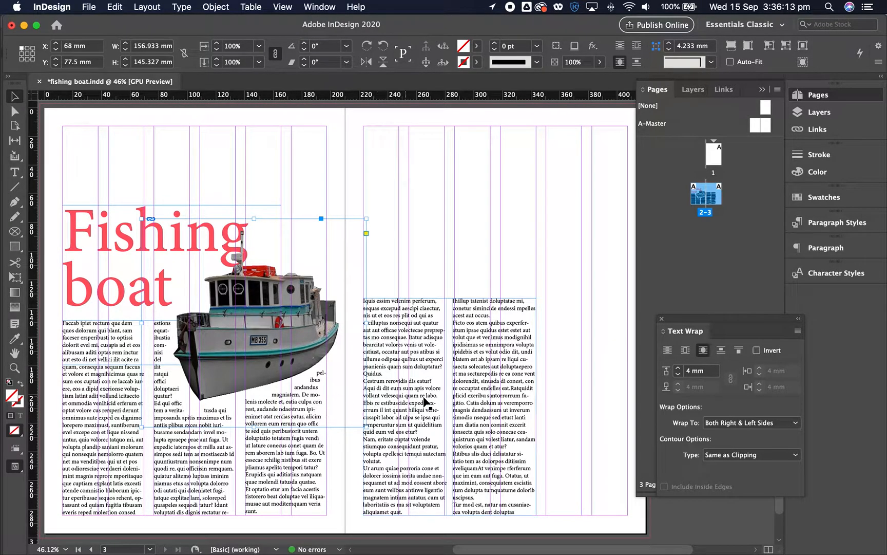
mouse_move(392, 208)
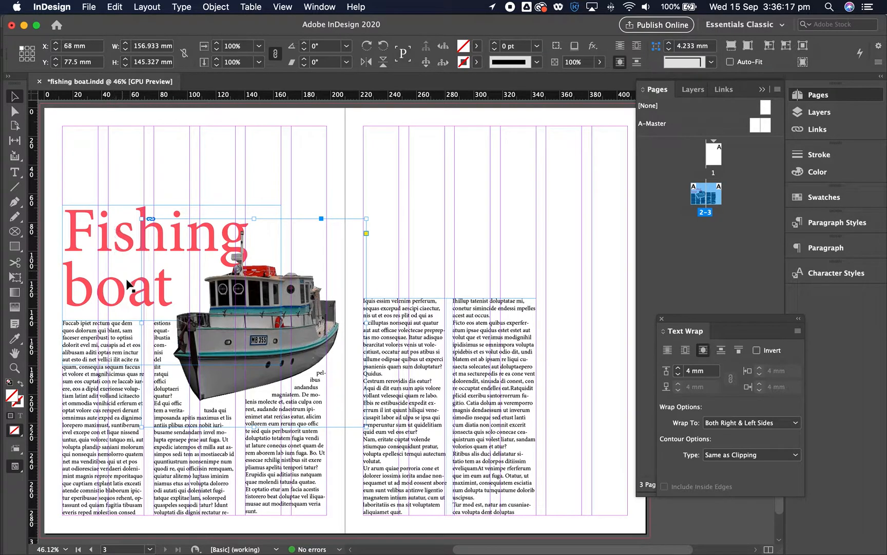
mouse_move(271, 258)
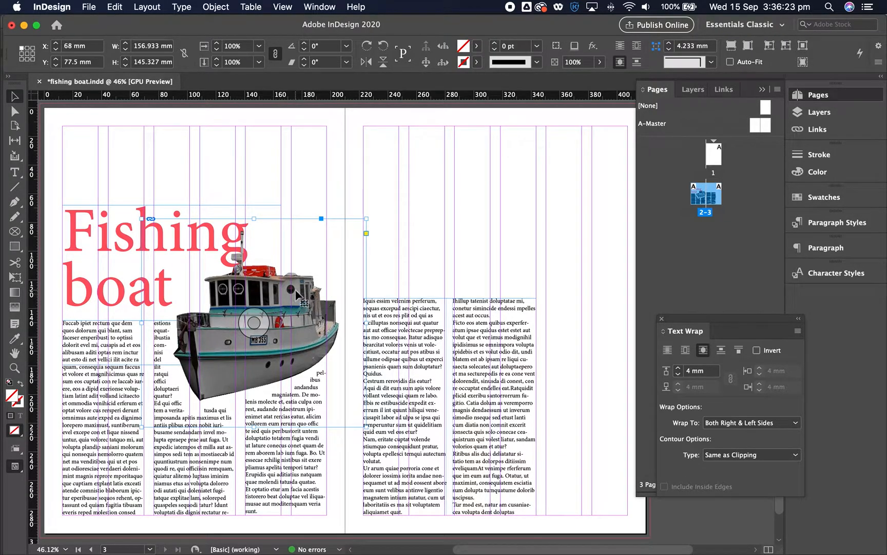
Step: Bring up the boat photo in Photoshop with the Paths panel visible
click(314, 182)
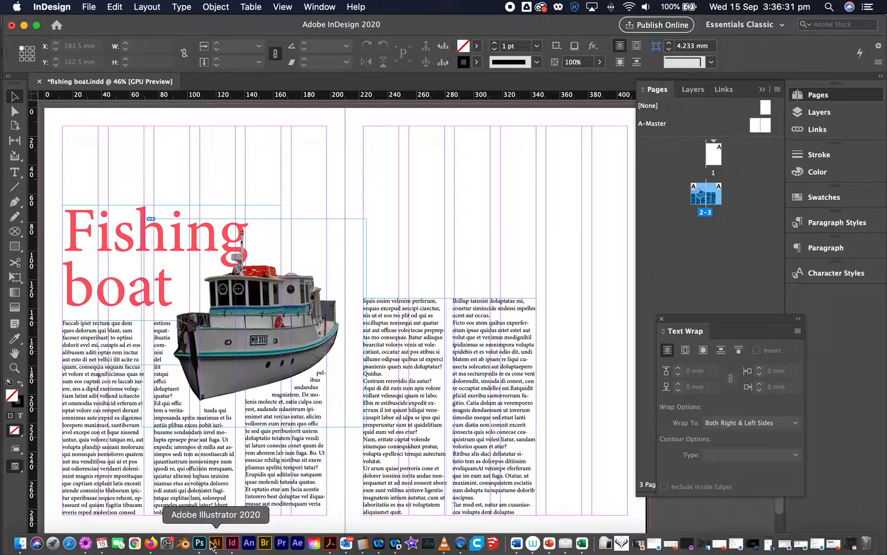
click(198, 542)
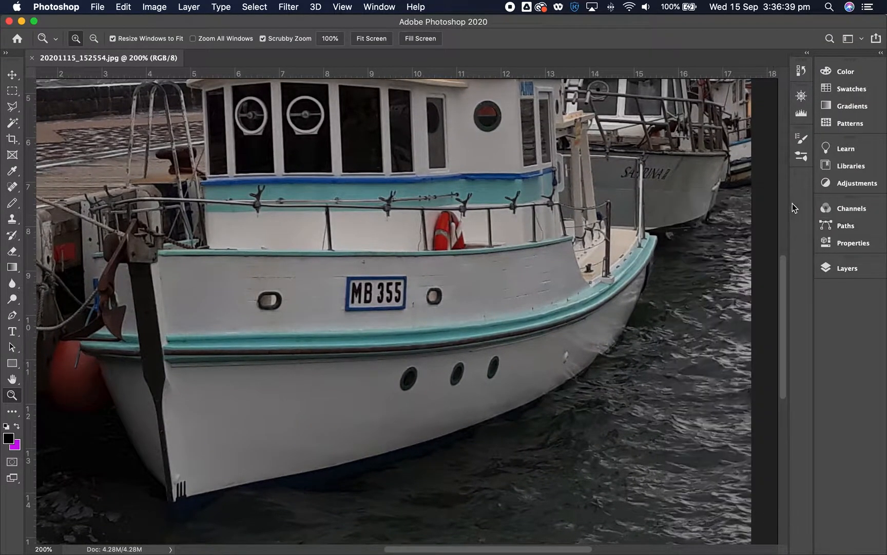
mouse_move(517, 208)
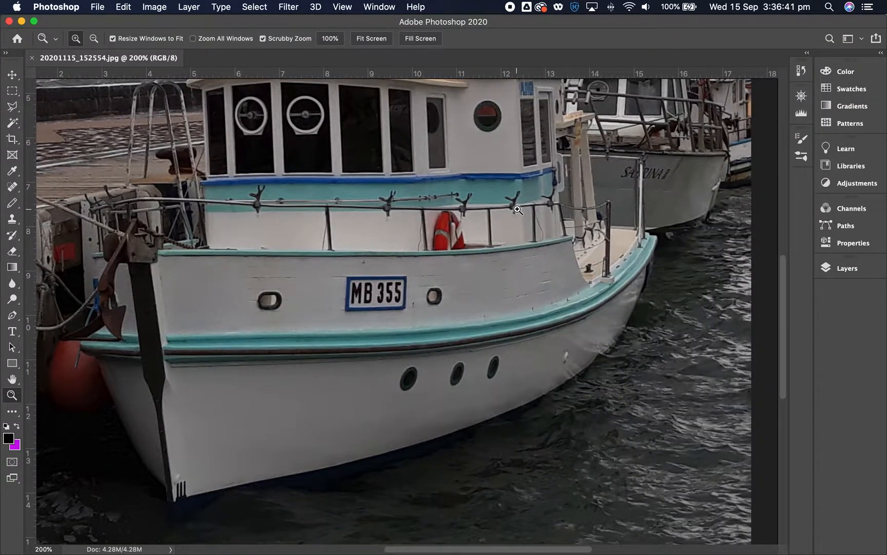
mouse_move(860, 208)
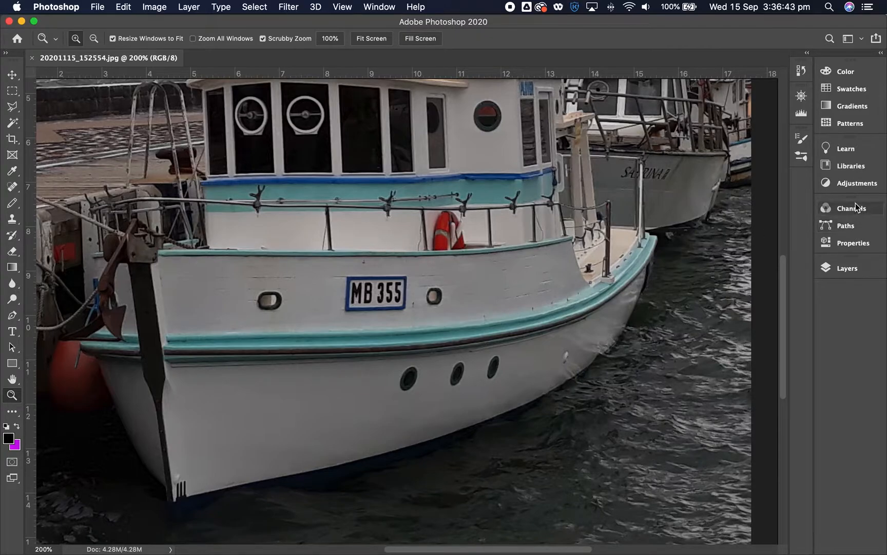
click(845, 225)
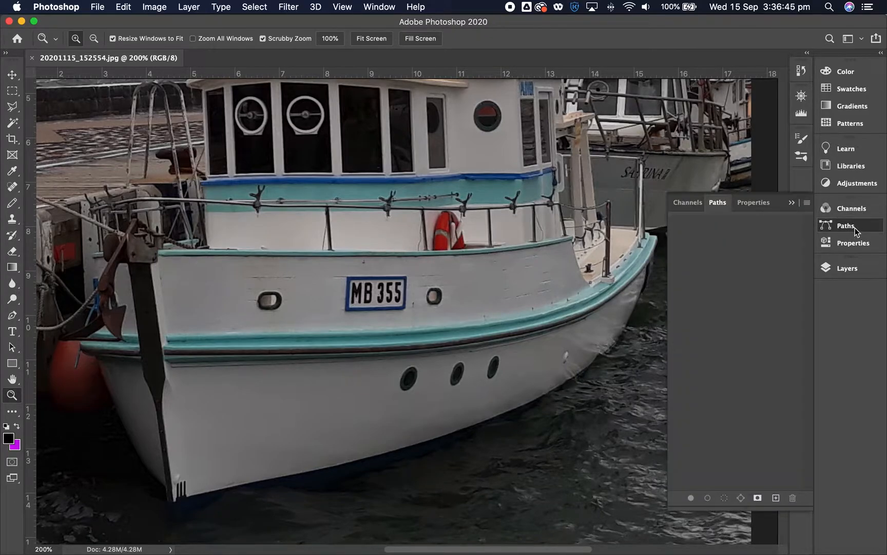
click(379, 7)
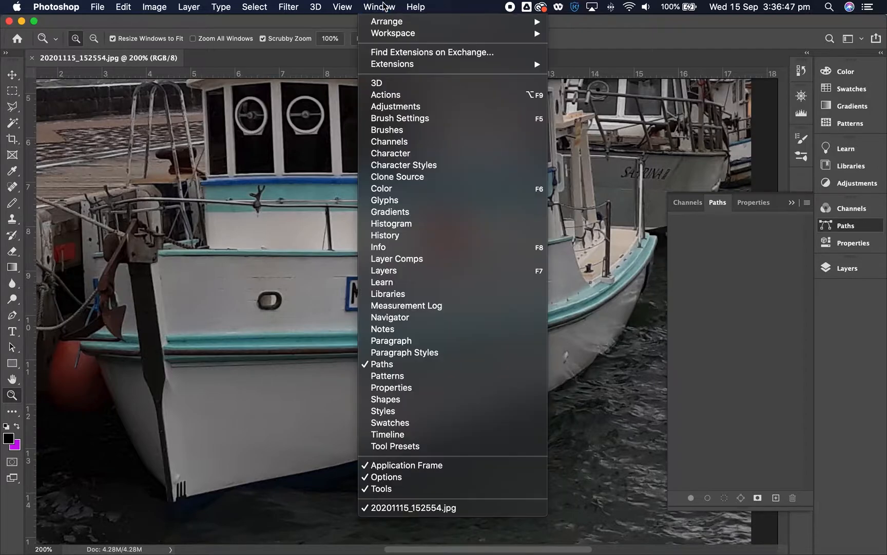
mouse_move(382, 329)
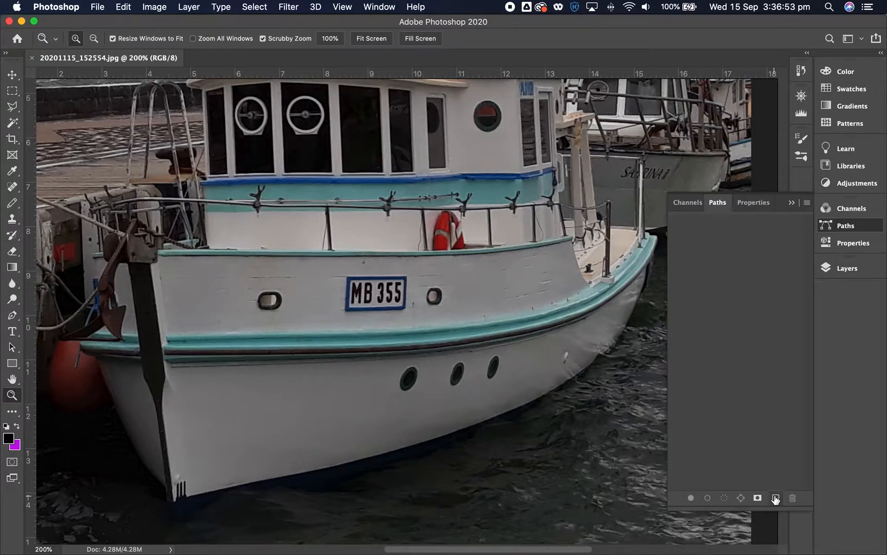
mouse_move(776, 498)
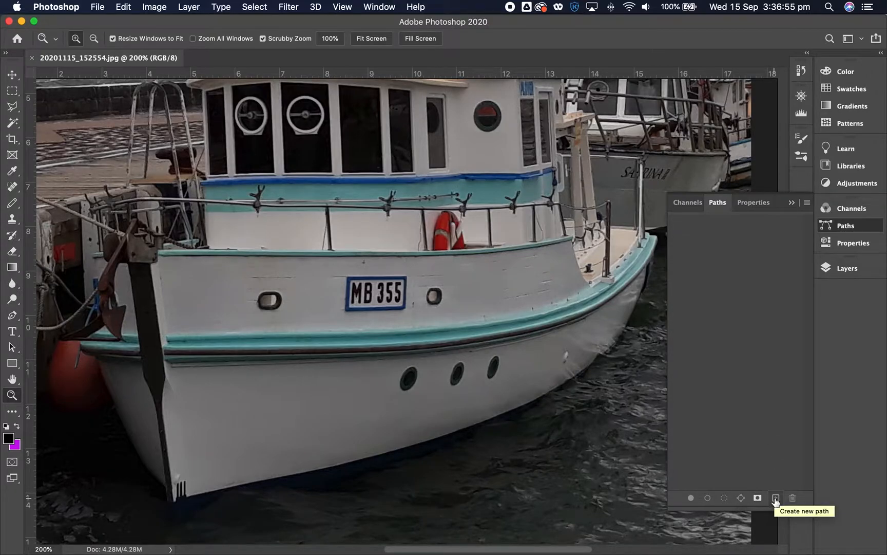
Step: Start an empty new path and ready the Pen tool for tracing
click(775, 498)
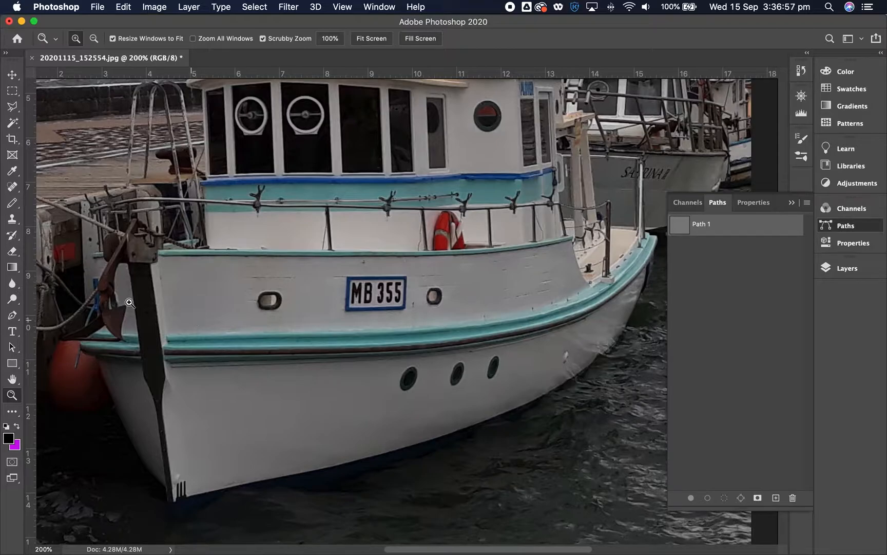
mouse_move(12, 315)
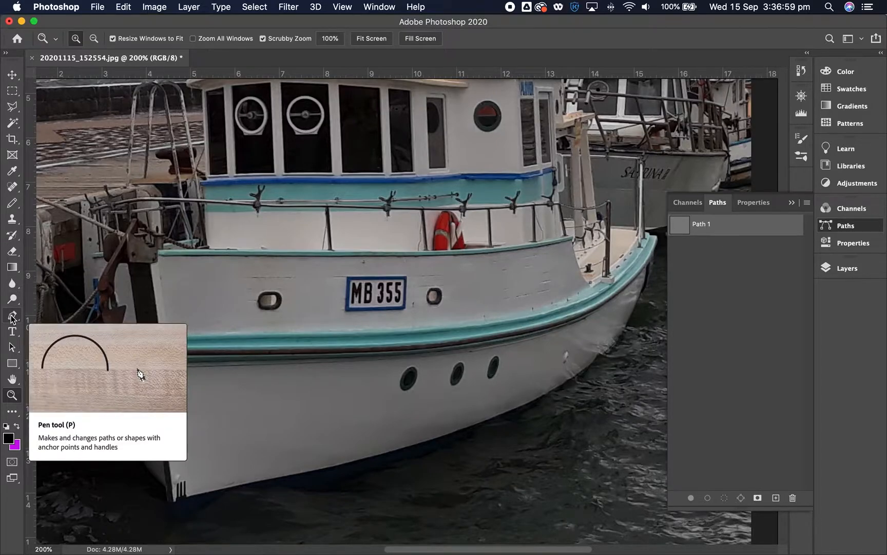
click(11, 319)
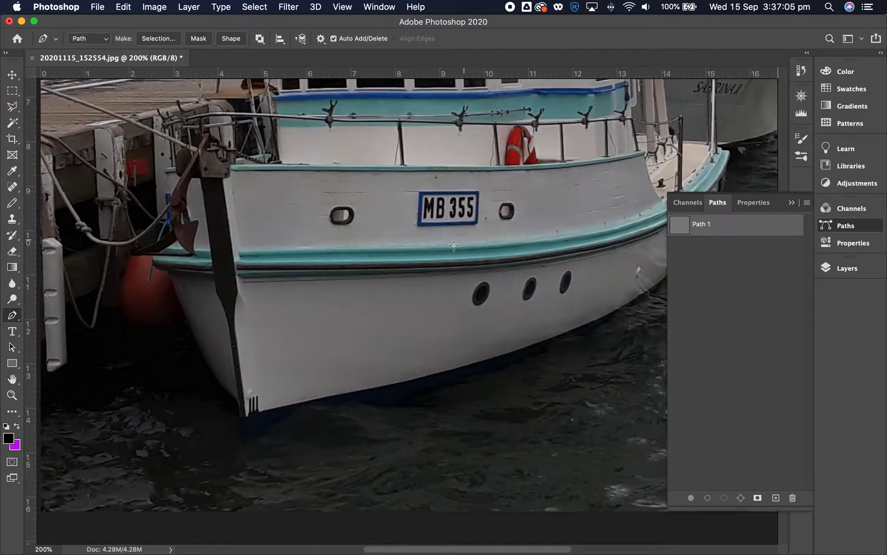
Step: Zoom in on the bow and lay anchor points along the waterline and up the stern curve
click(188, 443)
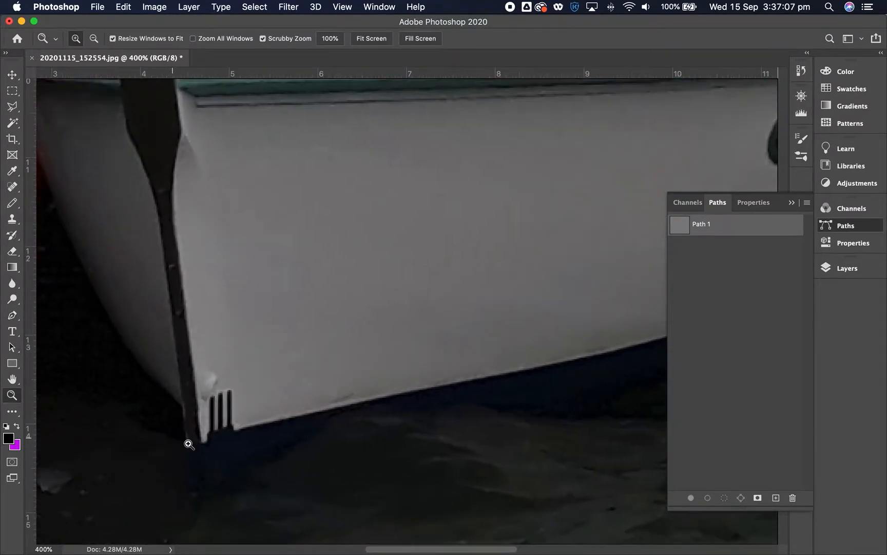
click(11, 314)
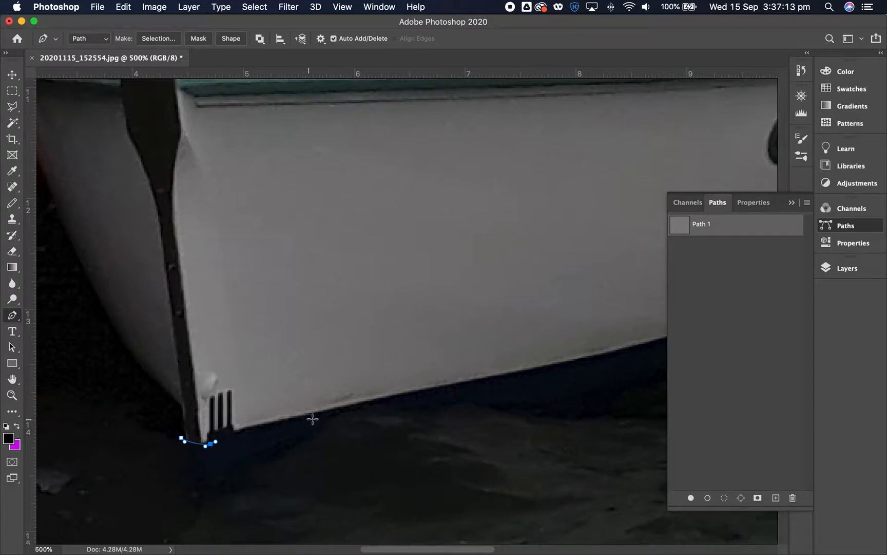
click(395, 397)
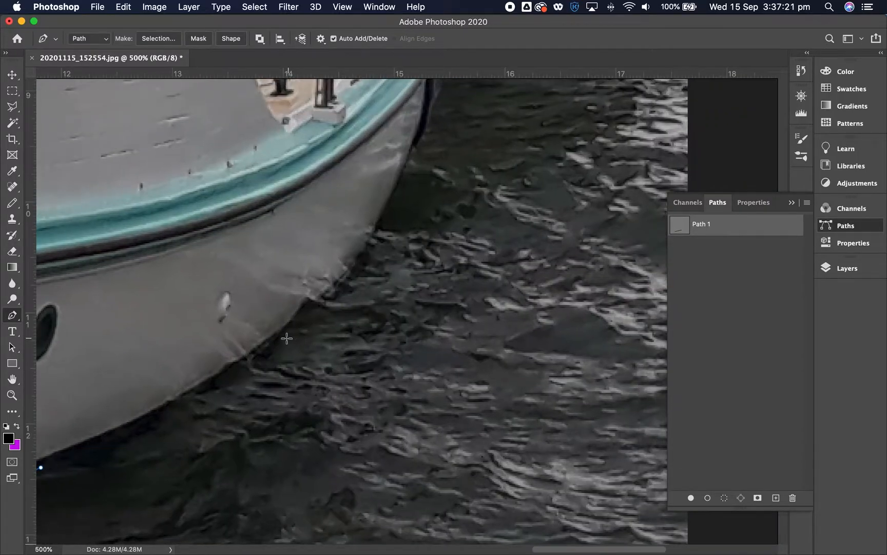
click(326, 293)
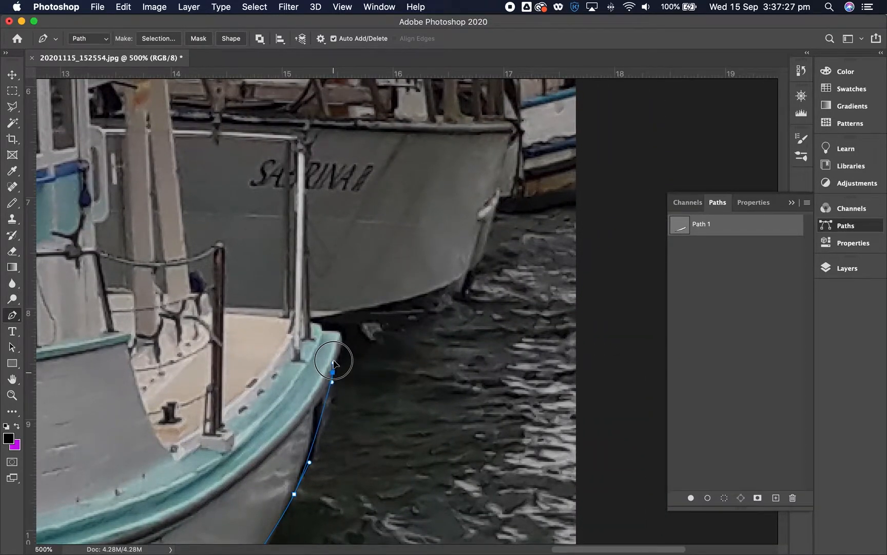
click(333, 362)
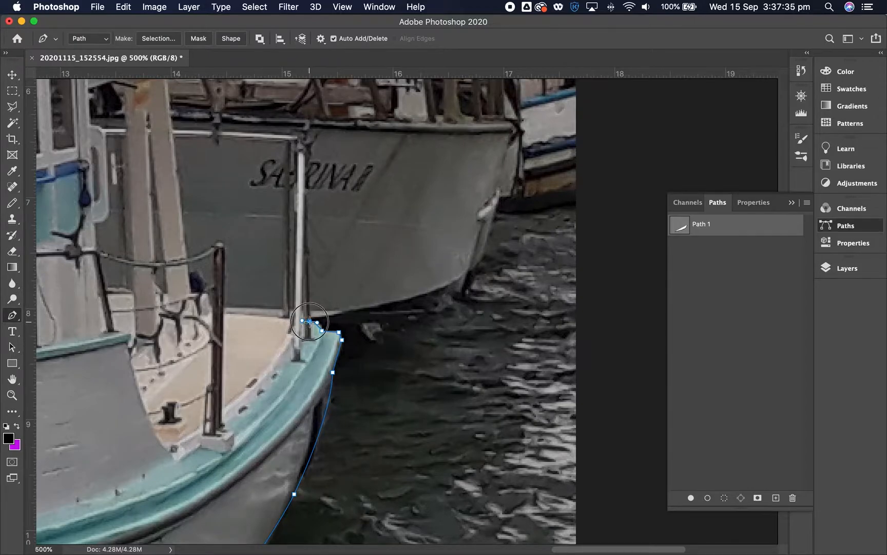
Step: Continue the path up the stern railing, over its top and along the cabin roof edge
click(306, 133)
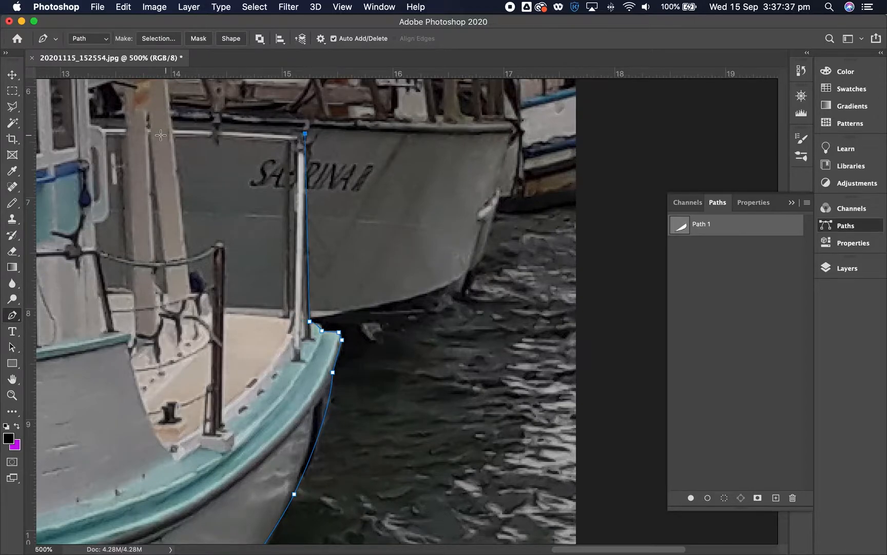
click(173, 131)
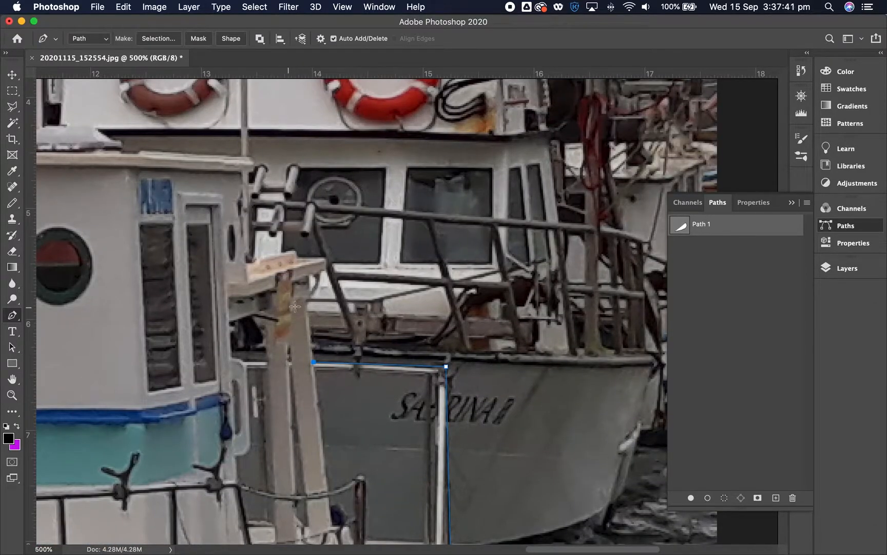
click(309, 297)
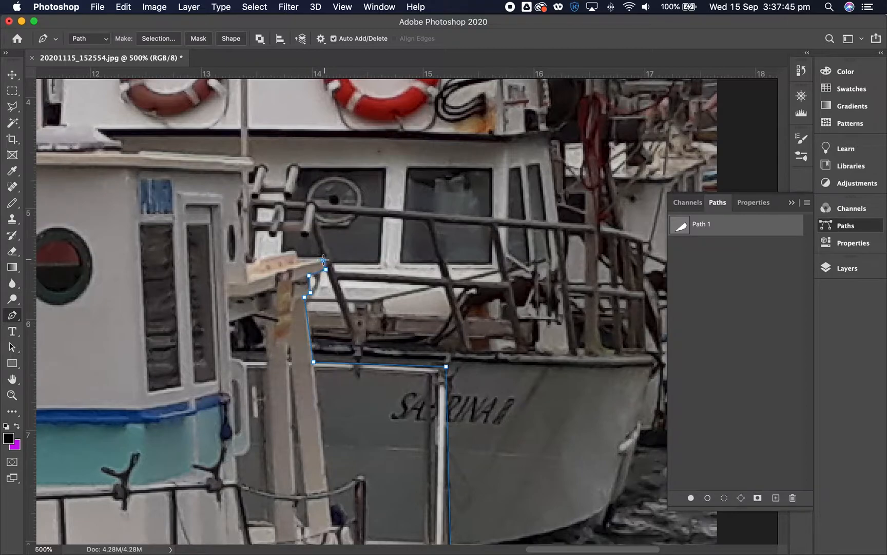
click(297, 260)
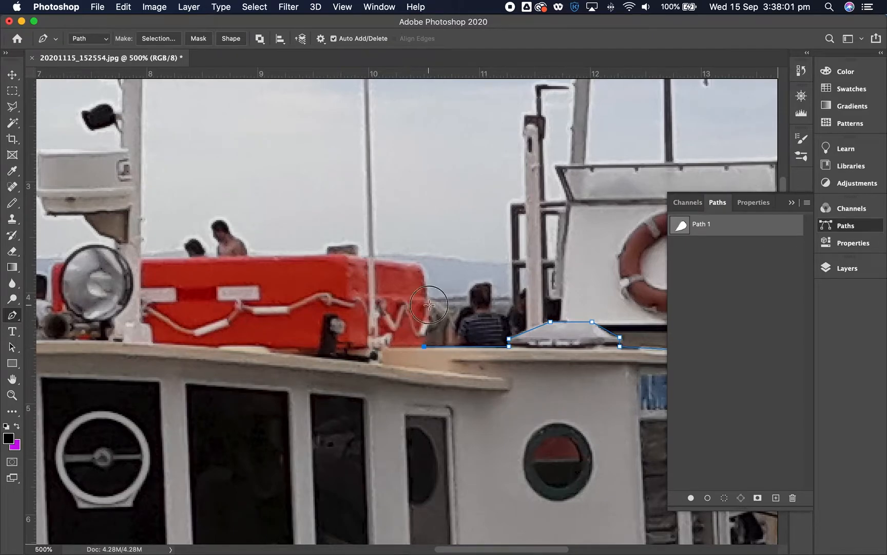
click(423, 268)
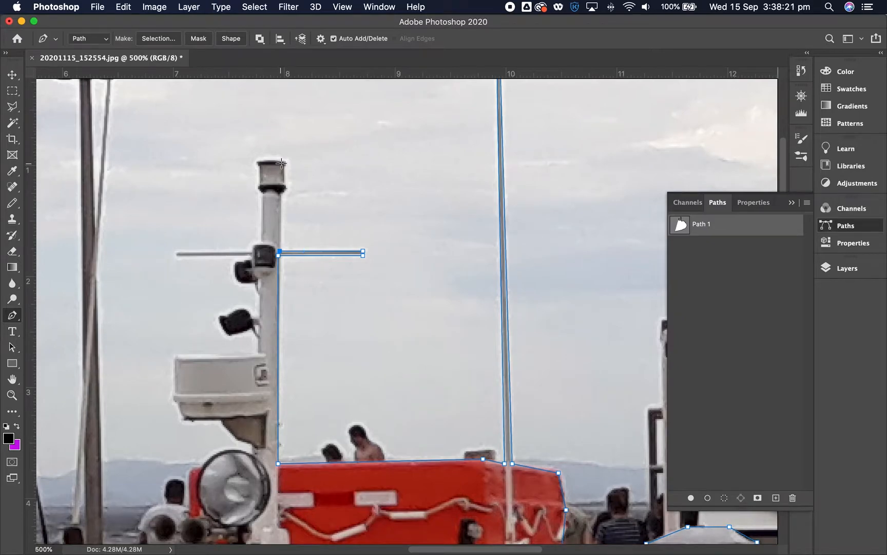
Step: Trace the outline over the mast light, radar housing and down the bow post past the anchor
click(260, 164)
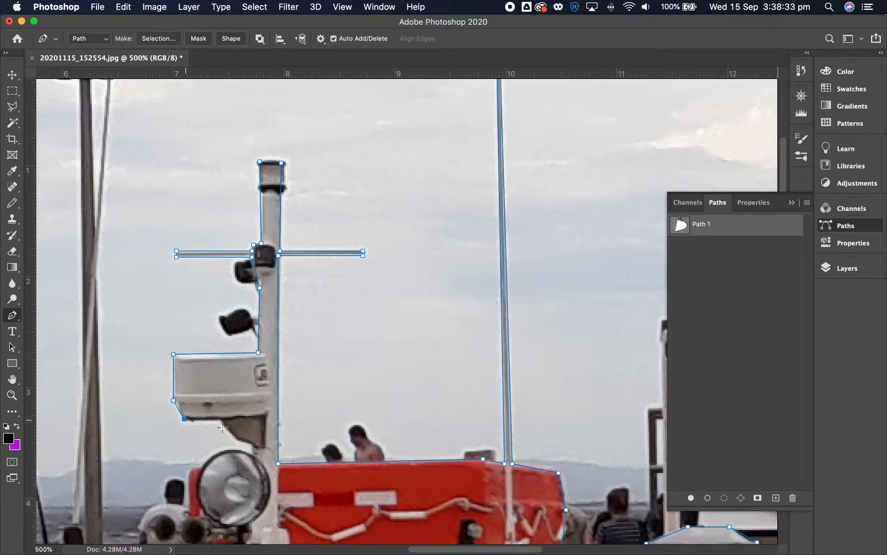
click(253, 445)
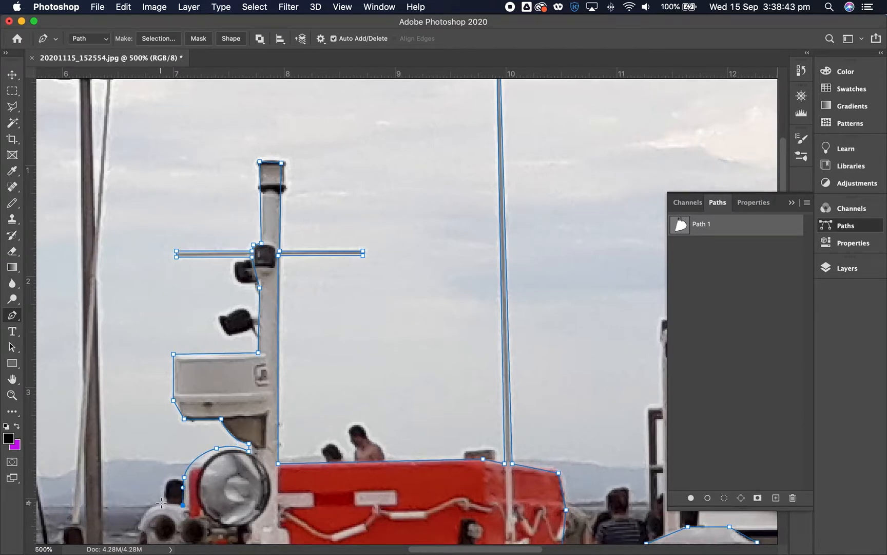
scroll(down, 3)
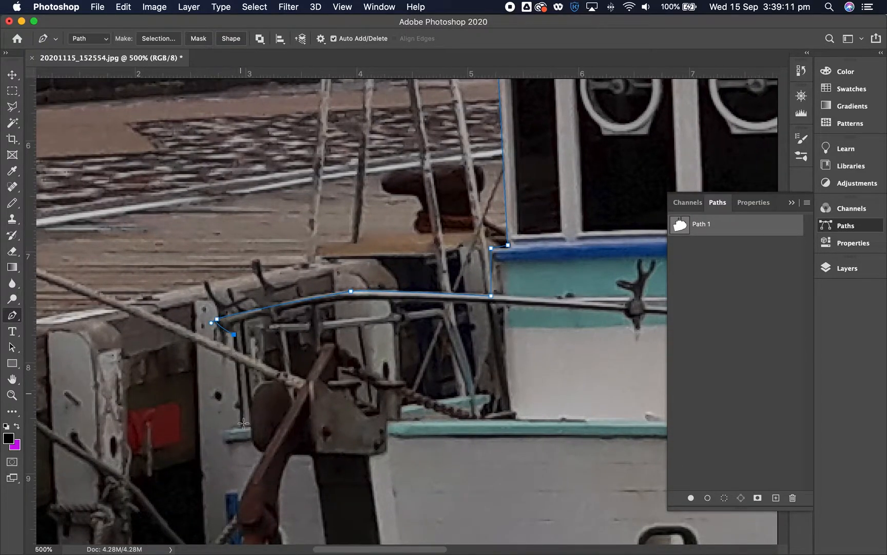
click(219, 447)
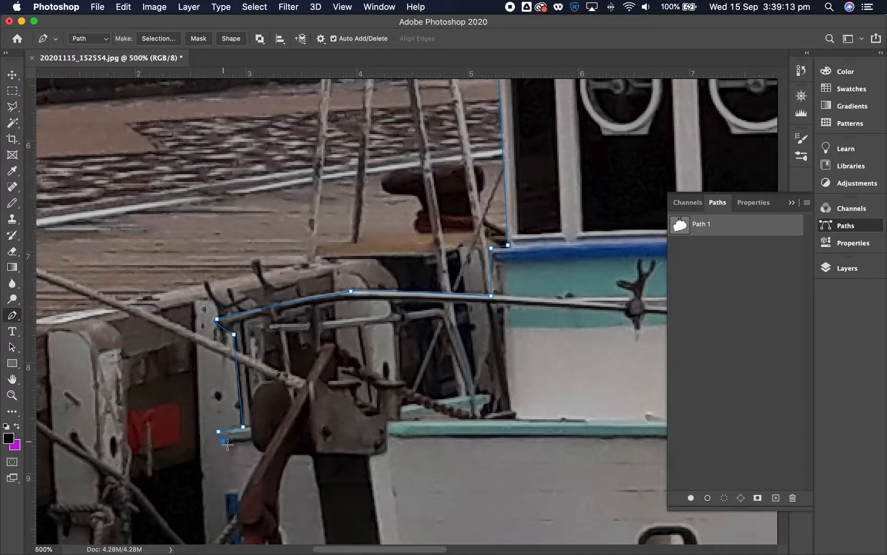
scroll(down, 3)
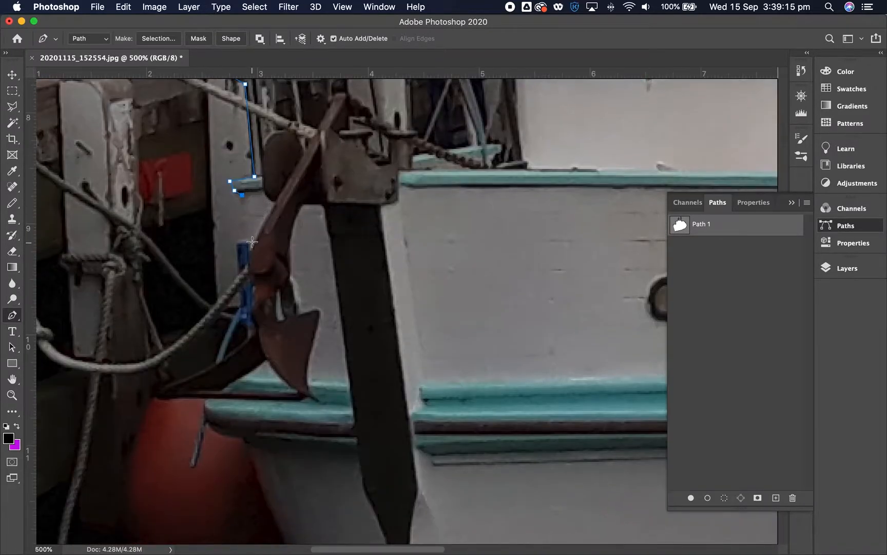
click(252, 299)
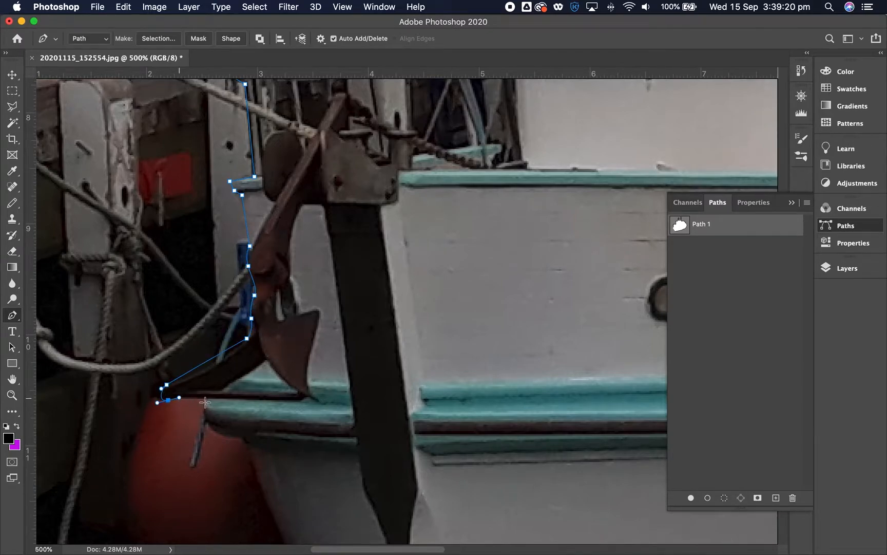
Step: Extend the outline along the red buoy edge and around the stern railings
click(220, 416)
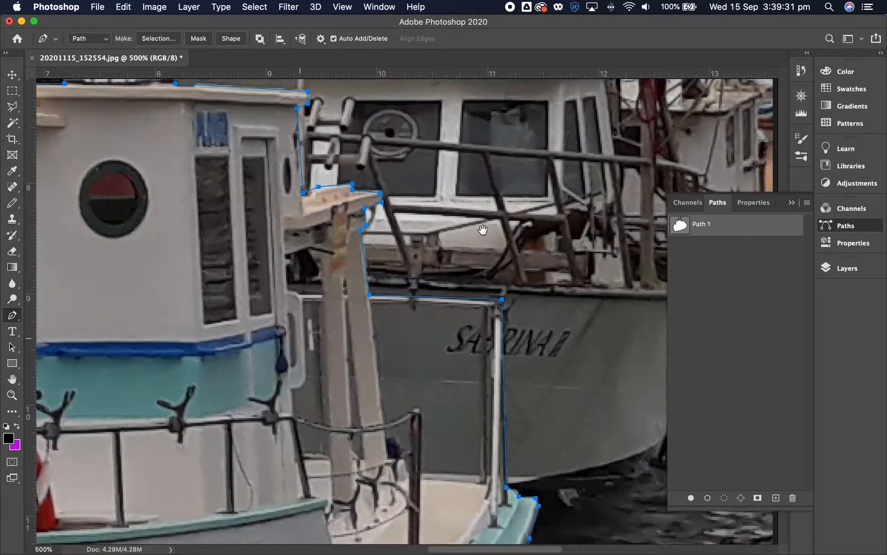
scroll(right, 3)
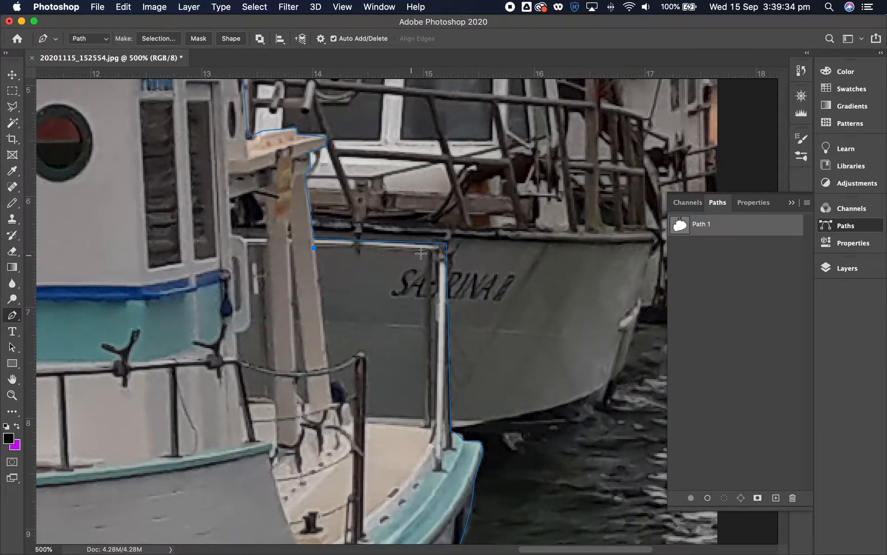
click(435, 418)
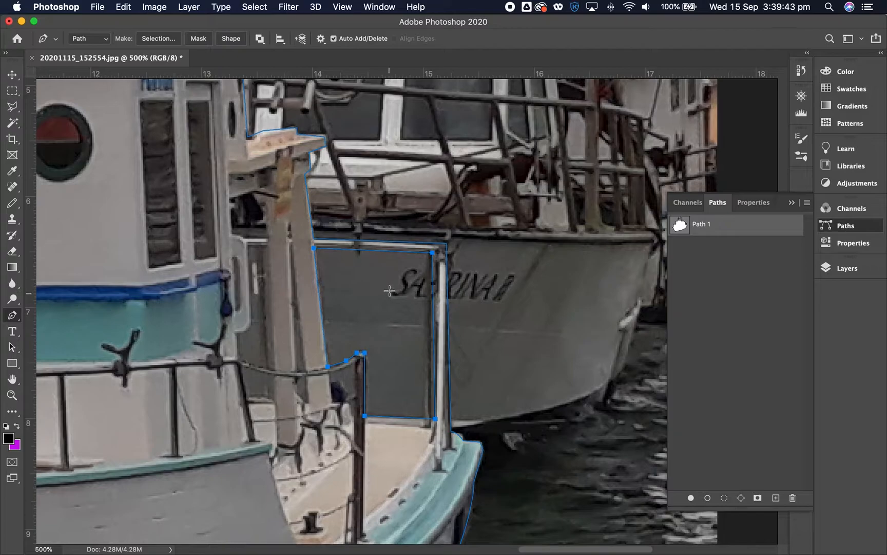
click(12, 396)
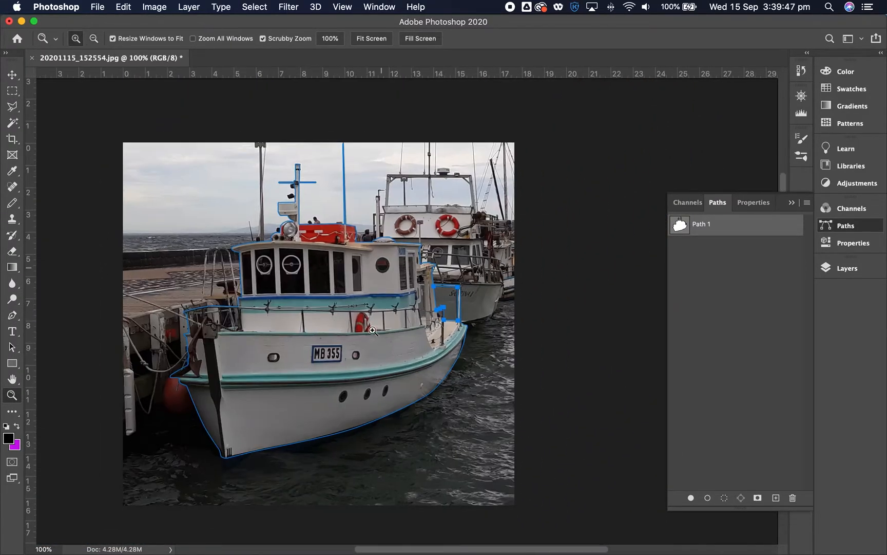
mouse_move(583, 201)
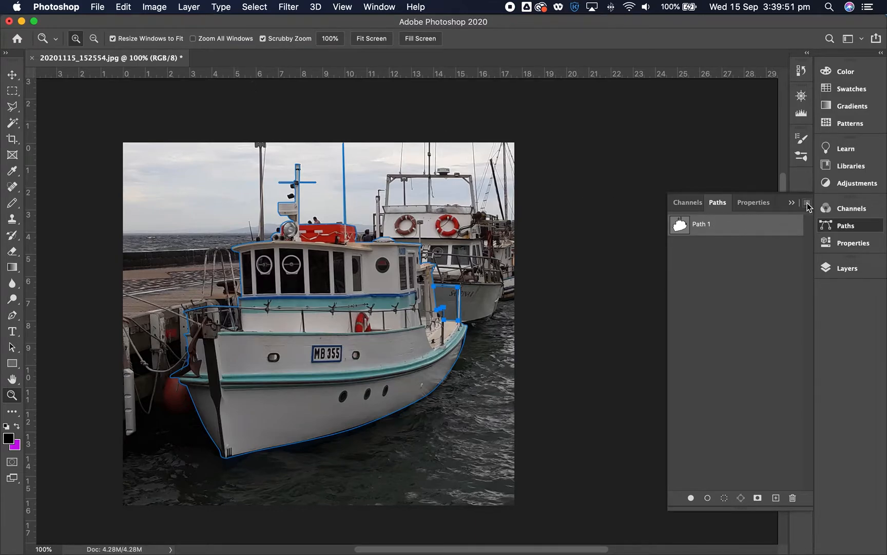
mouse_move(786, 225)
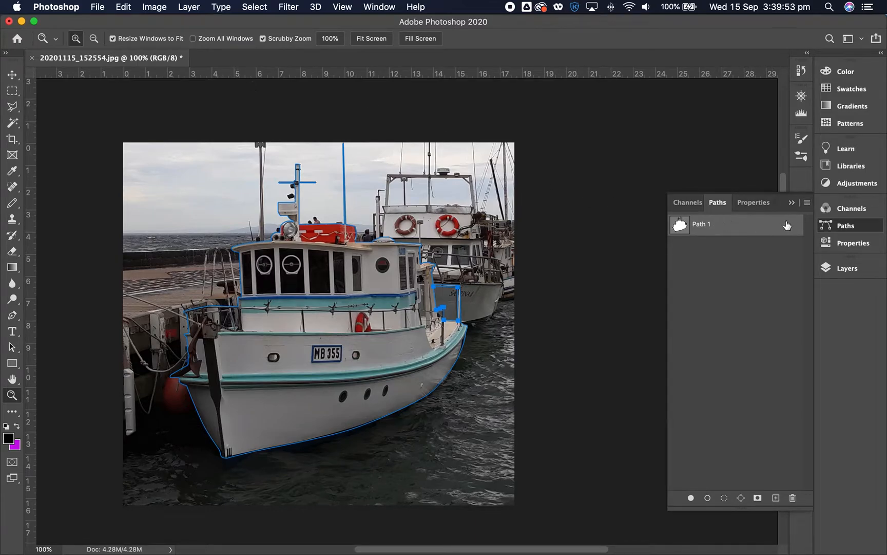
Step: Designate Path 1 as the clipping path with flatness 3 device pixels
click(806, 202)
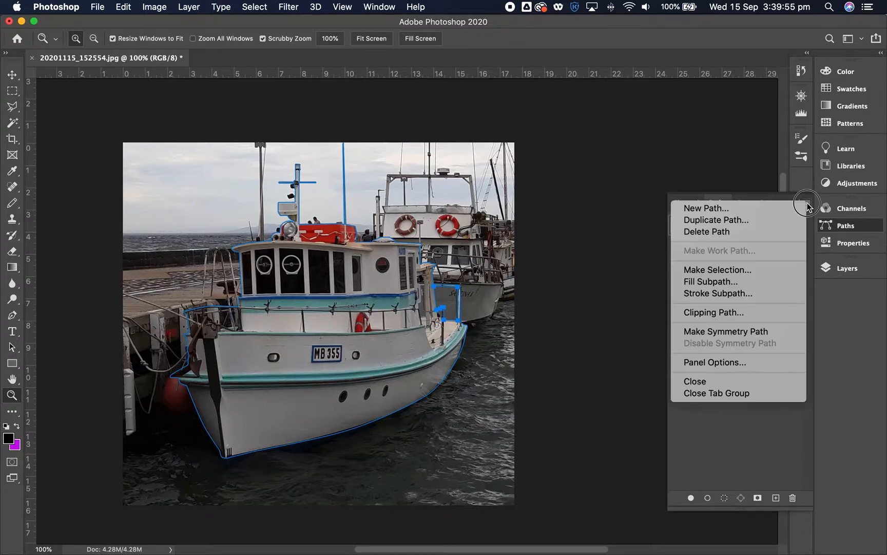
mouse_move(810, 207)
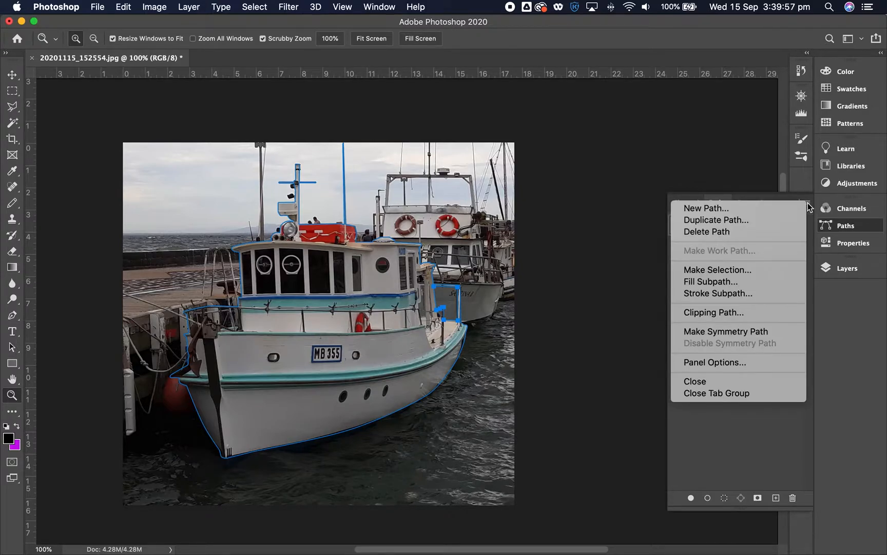
mouse_move(712, 312)
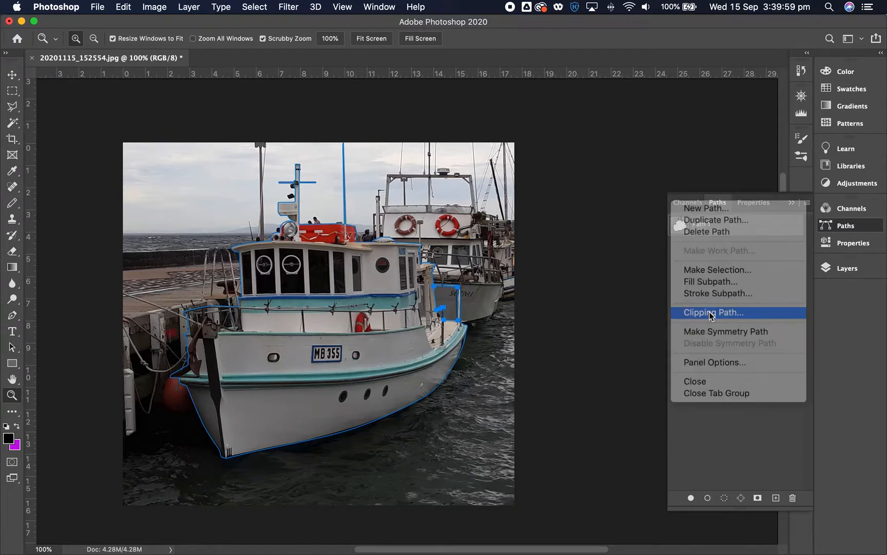
click(714, 313)
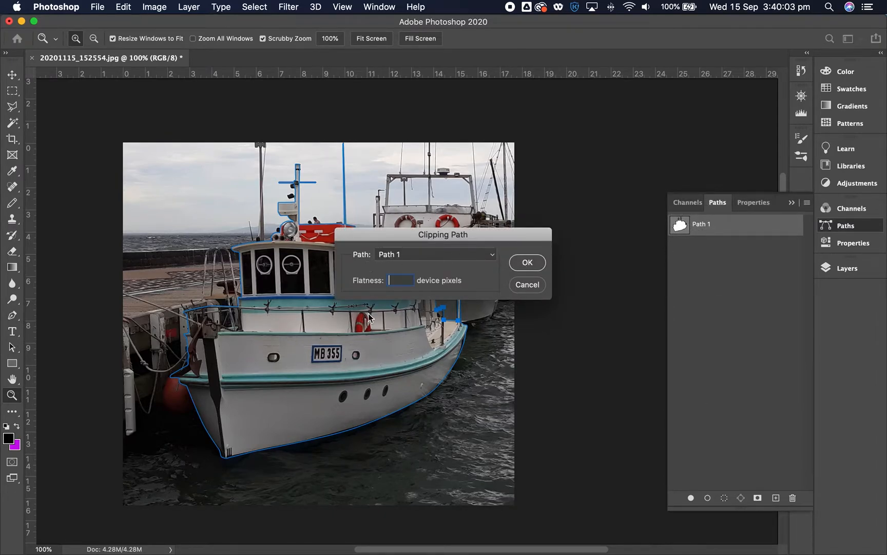
text(3)
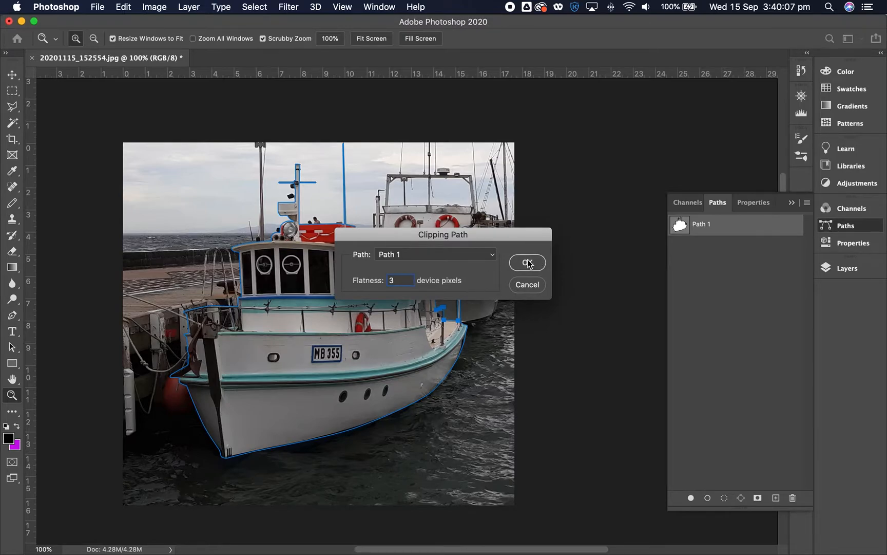
click(526, 262)
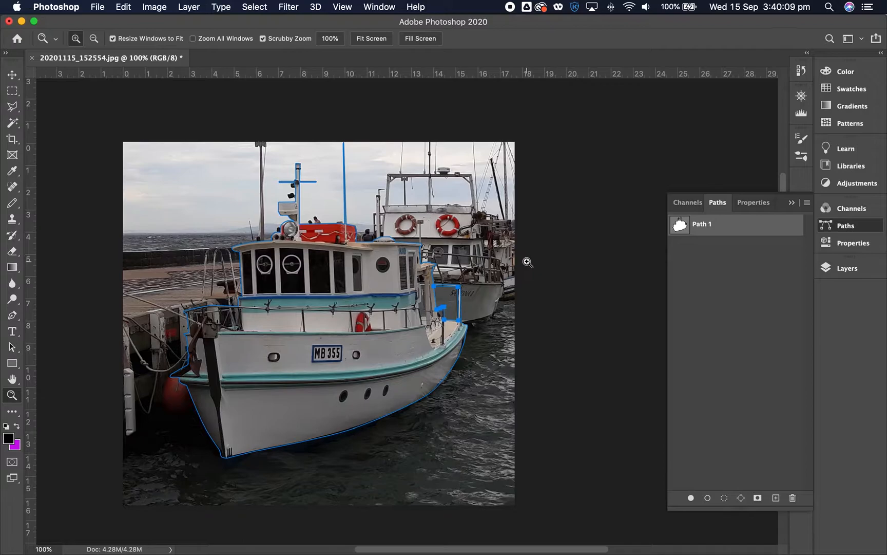
mouse_move(160, 10)
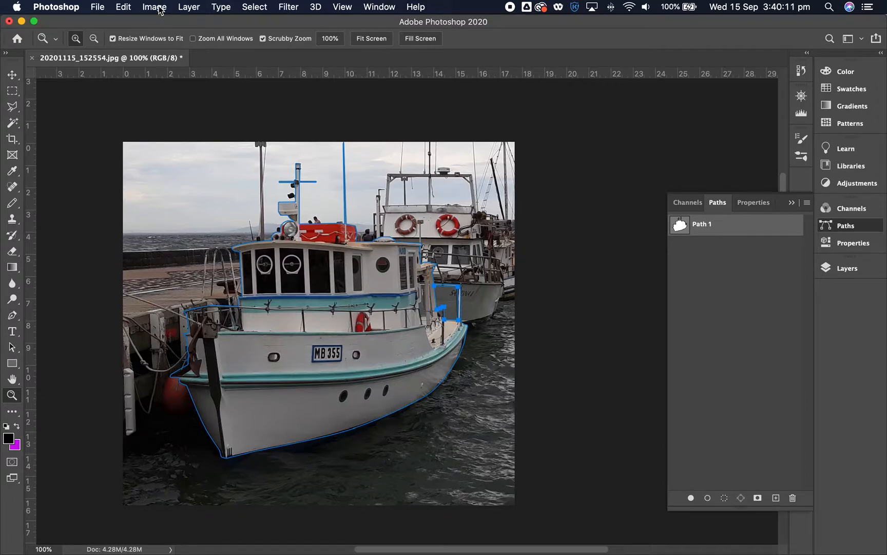
Step: Convert the boat photo from RGB to CMYK colour mode
click(154, 7)
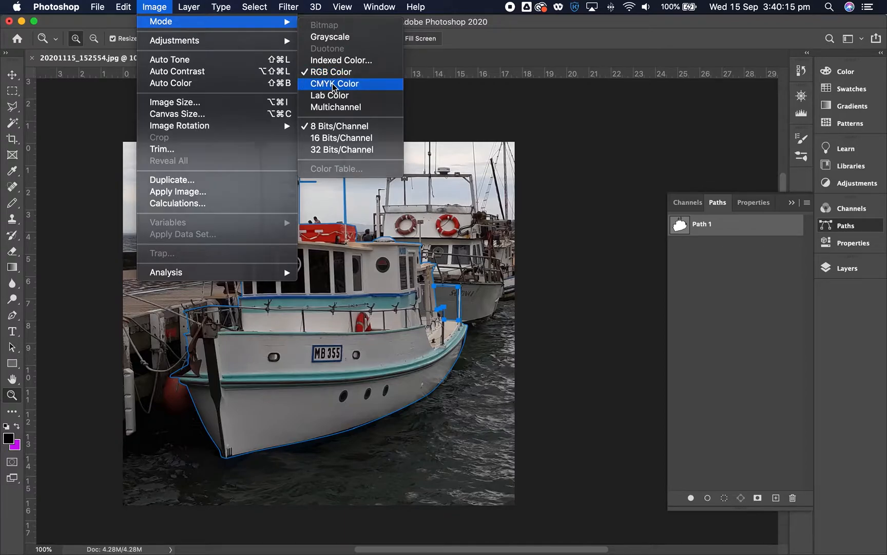
click(335, 84)
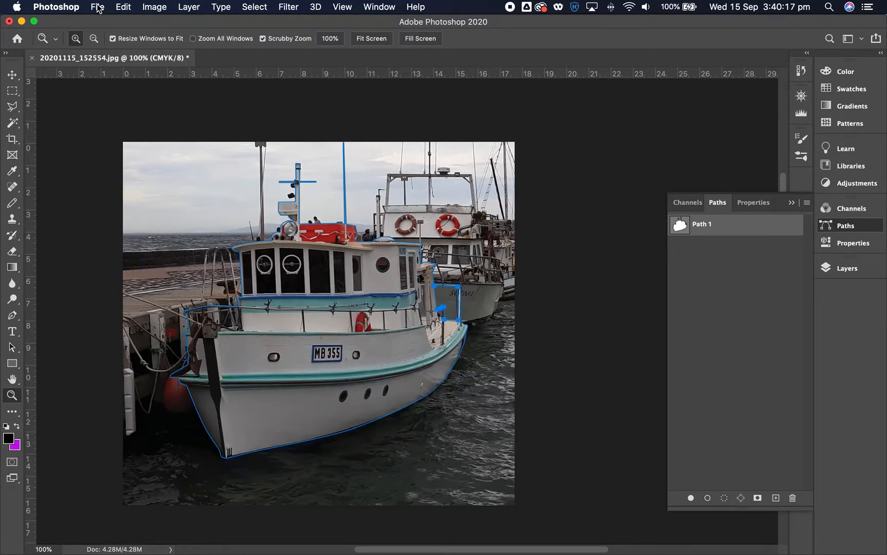
Step: Save a Photoshop EPS copy with default EPS options and return to InDesign
click(96, 8)
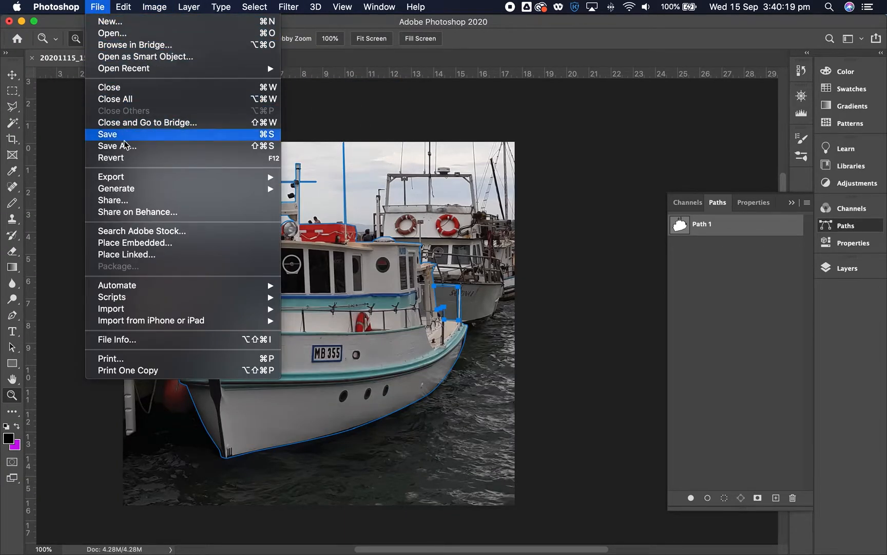
click(117, 146)
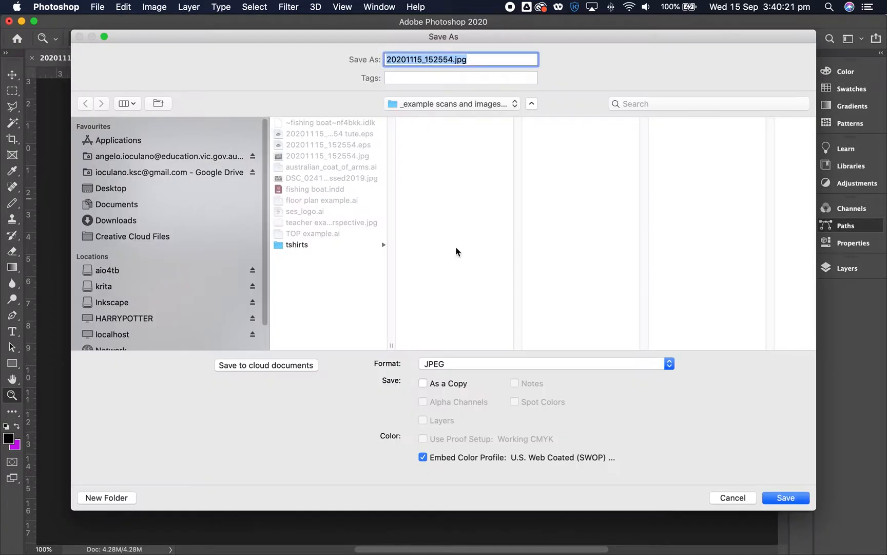
mouse_move(362, 140)
text( tute)
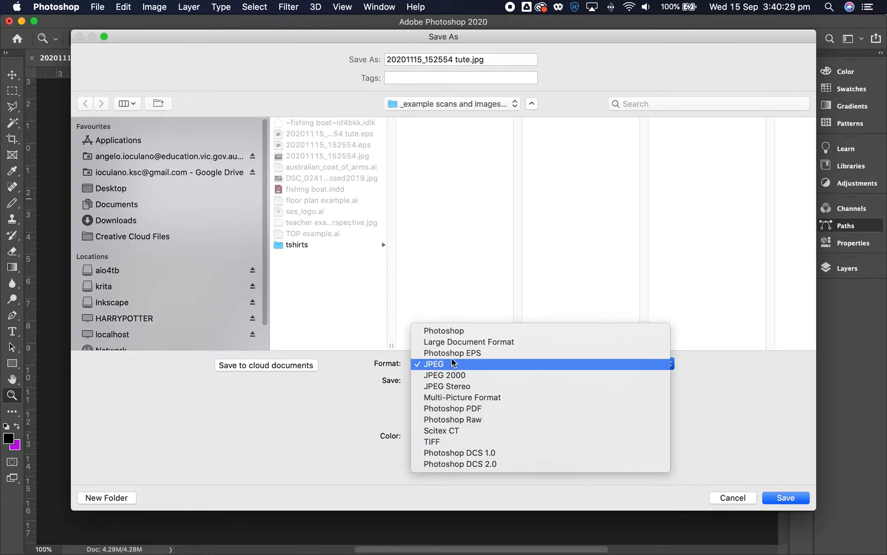
click(452, 352)
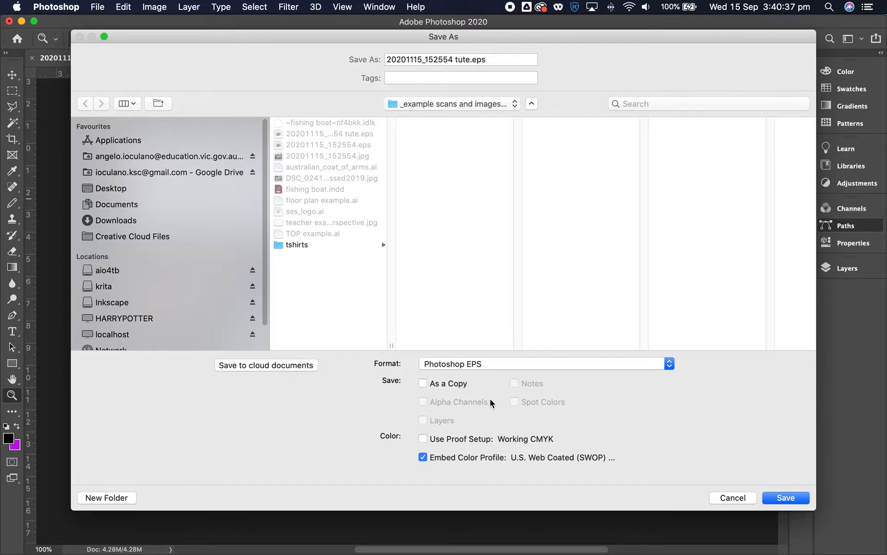
mouse_move(744, 531)
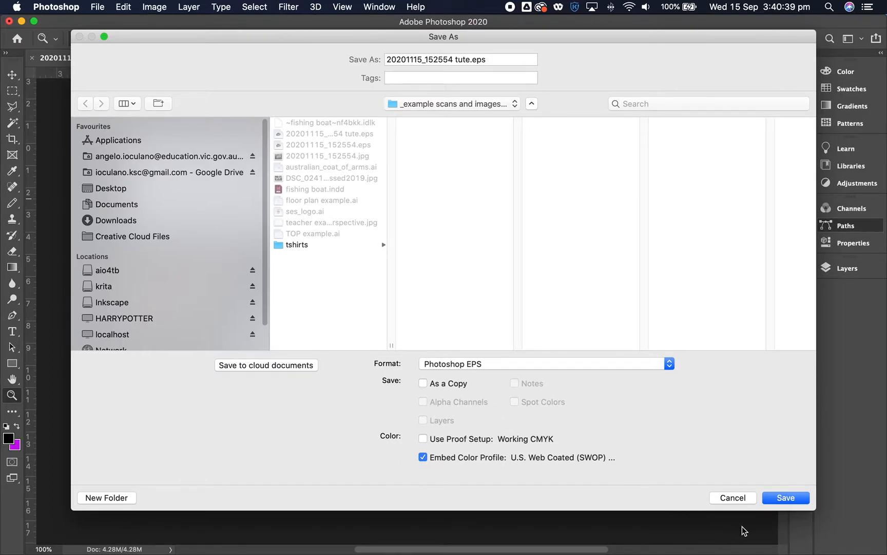
click(786, 497)
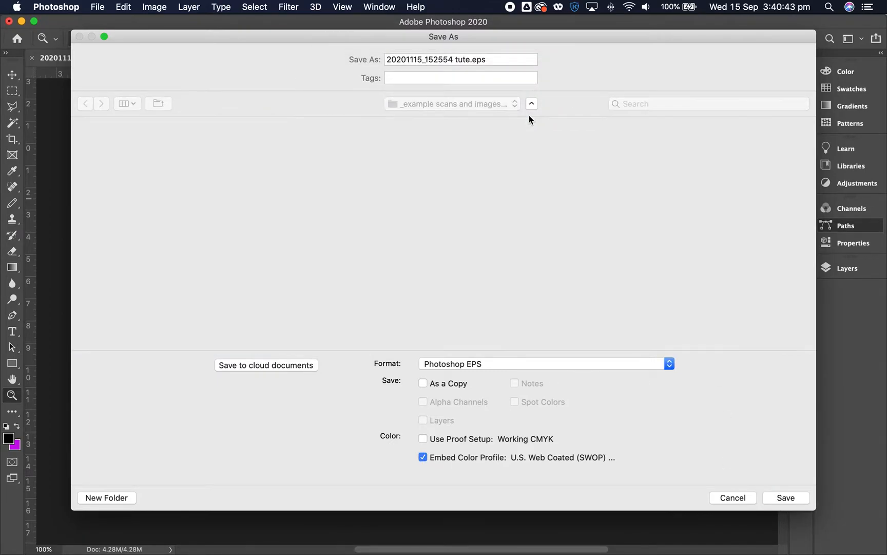
click(786, 497)
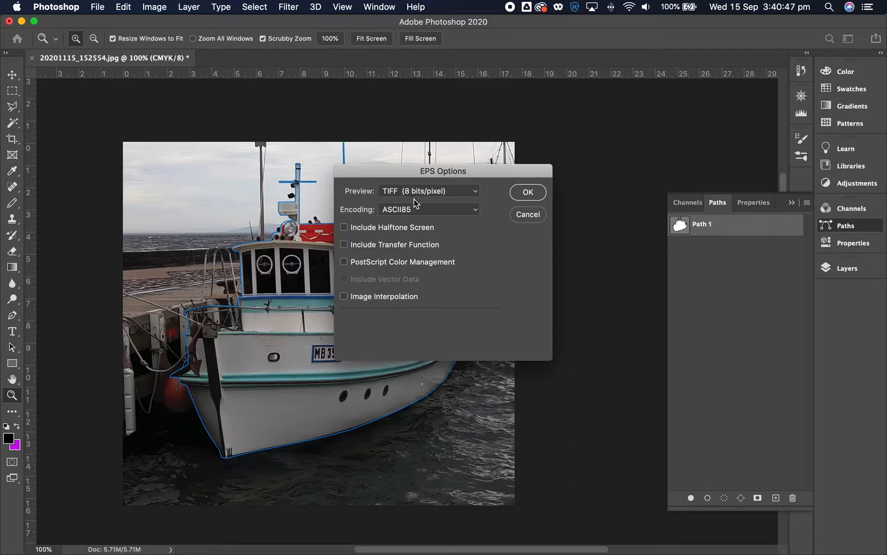
mouse_move(481, 196)
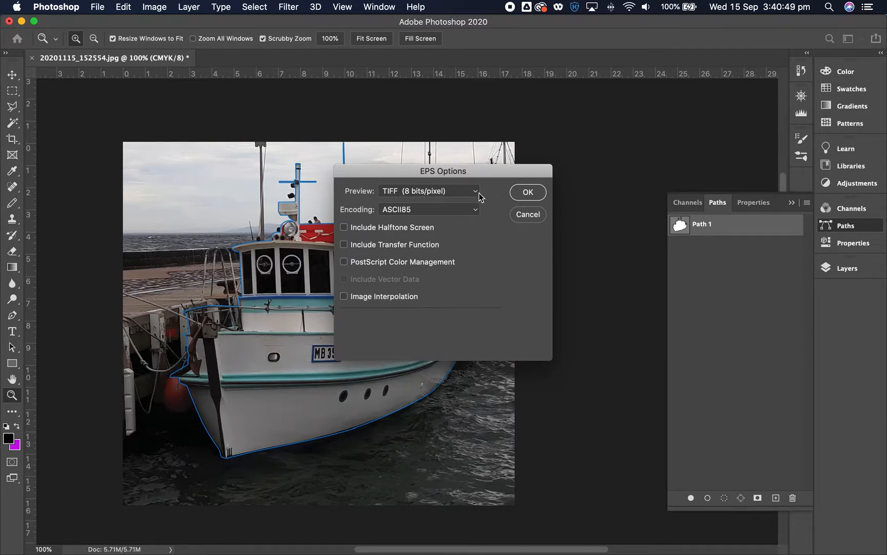
mouse_move(450, 195)
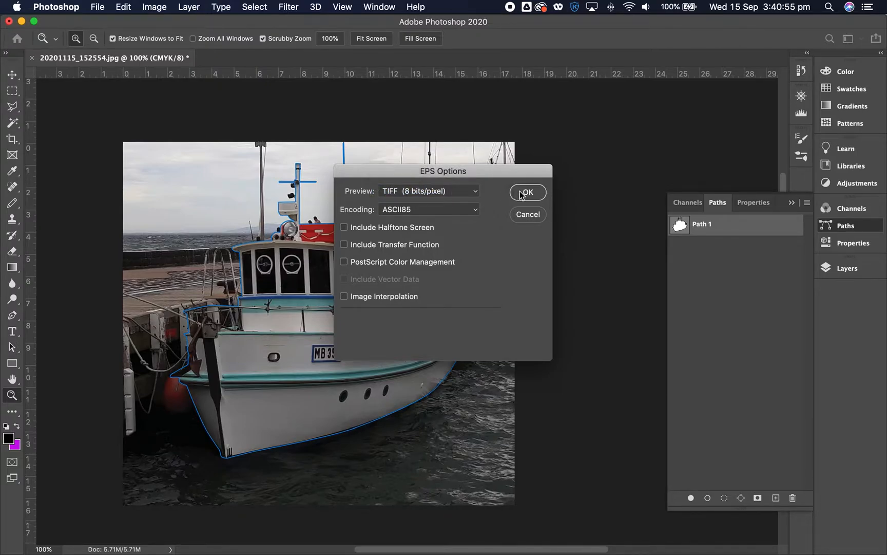
click(527, 192)
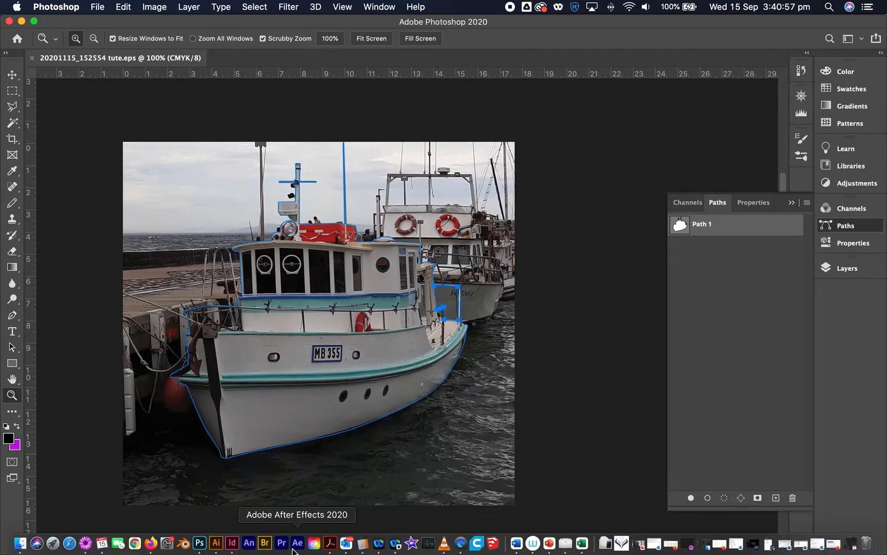
click(231, 542)
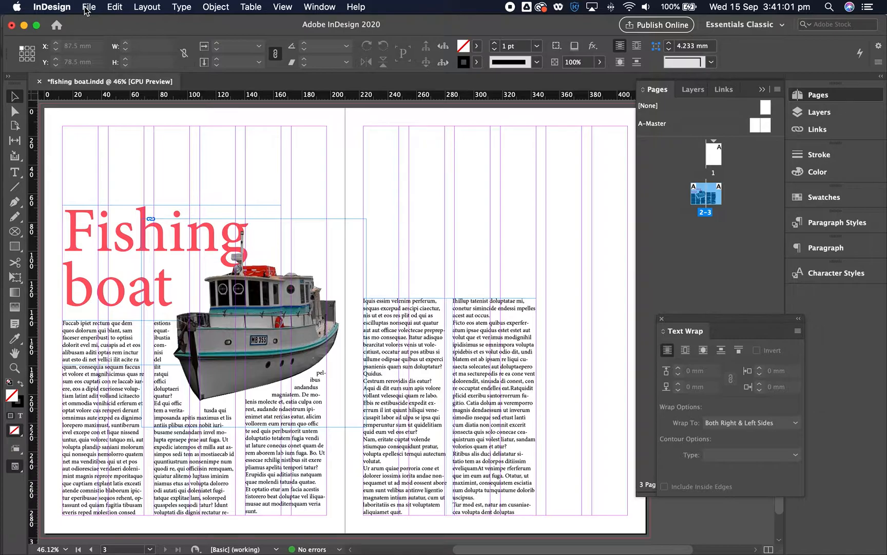
Step: Start a new document using the A4 preset with millimetre units
click(90, 7)
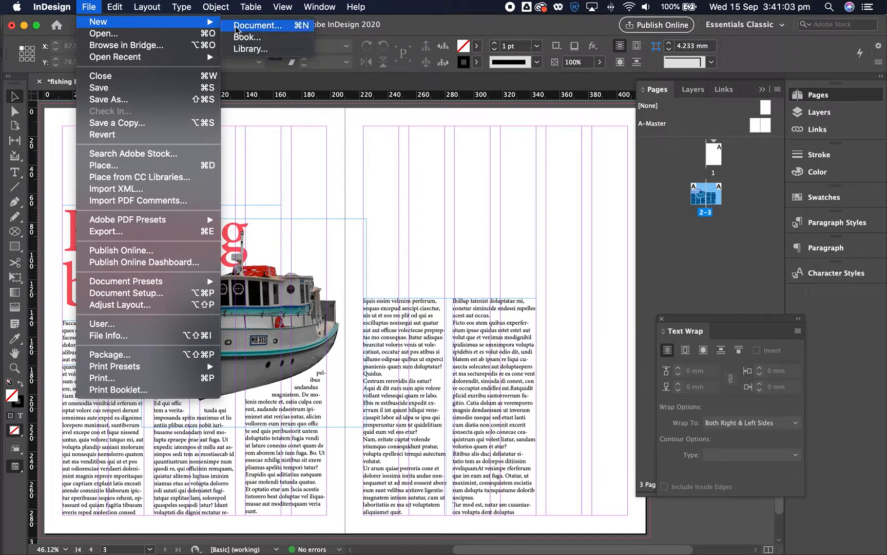
click(258, 26)
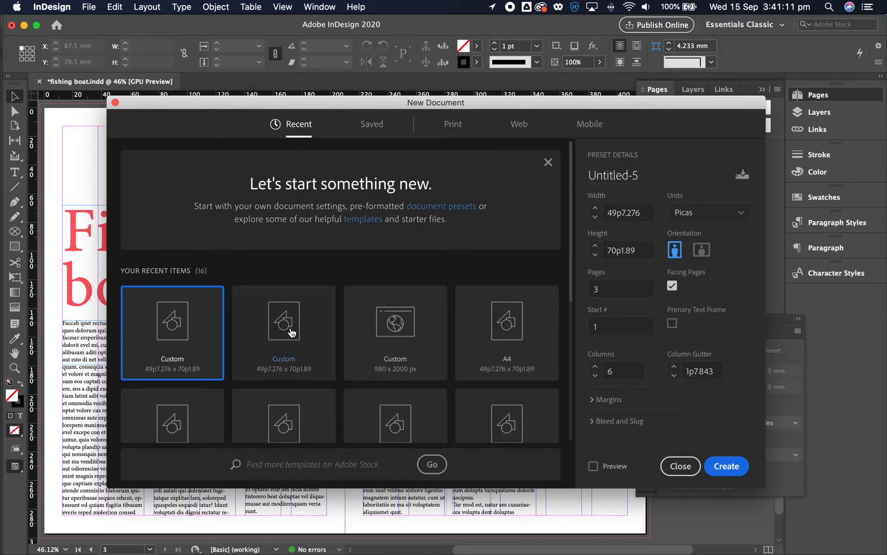
click(507, 320)
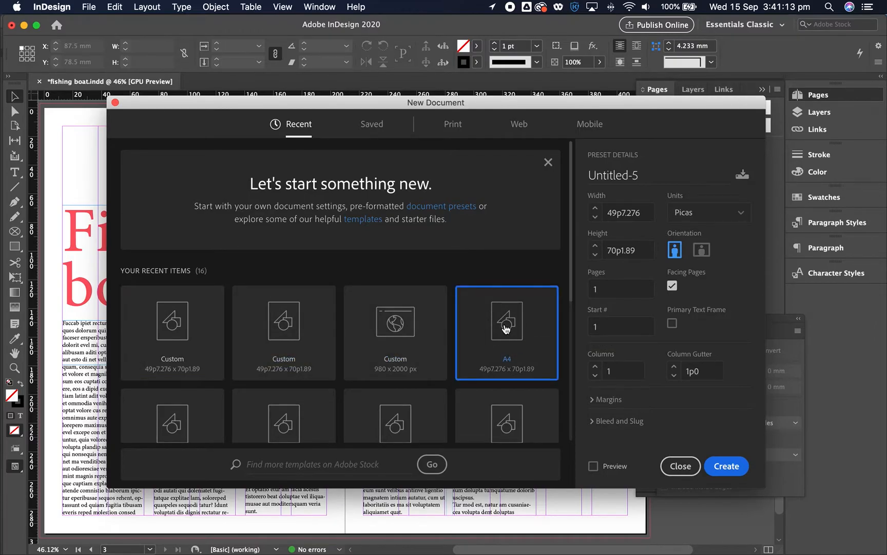
mouse_move(481, 220)
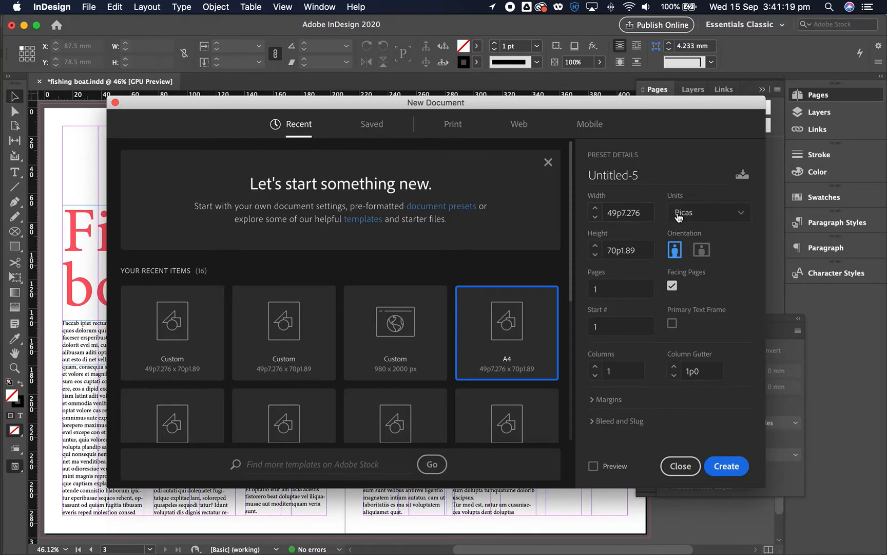
click(708, 213)
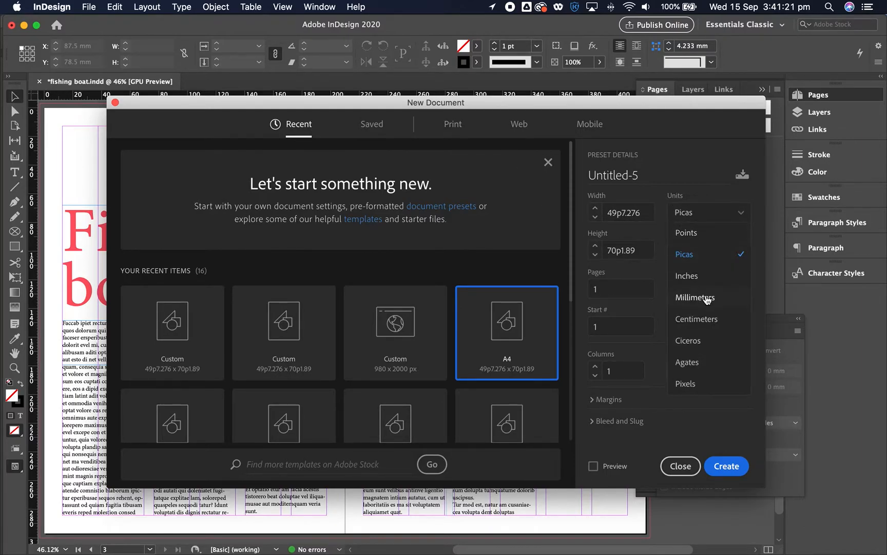
click(696, 296)
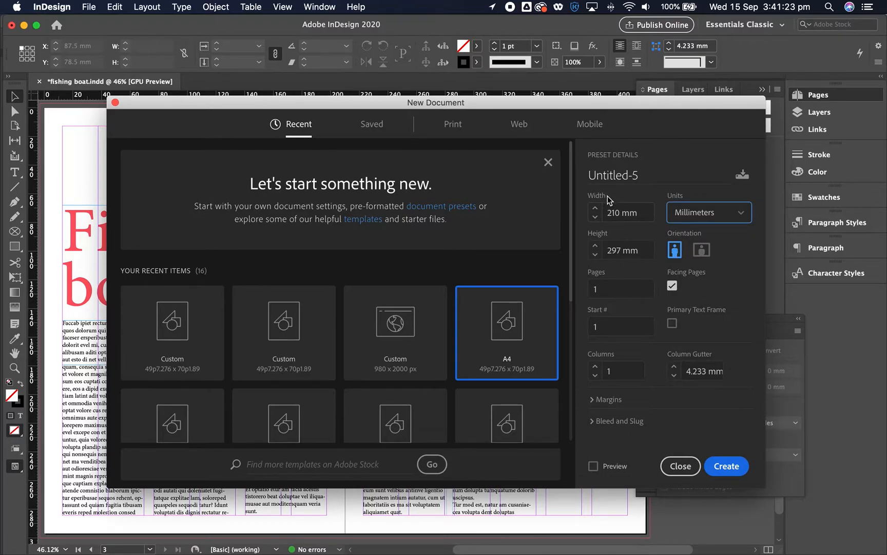
mouse_move(625, 236)
text(3)
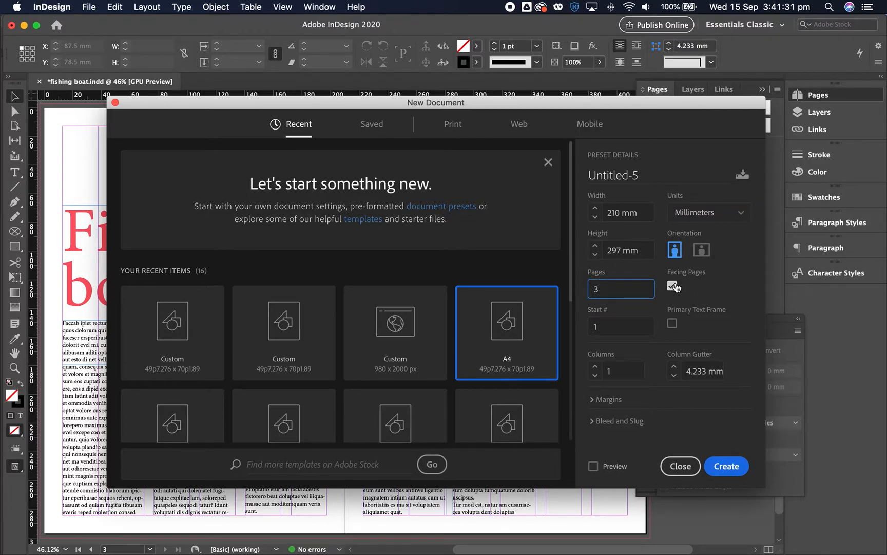
Step: Set 6 columns, a 7 mm gutter and 3 mm bleed, then create the document
click(672, 286)
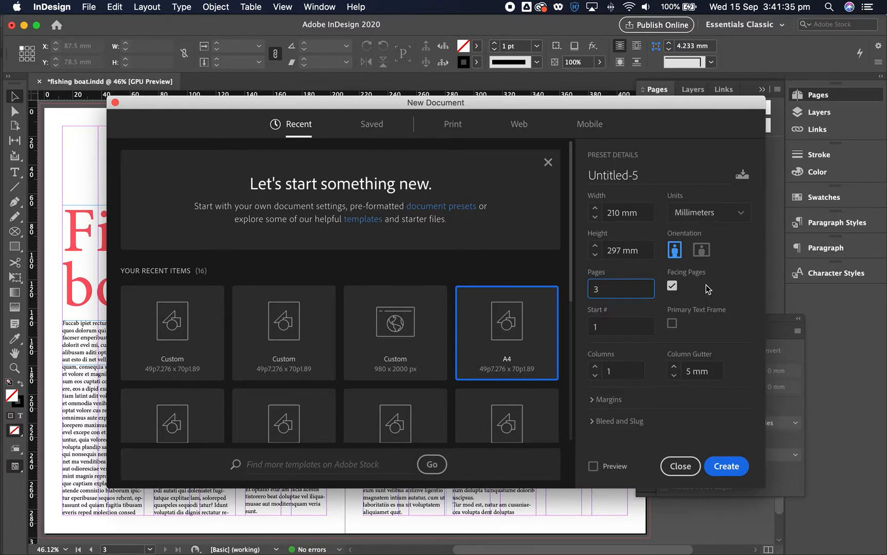
click(674, 368)
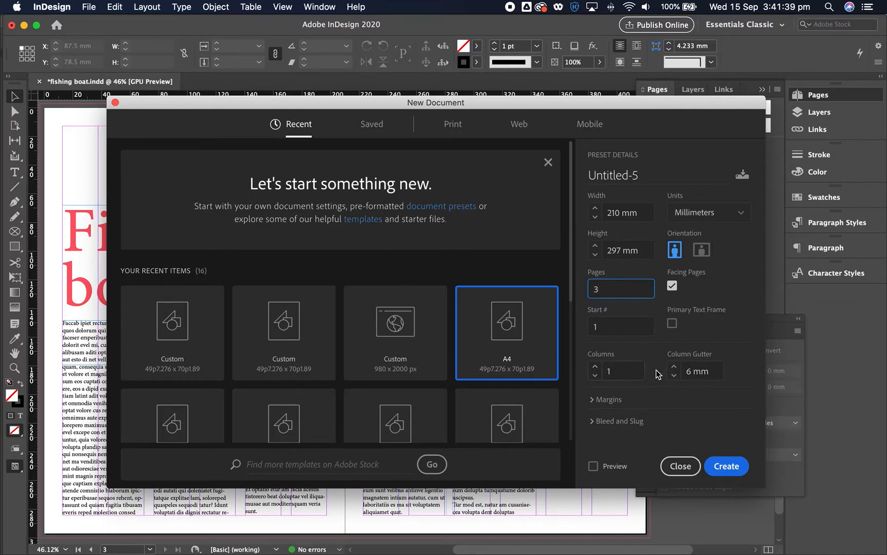
click(674, 367)
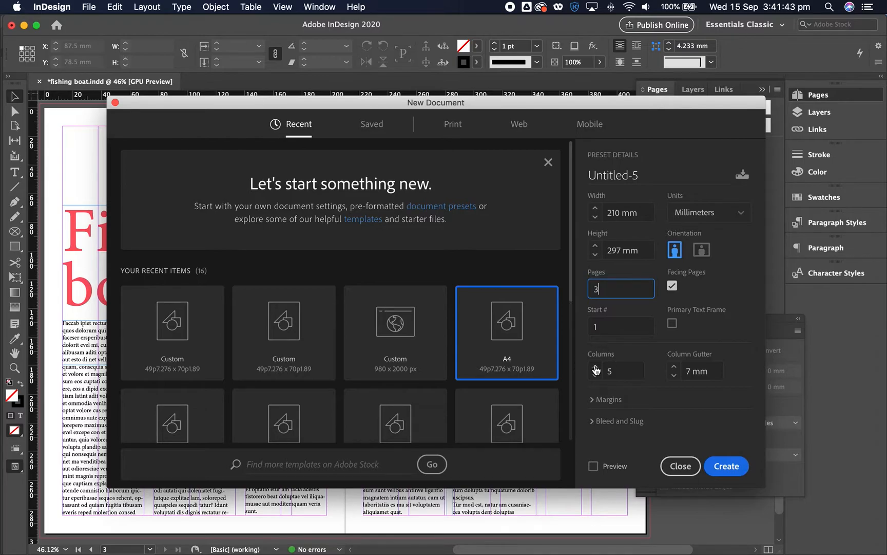
click(595, 368)
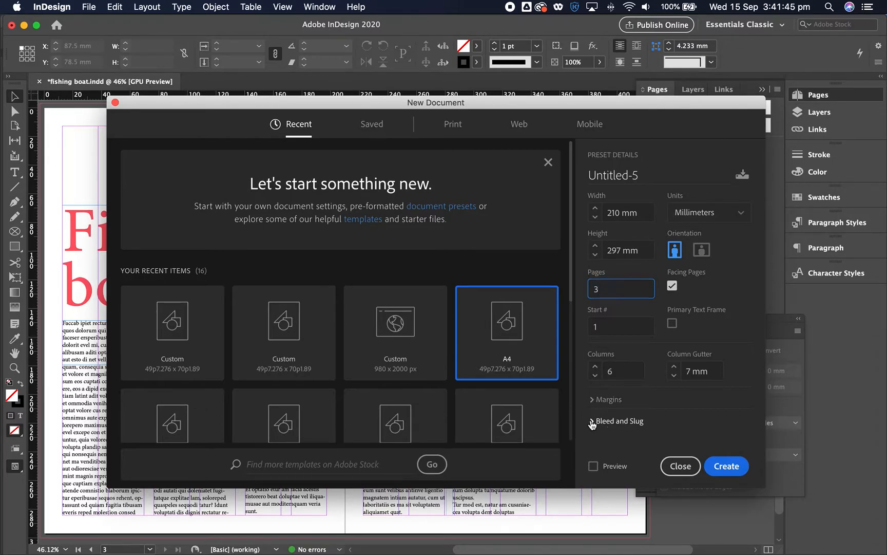
click(618, 420)
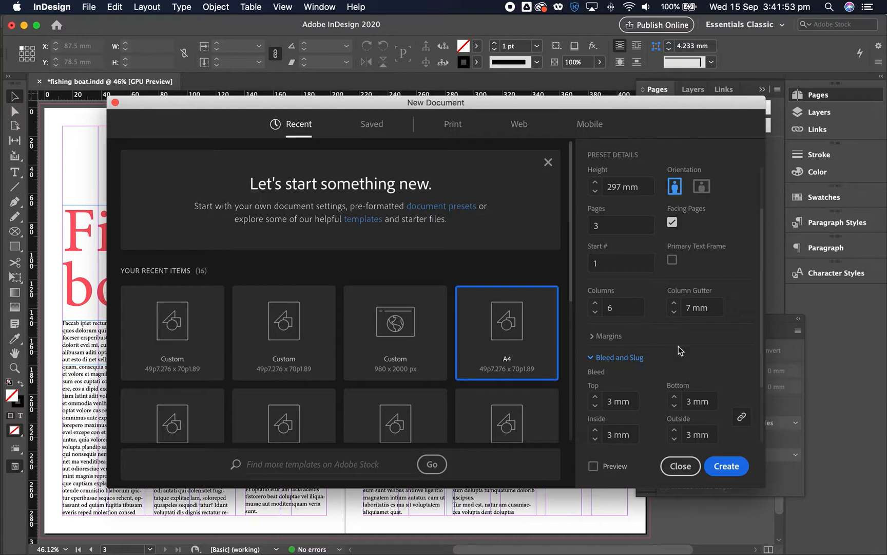
mouse_move(727, 466)
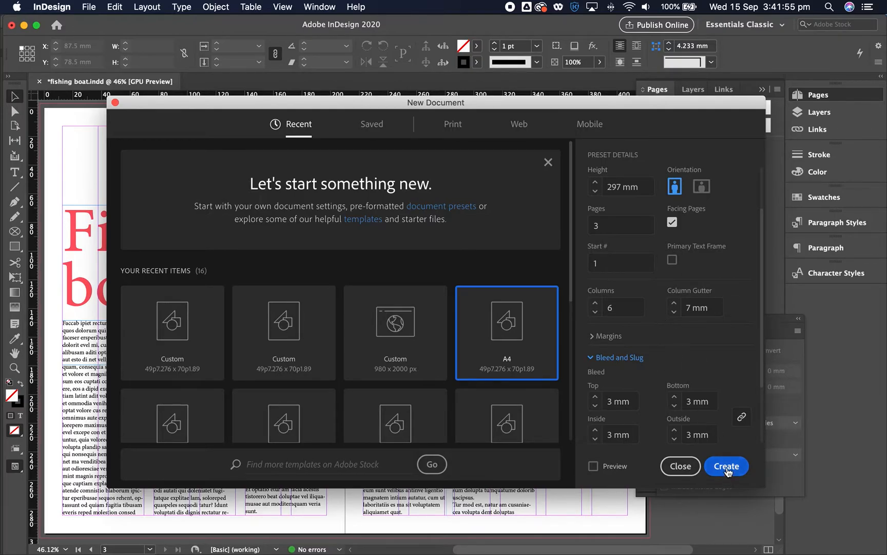
click(726, 465)
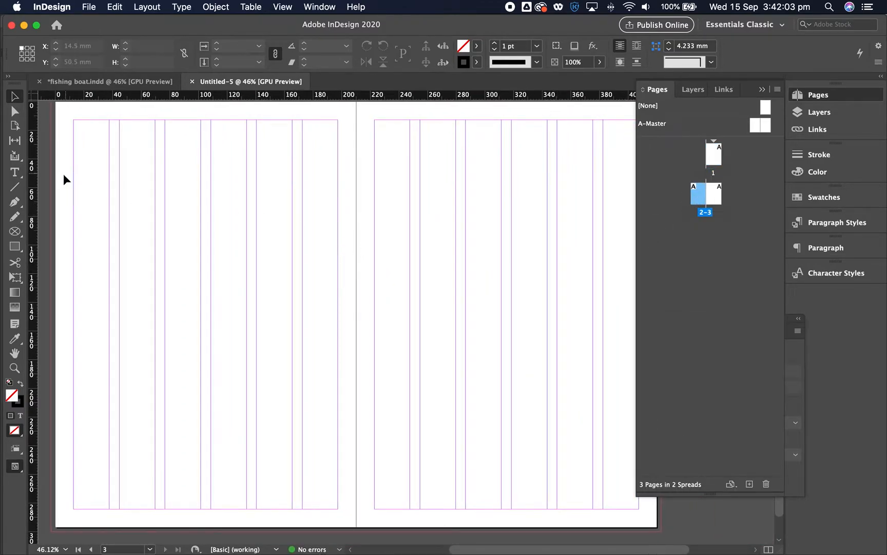
Step: Draw a text frame on the left page filled with placeholder text
click(15, 173)
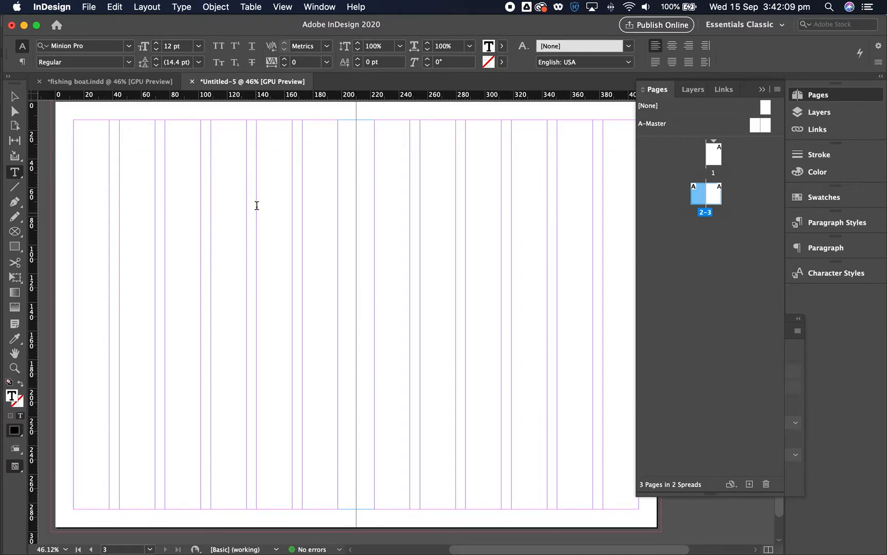
mouse_move(181, 8)
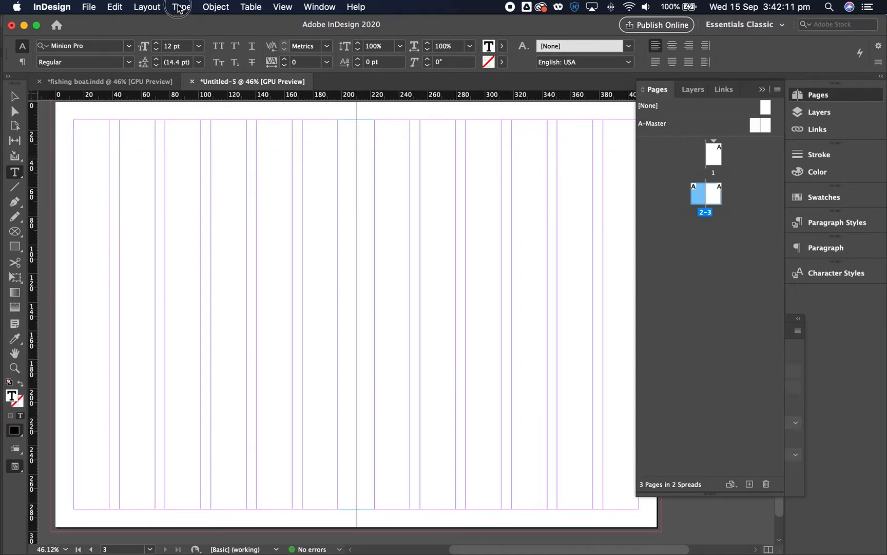
click(181, 8)
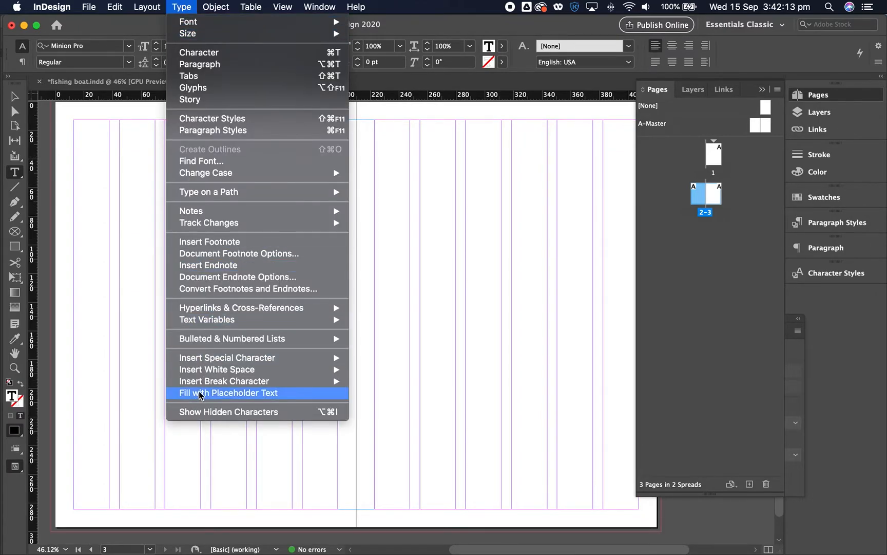
click(228, 392)
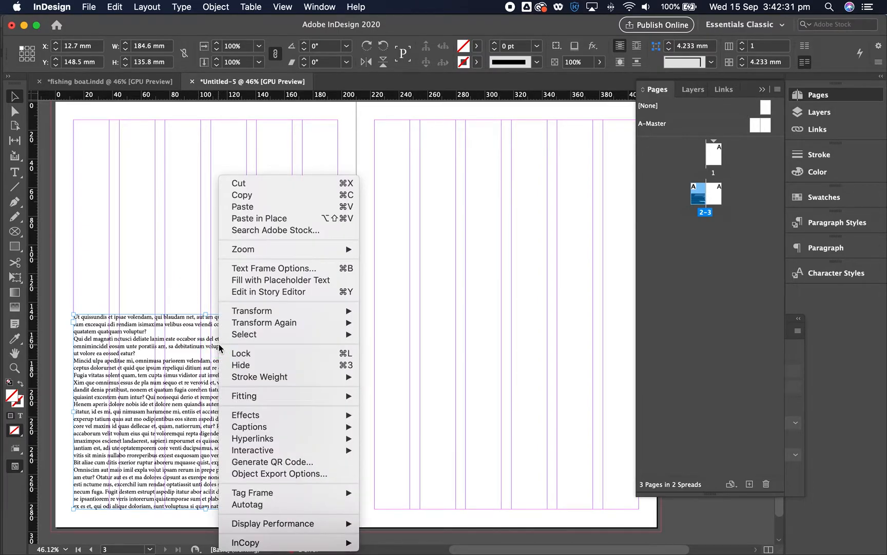
Step: Give that frame three columns with a 7 mm gutter via Text Frame Options
click(280, 280)
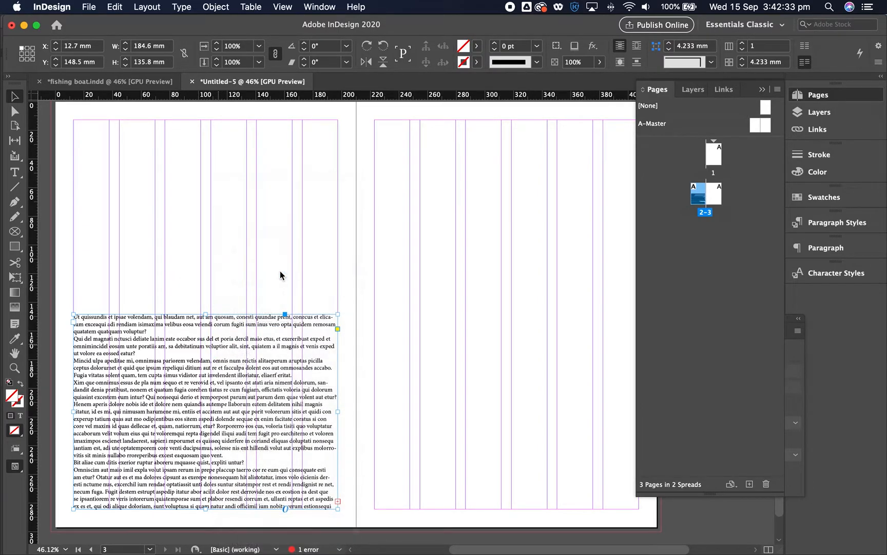
click(215, 7)
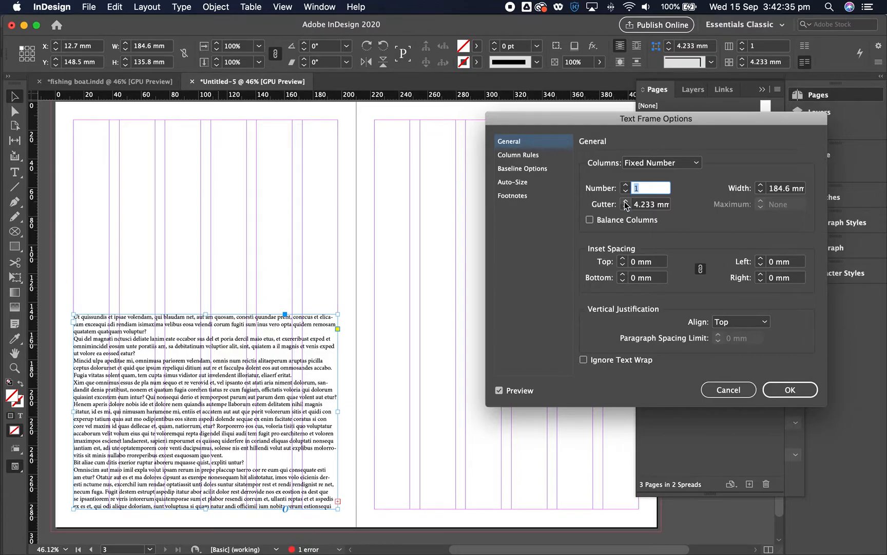
text(6 mm)
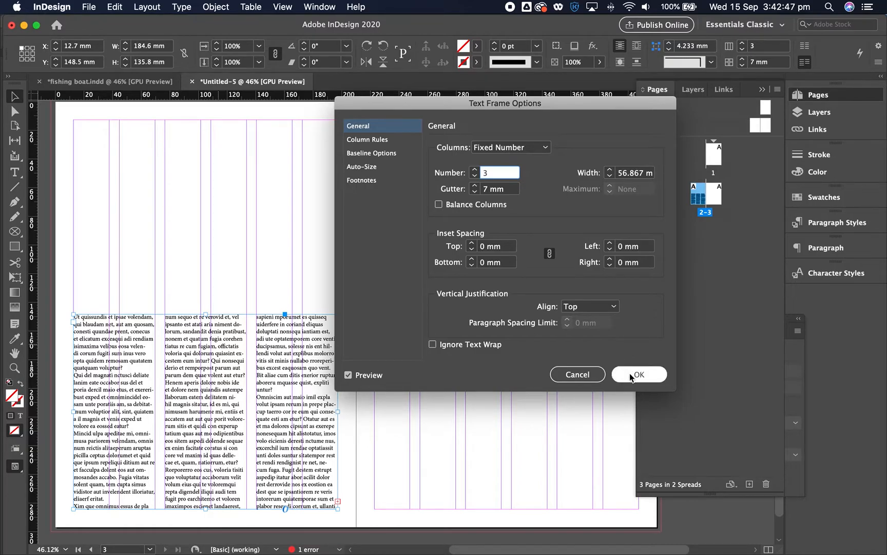
click(639, 374)
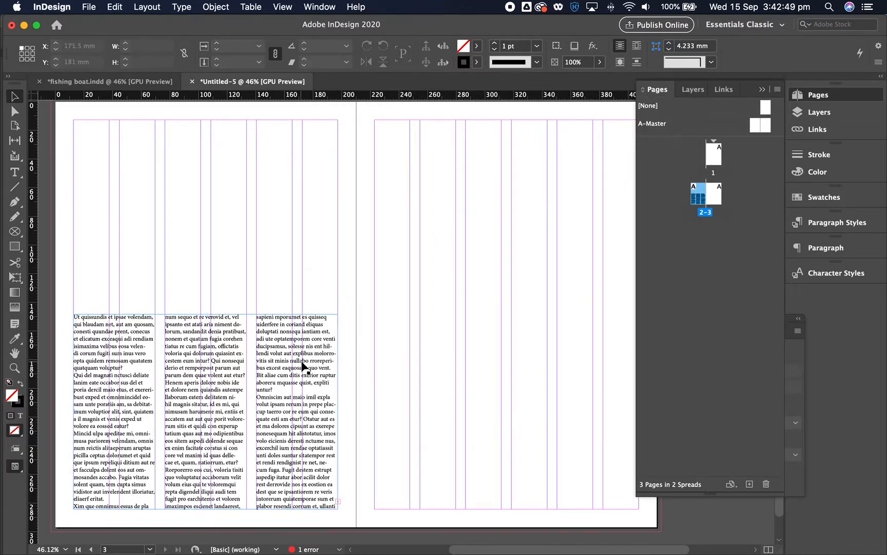
mouse_move(508, 407)
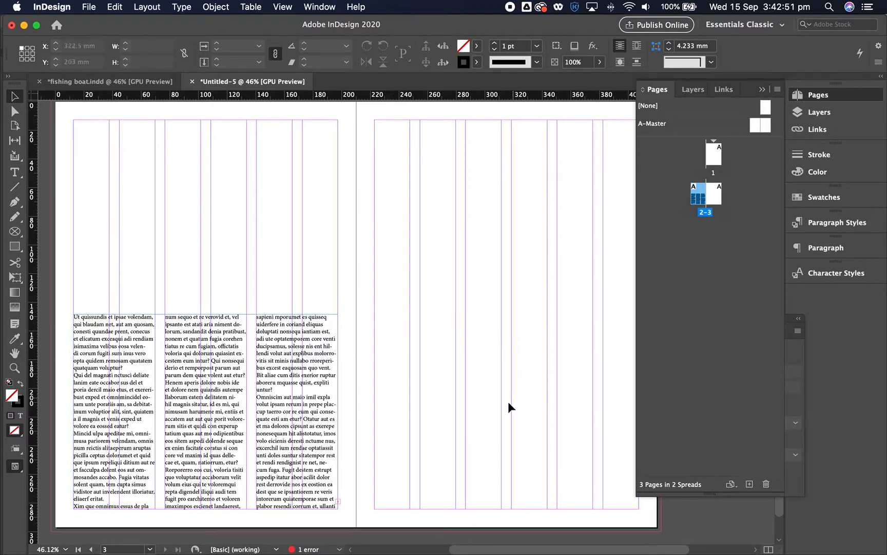
Step: Add a right-page placeholder frame set to 2 columns with a 7 mm gutter
click(14, 173)
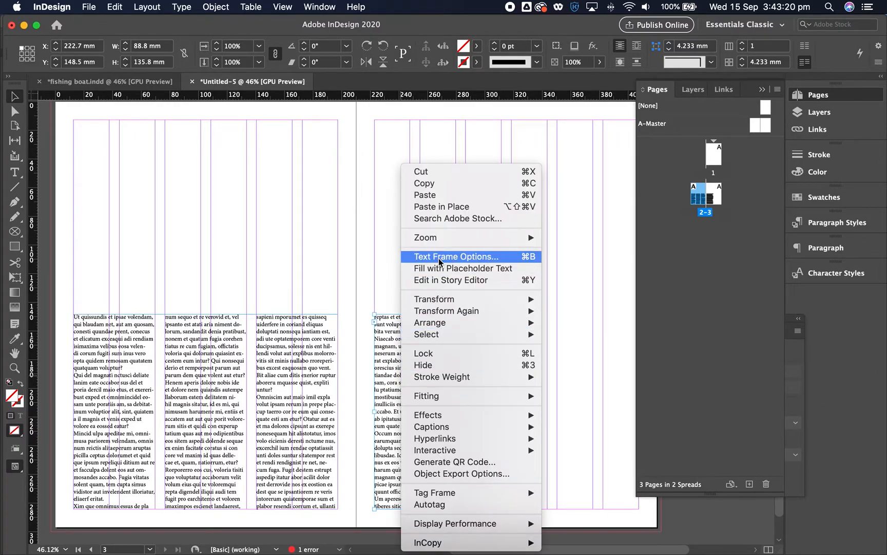
click(455, 256)
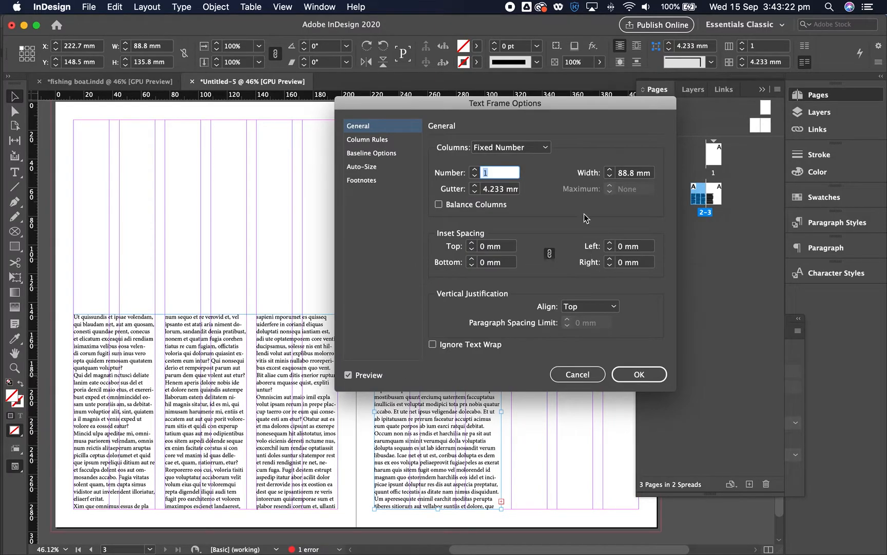
click(473, 170)
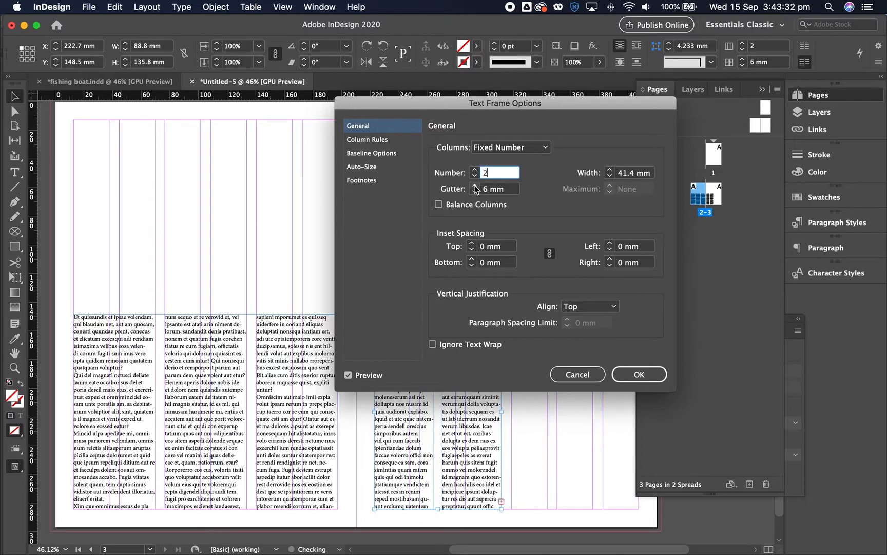
click(473, 185)
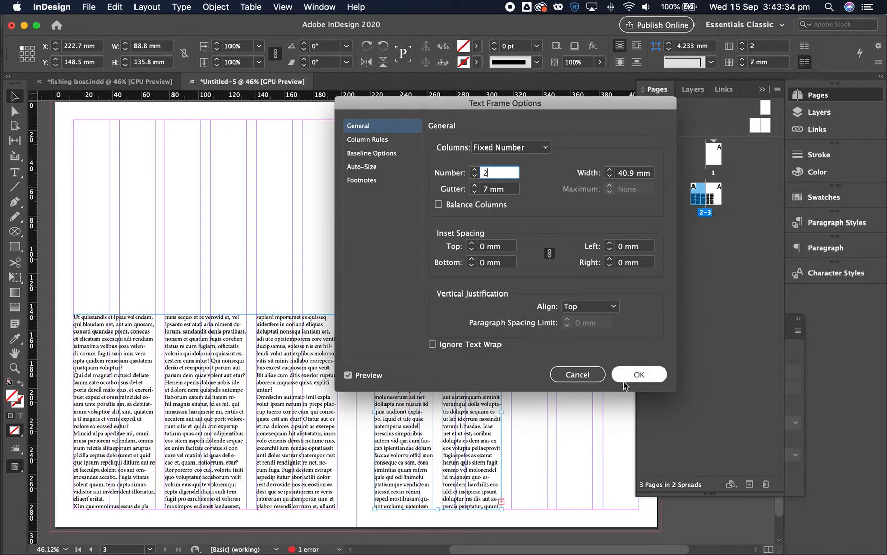
click(640, 374)
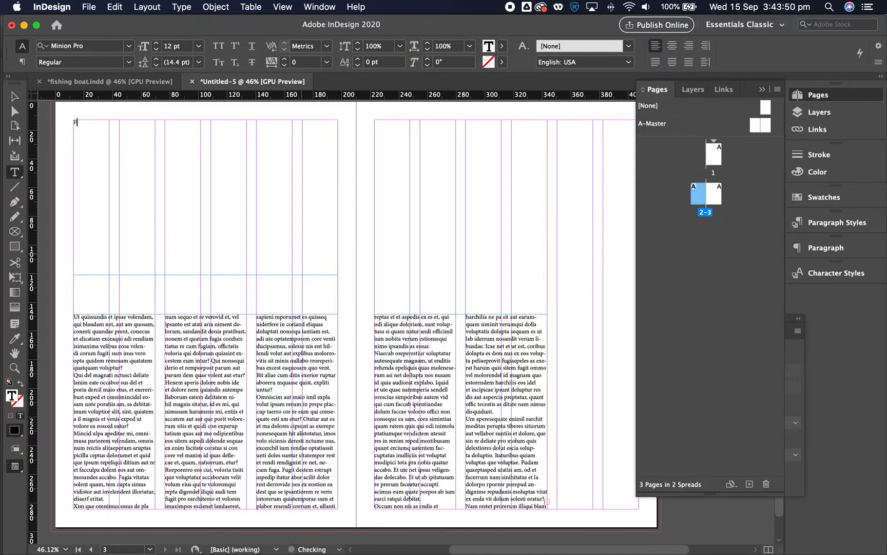
Step: Put a 'Fishing boat' heading frame across the top of the left page
text(Fishing boat)
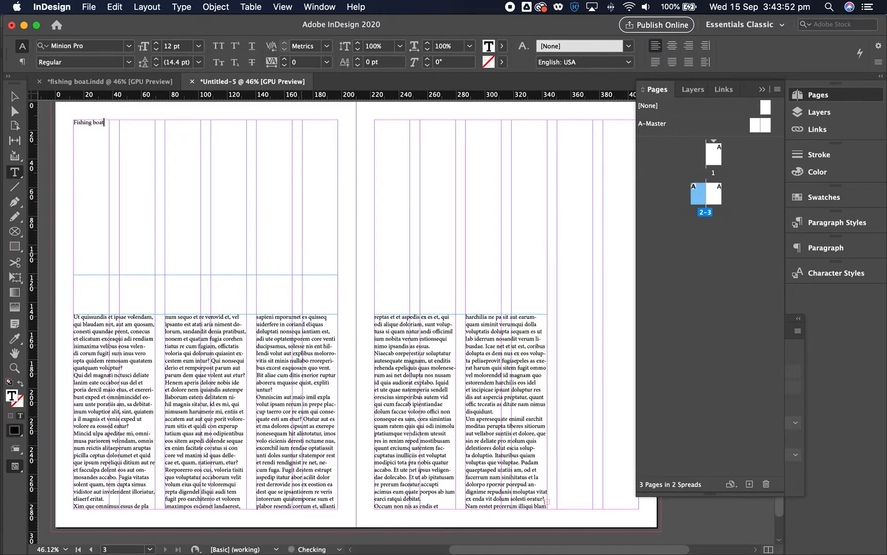
click(14, 97)
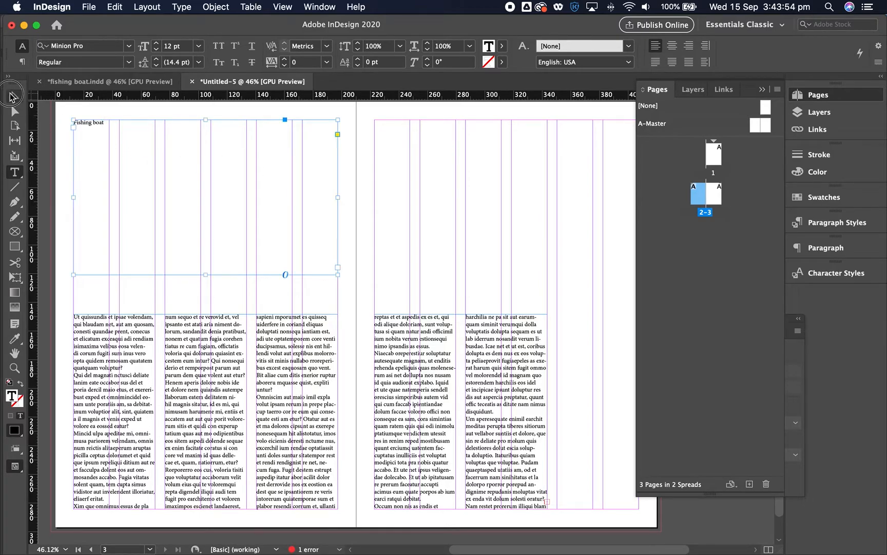
click(14, 96)
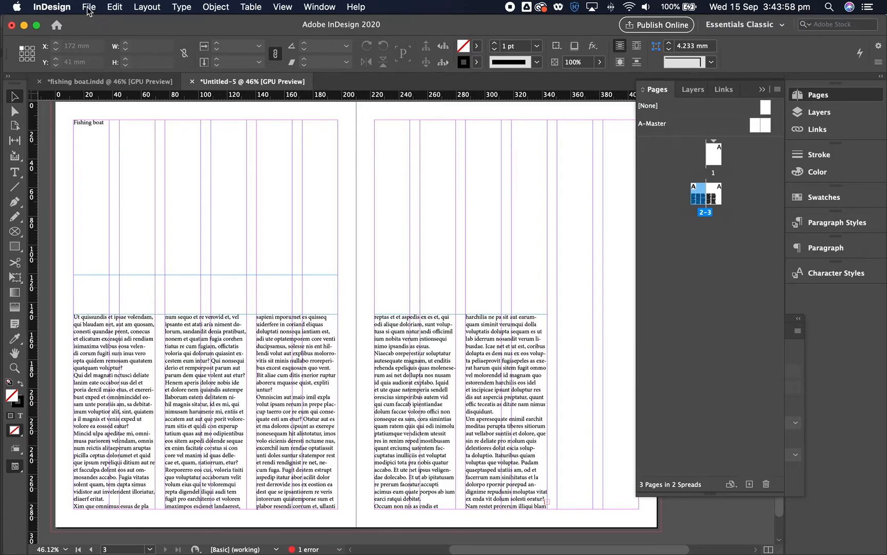
Step: Place the boat tute EPS on the spread, keeping Apply Photoshop Clipping Path ticked
click(88, 8)
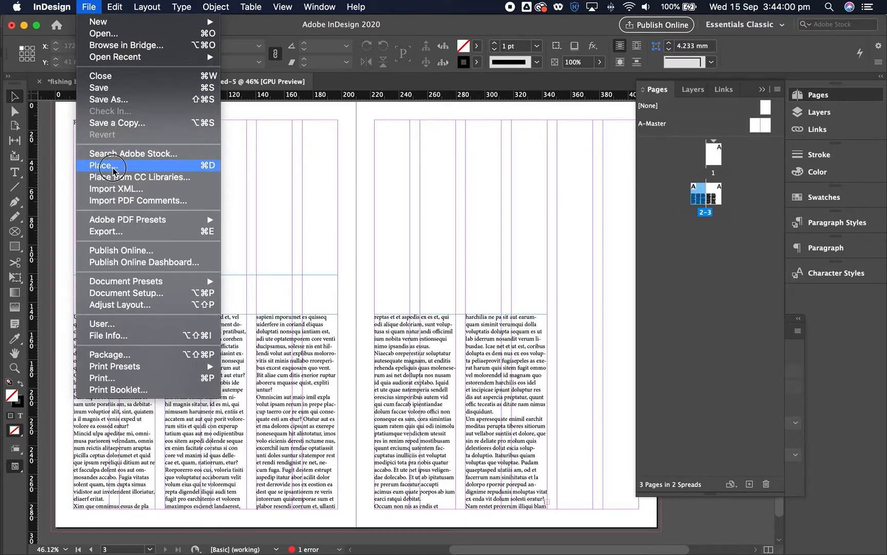
click(102, 165)
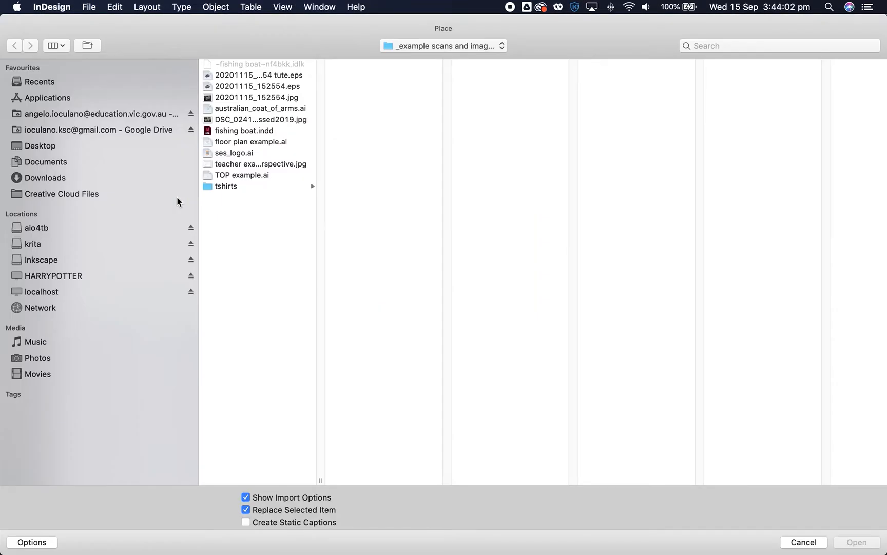
mouse_move(278, 96)
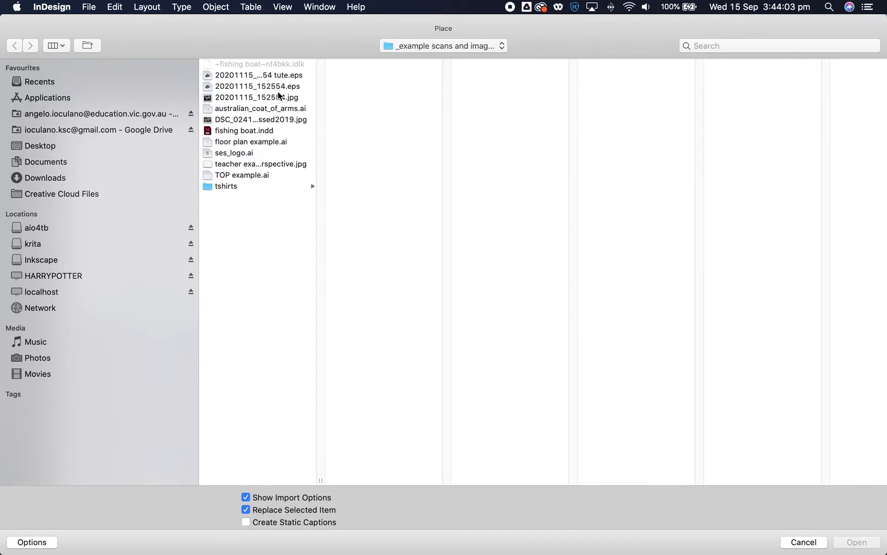
click(258, 75)
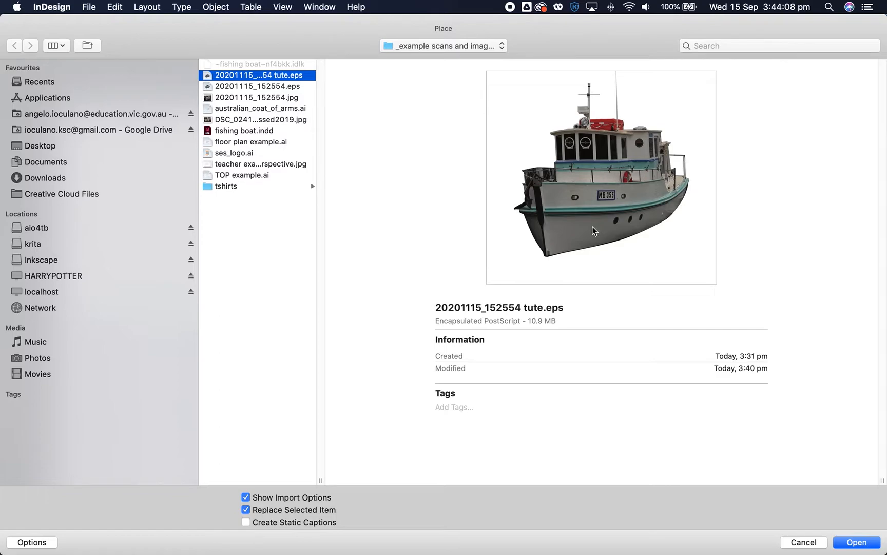
mouse_move(863, 520)
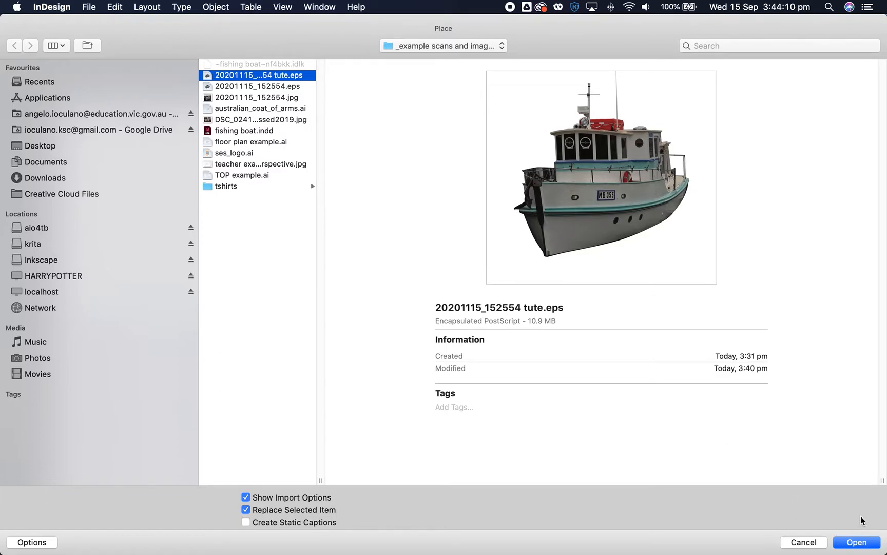
mouse_move(306, 508)
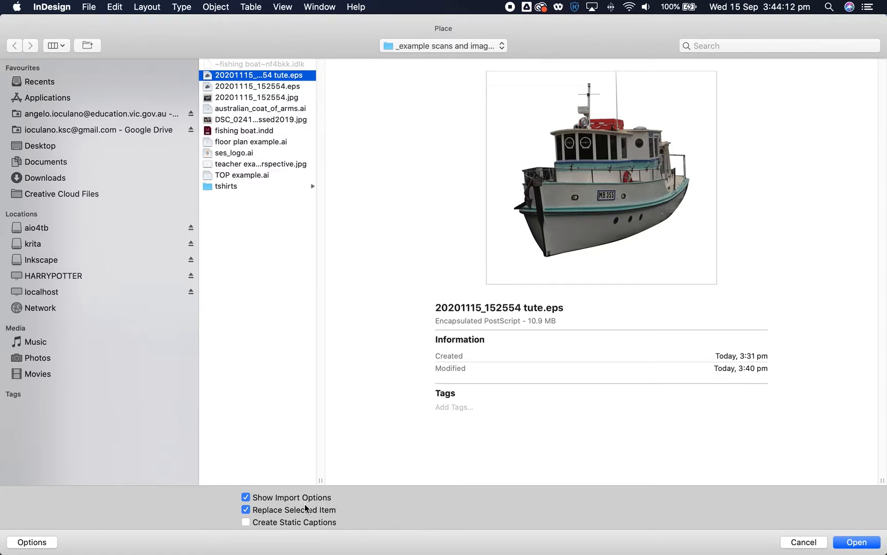
mouse_move(833, 535)
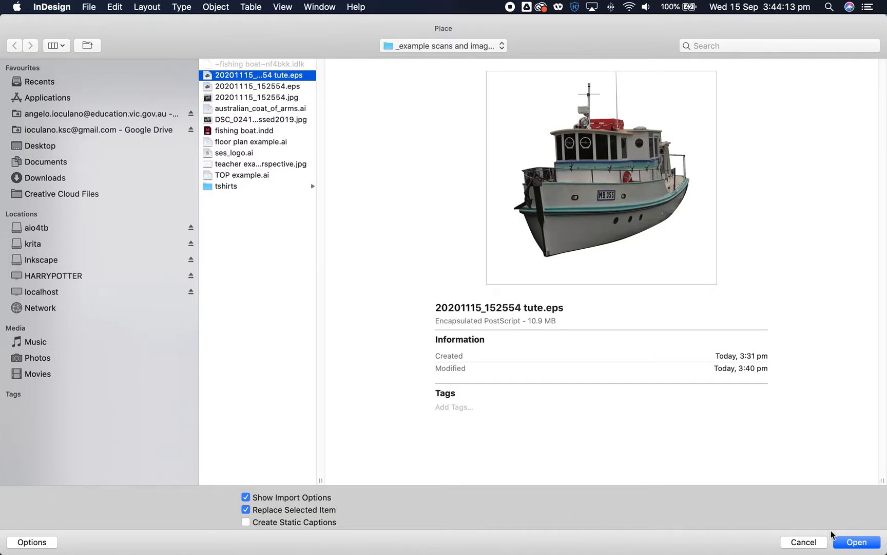
click(856, 541)
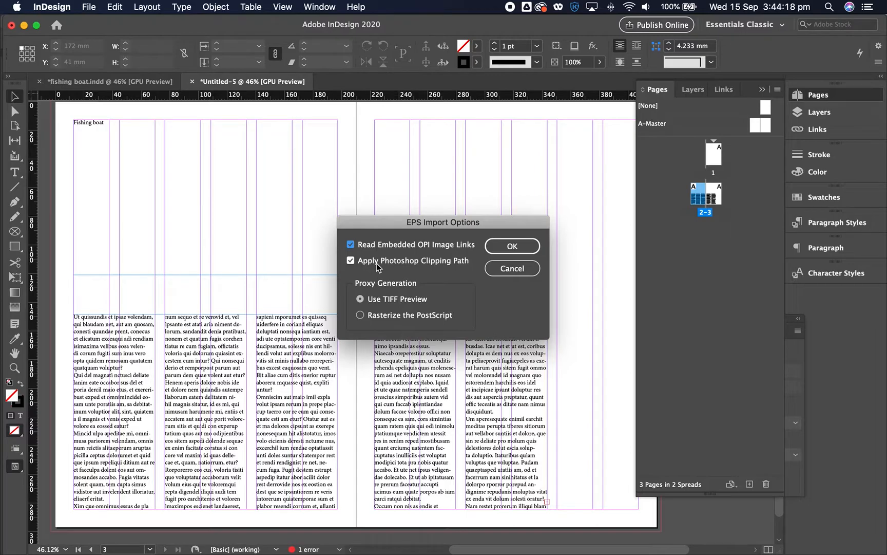
mouse_move(348, 279)
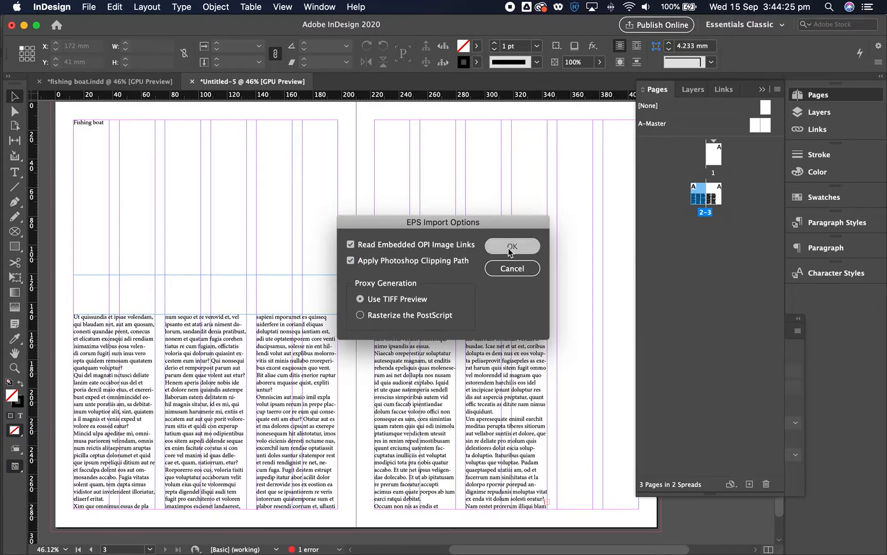
click(512, 245)
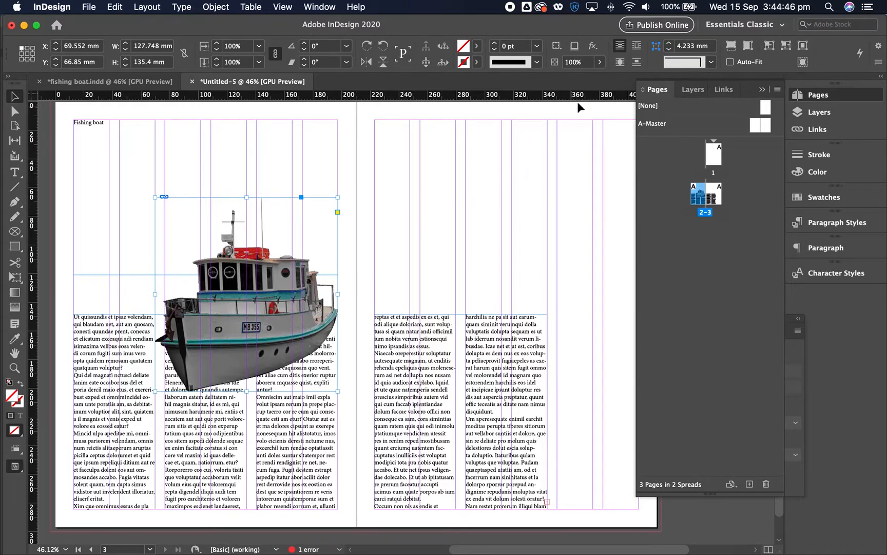
mouse_move(637, 46)
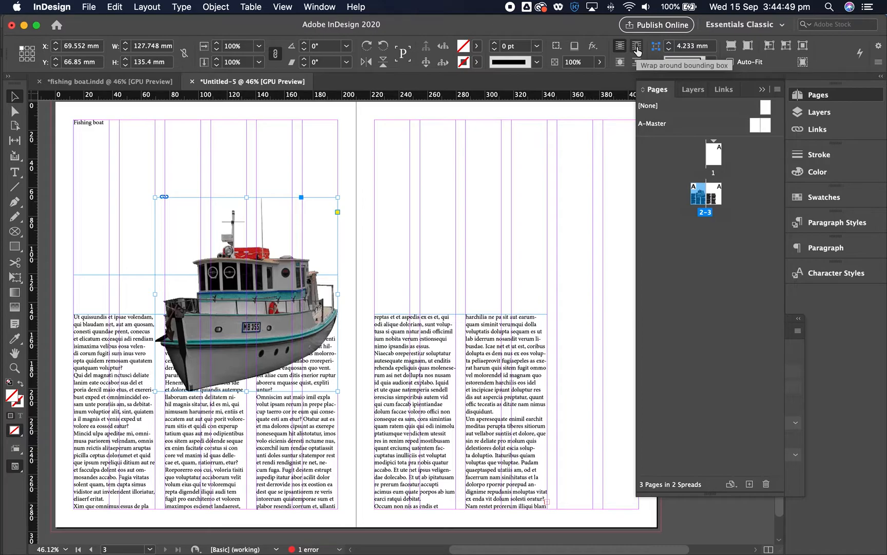
Step: Make the column text wrap around the placed boat
click(636, 46)
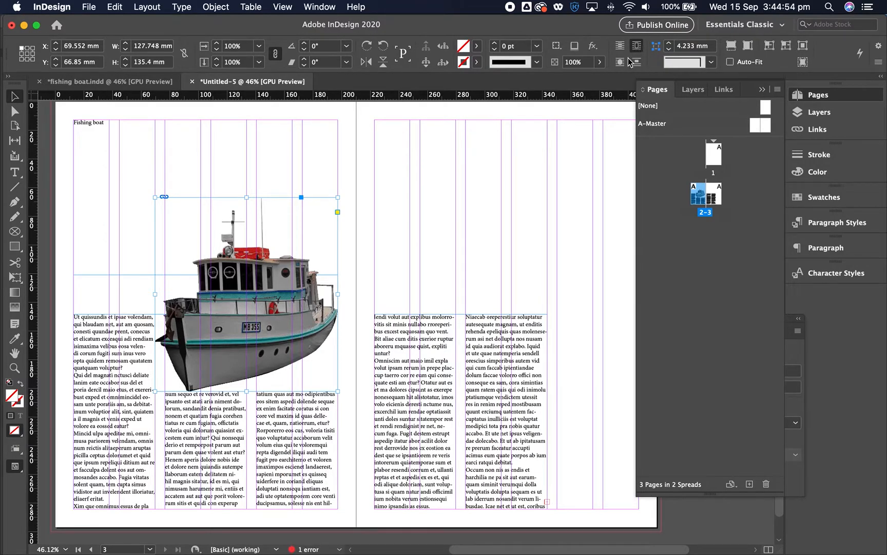
mouse_move(621, 62)
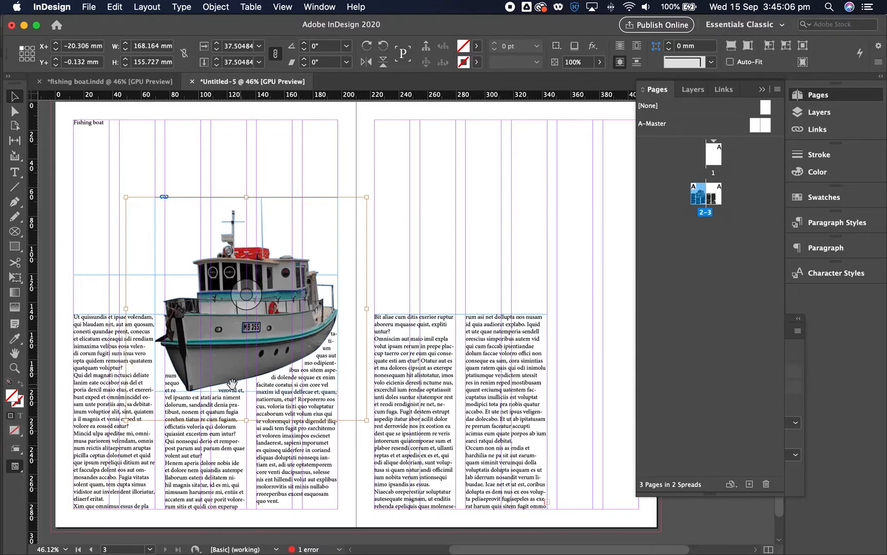
mouse_move(314, 362)
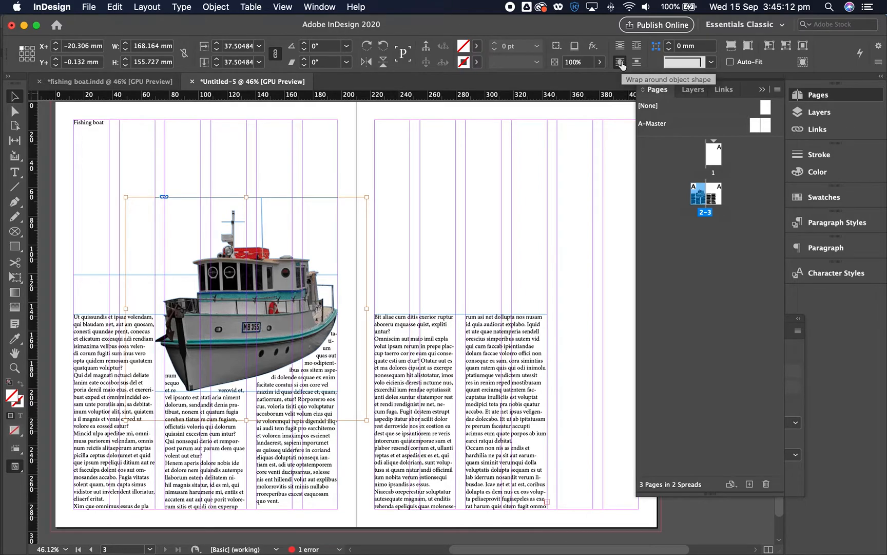
Step: Set the boat's text wrap offset to 6 mm on all sides, then deselect to check it
click(620, 62)
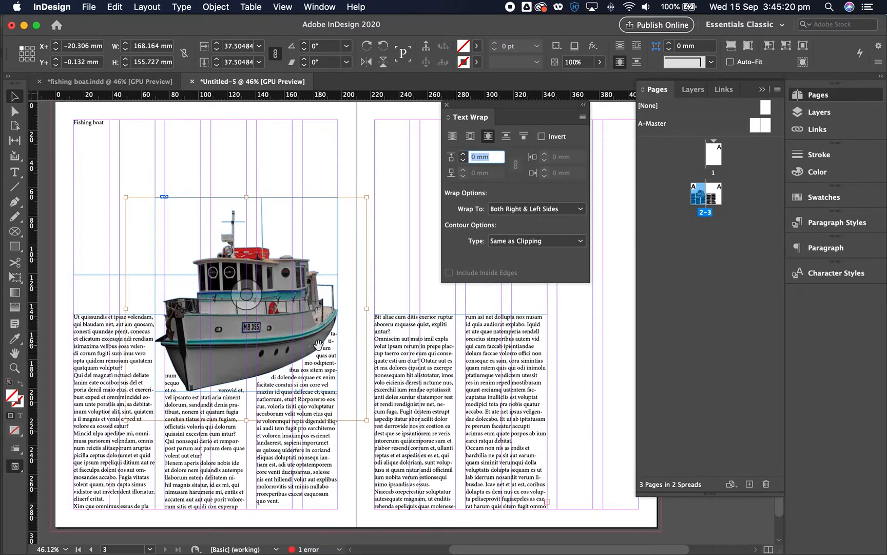
click(464, 155)
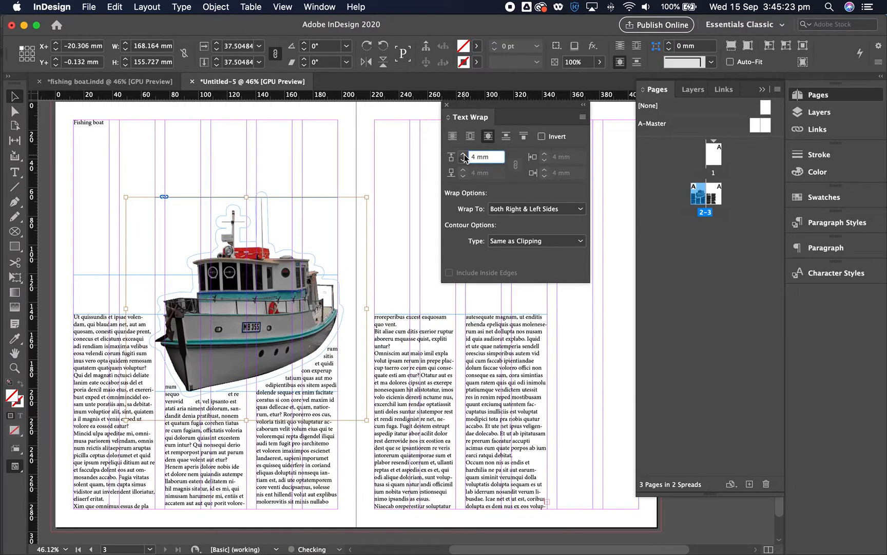
click(464, 154)
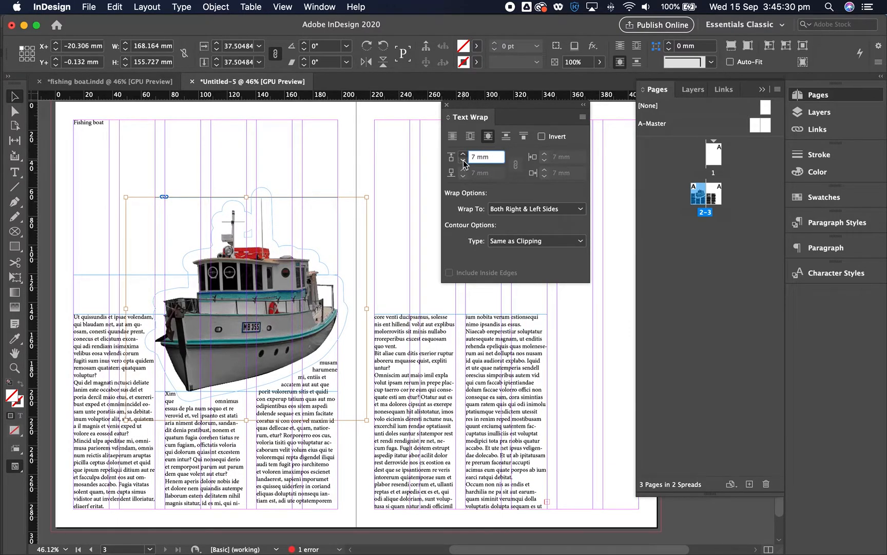
click(463, 161)
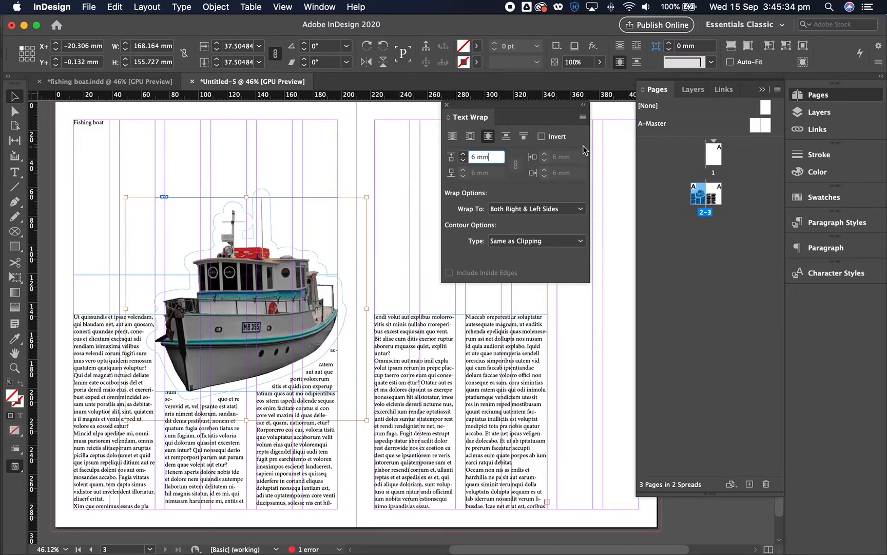
click(452, 136)
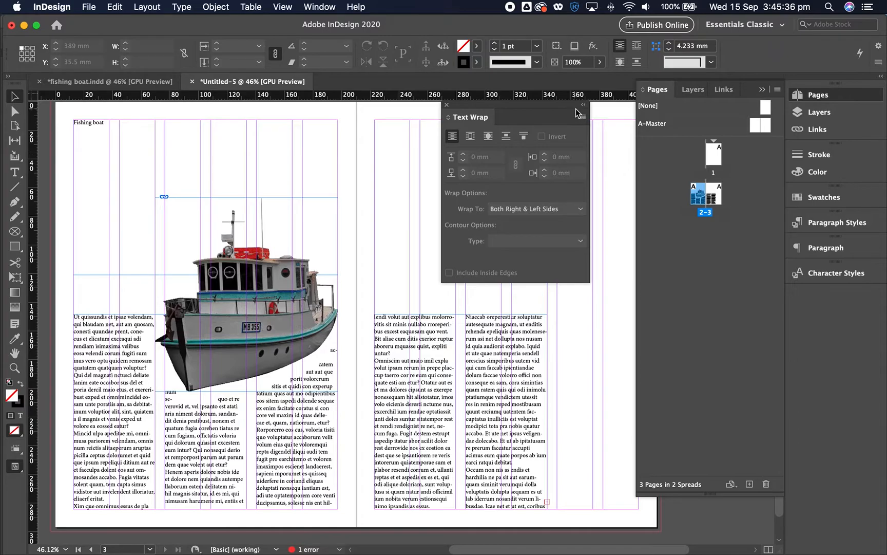
Step: With the Fishing boat title frame selected, add a new style in the Paragraph Styles panel
click(447, 104)
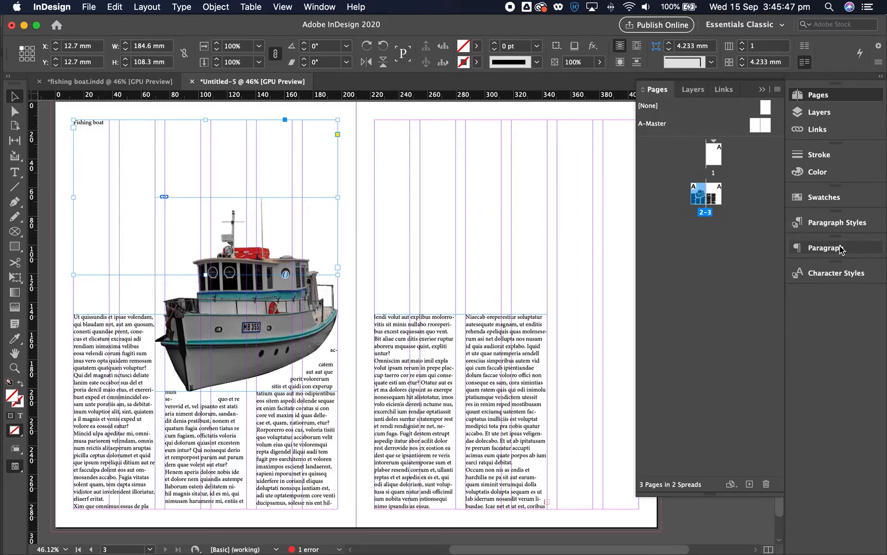
click(826, 247)
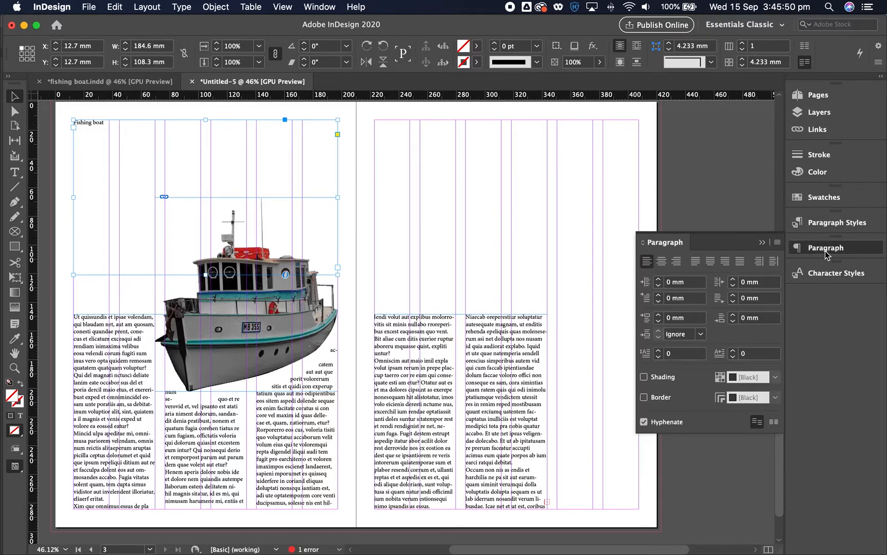
click(837, 222)
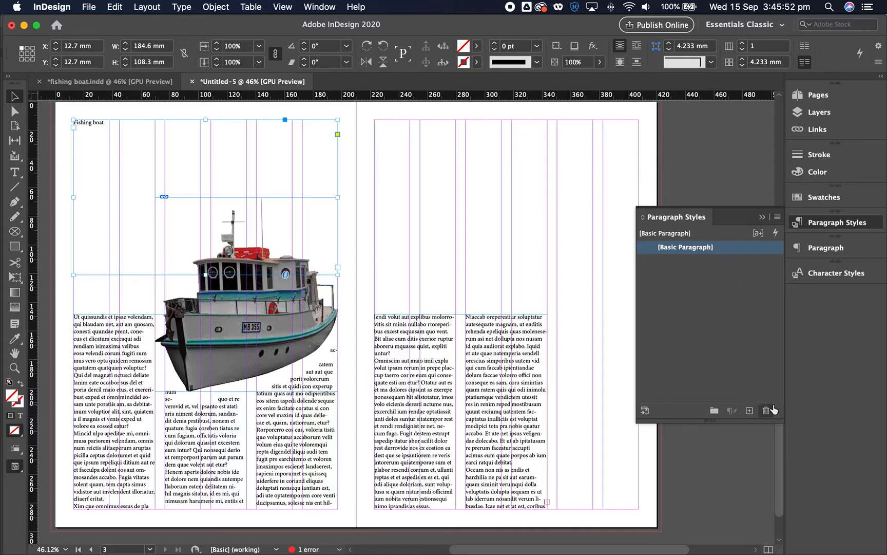
click(750, 410)
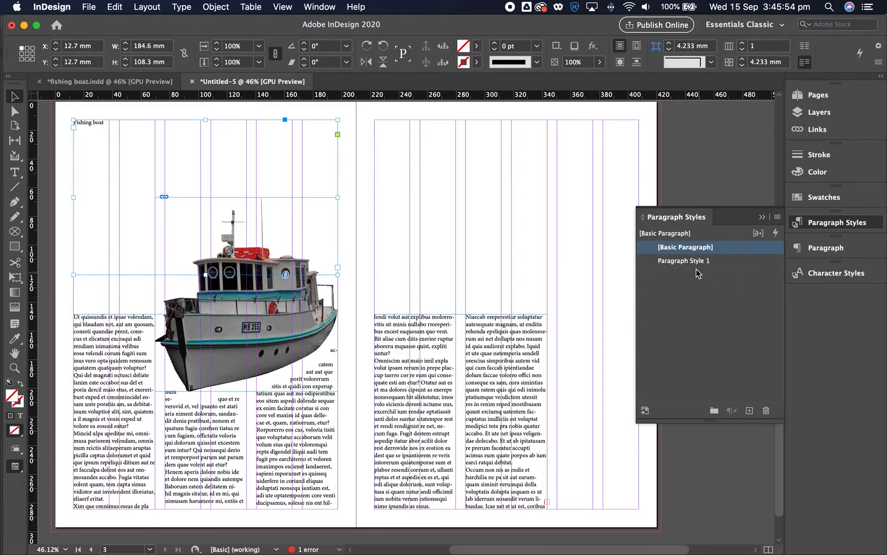
Step: In the new style's options, name it 'title', correcting a mistyped start
double_click(684, 259)
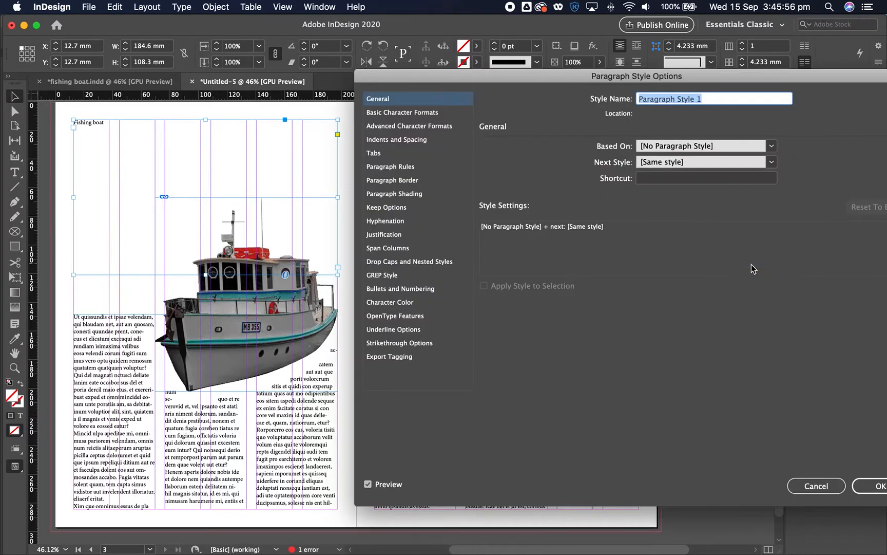
click(640, 99)
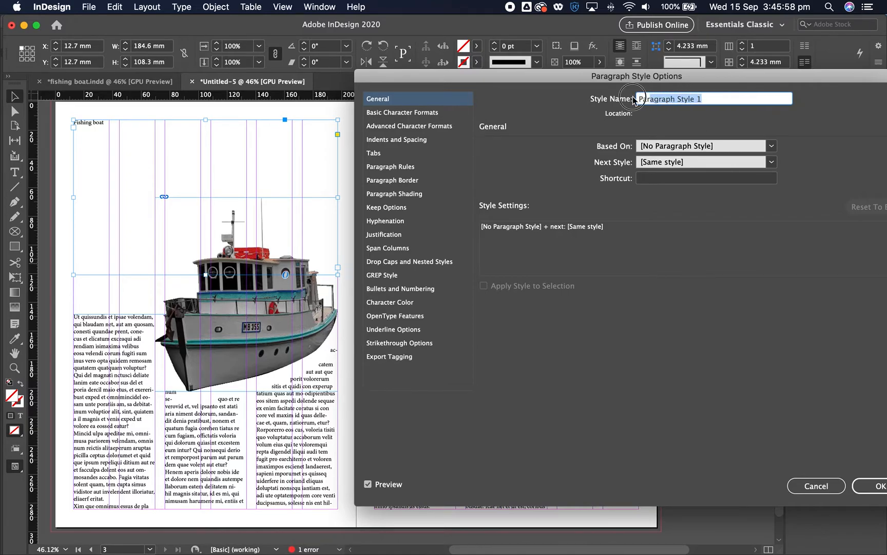
text(tti)
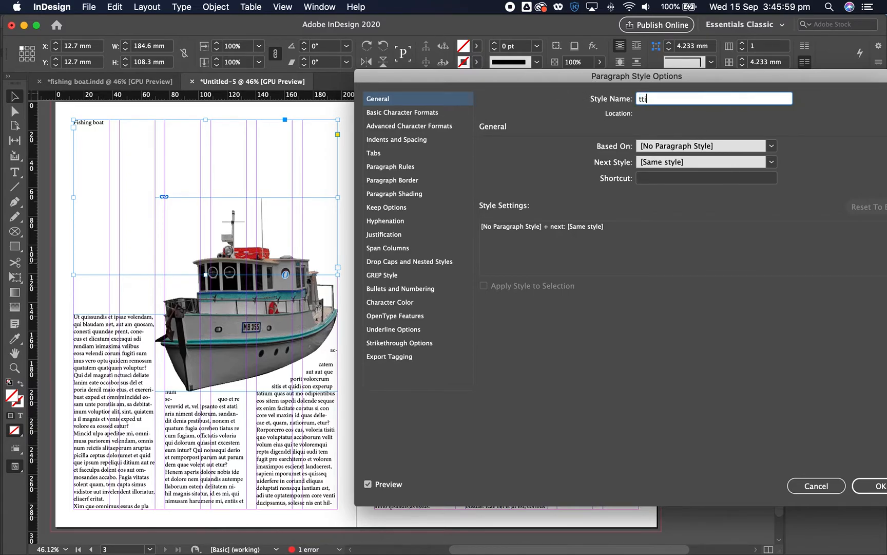
key(Backspace)
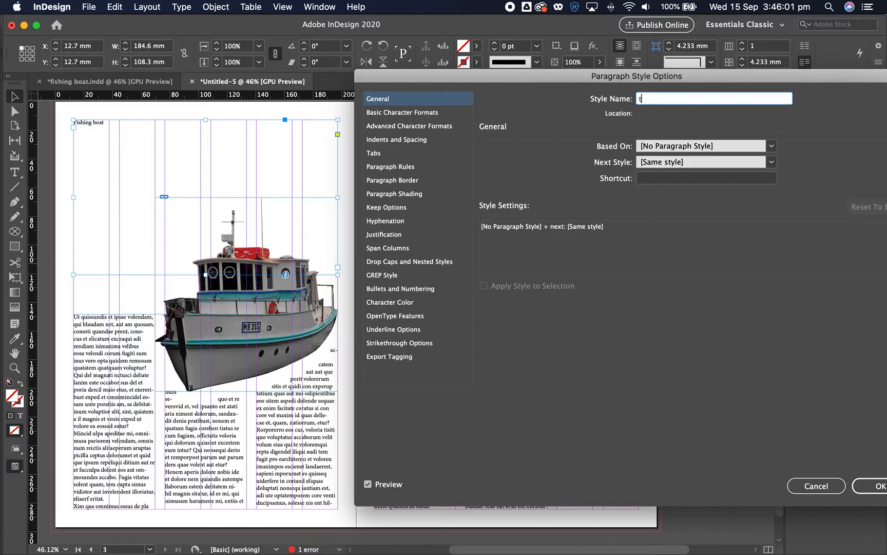
text(itle)
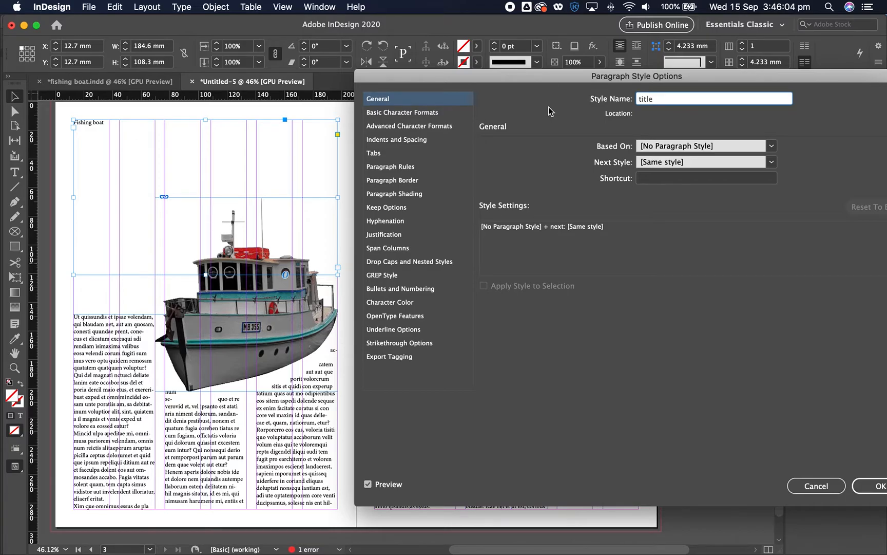
mouse_move(396, 251)
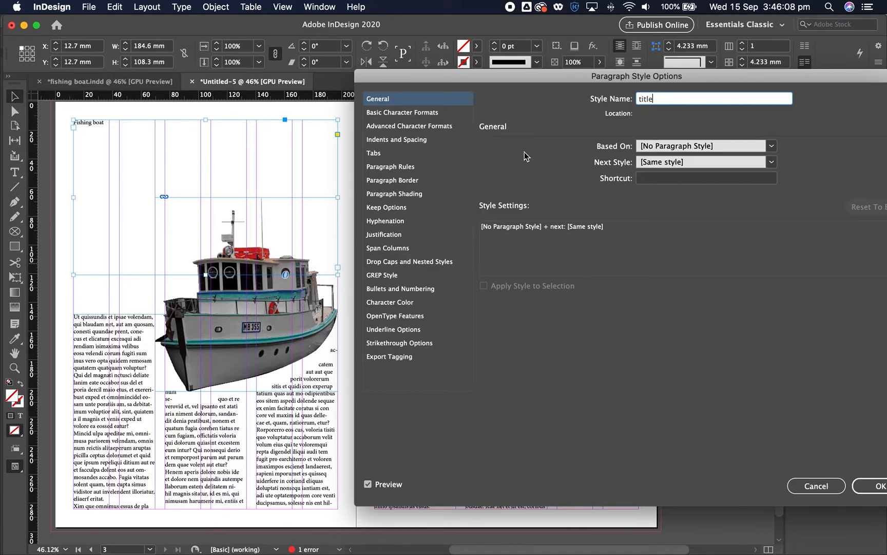
Step: Under Basic Character Formats, set the title style to 134 pt size with 111 pt leading and confirm
click(402, 112)
text(87)
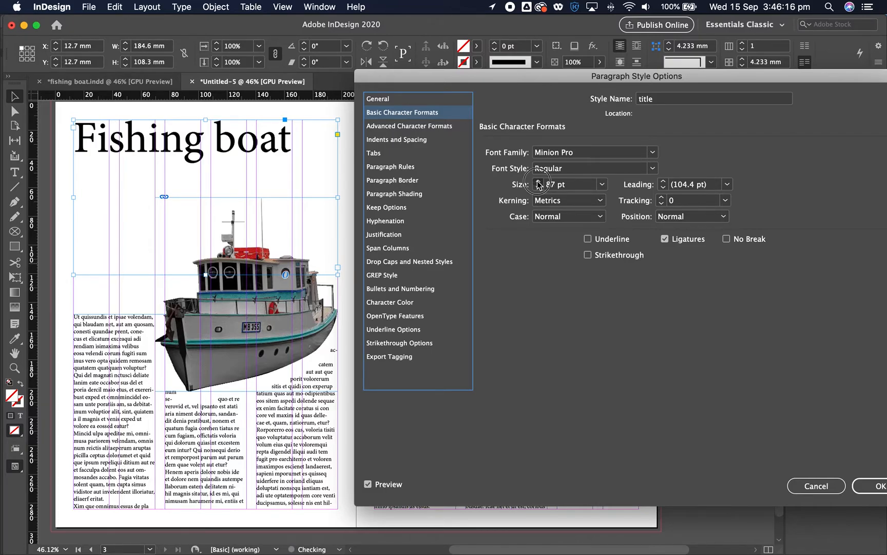
click(551, 181)
text(140)
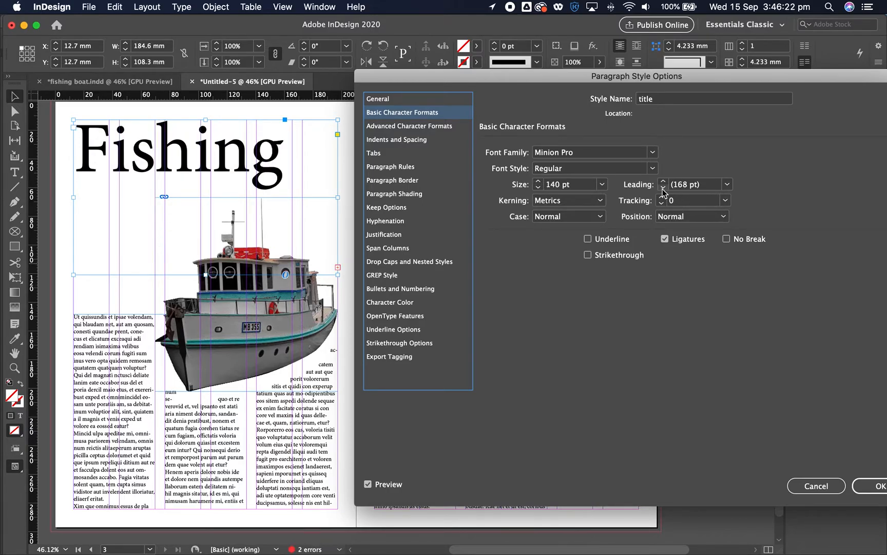
click(537, 187)
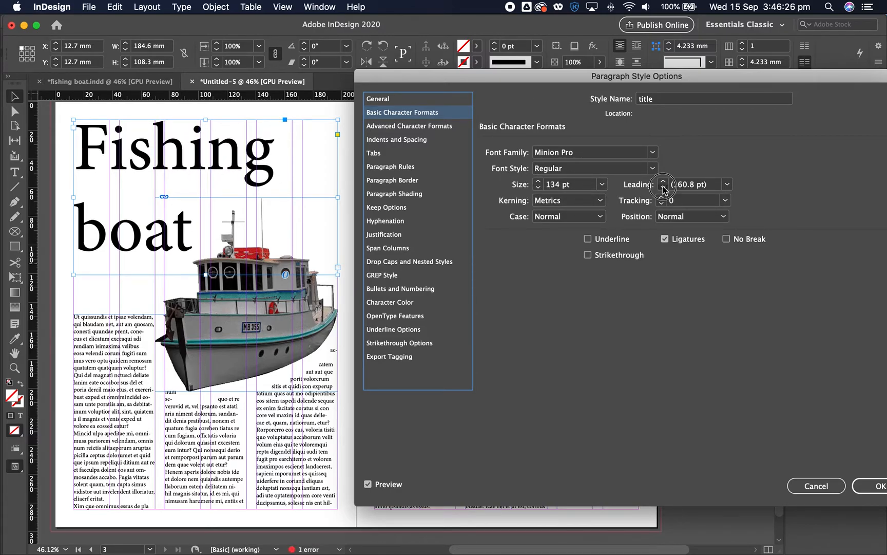
click(663, 186)
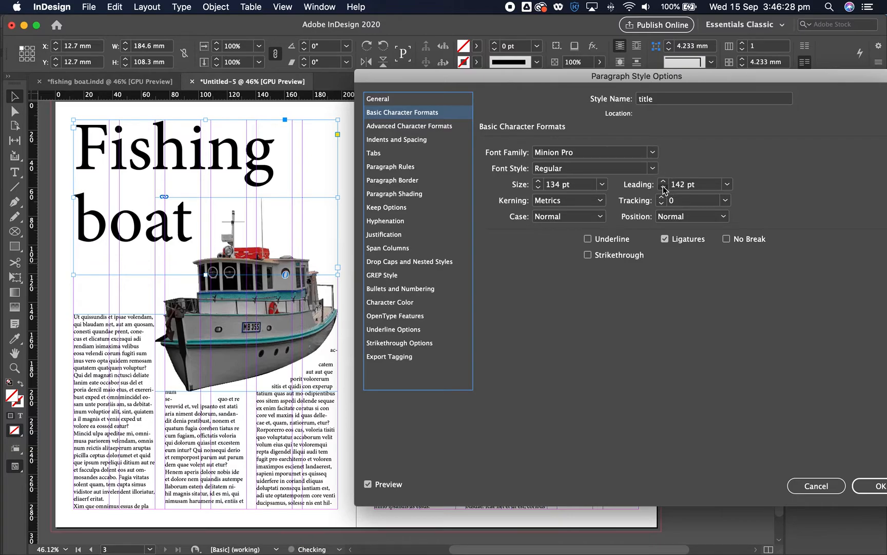
click(663, 187)
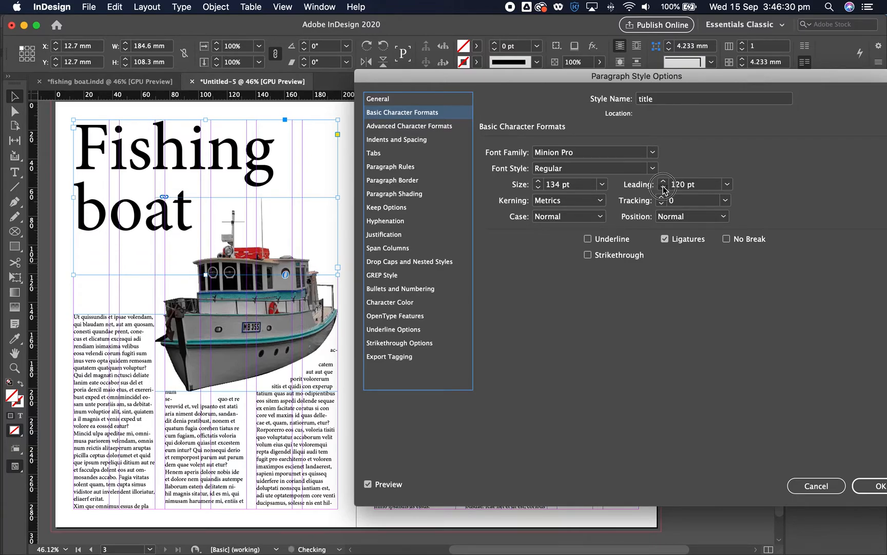
click(663, 187)
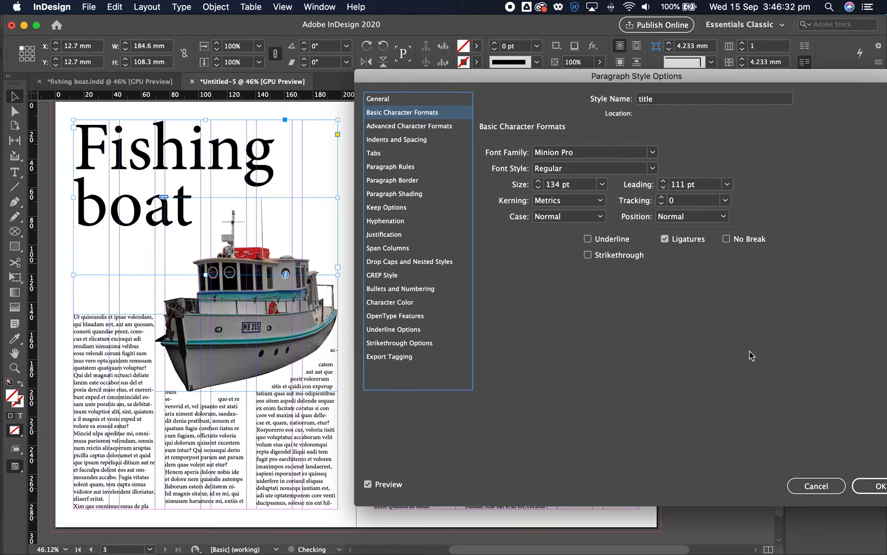
click(879, 486)
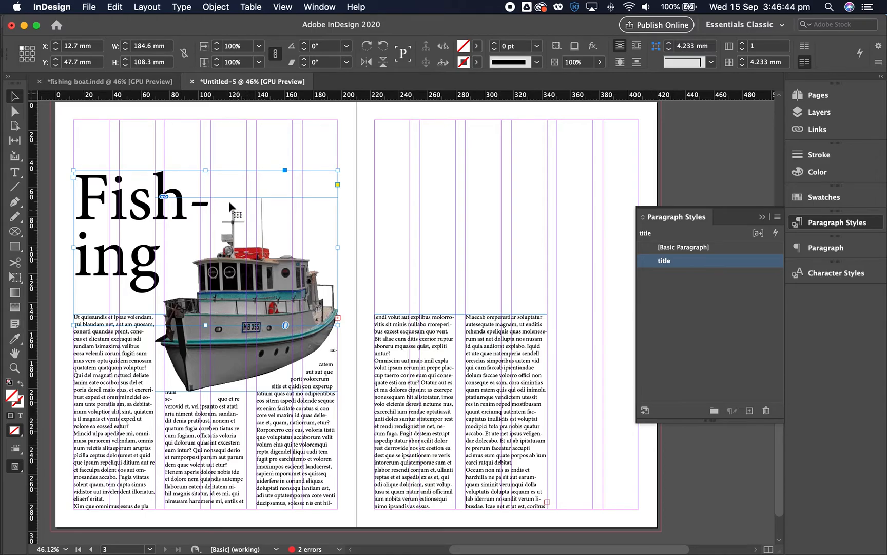
Step: Set the title frame to Ignore Text Wrap in Text Frame Options so 'Fishing boat' sets on two lines
right_click(125, 201)
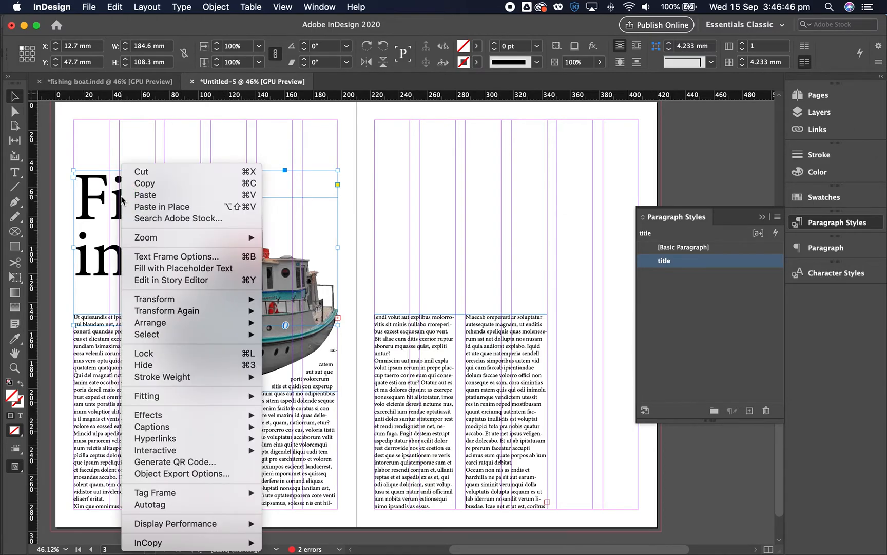
click(176, 257)
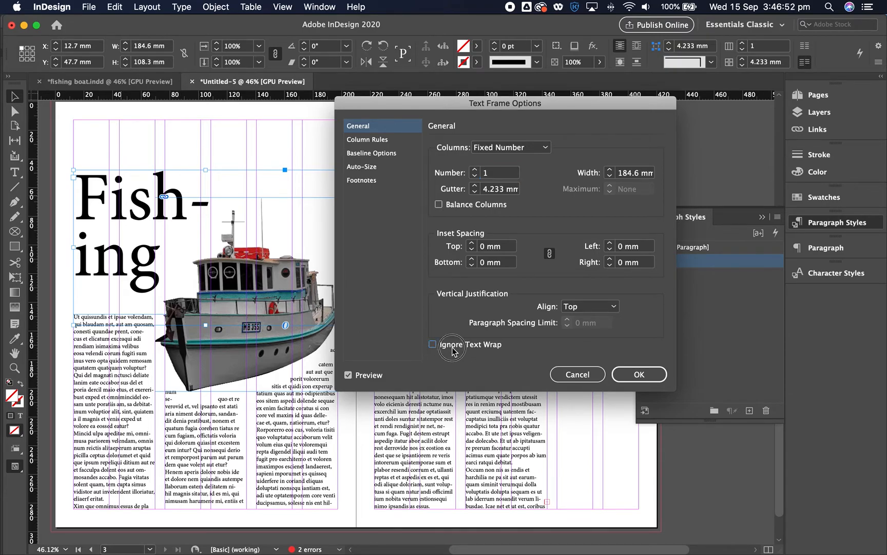
click(434, 344)
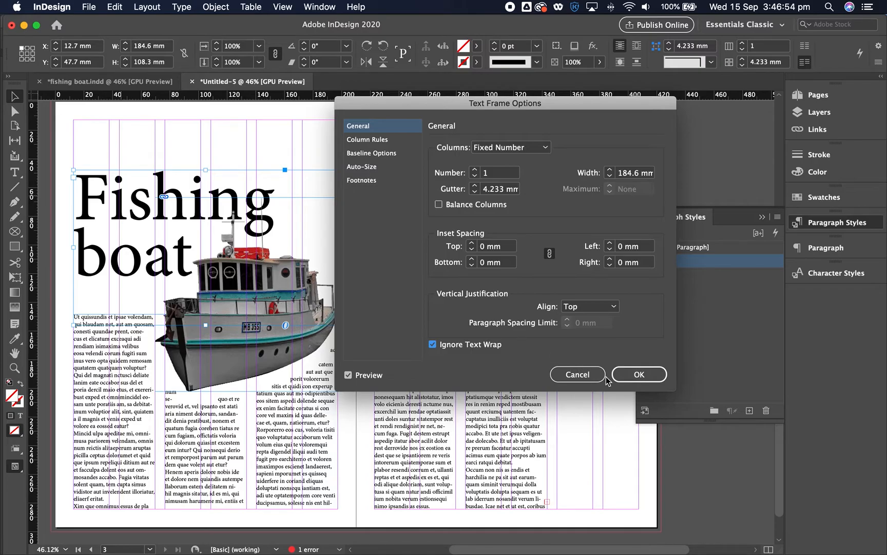
click(639, 374)
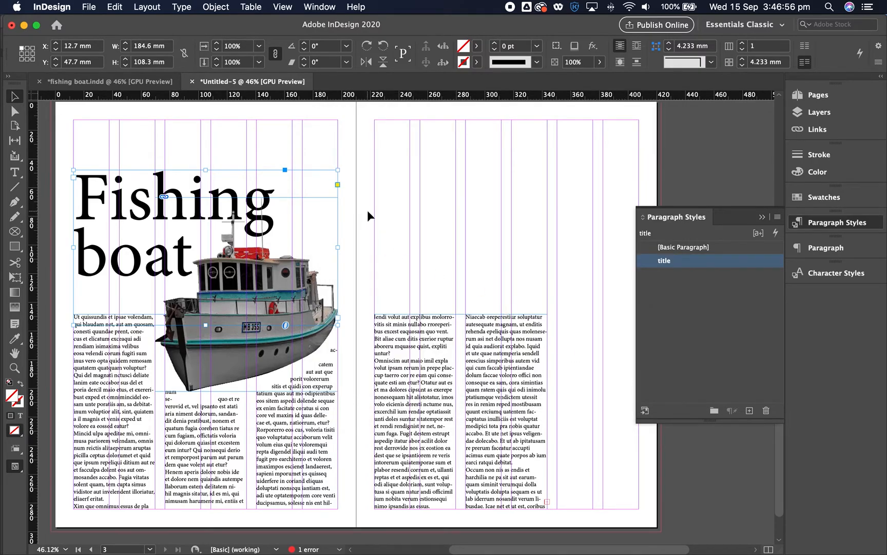
click(685, 246)
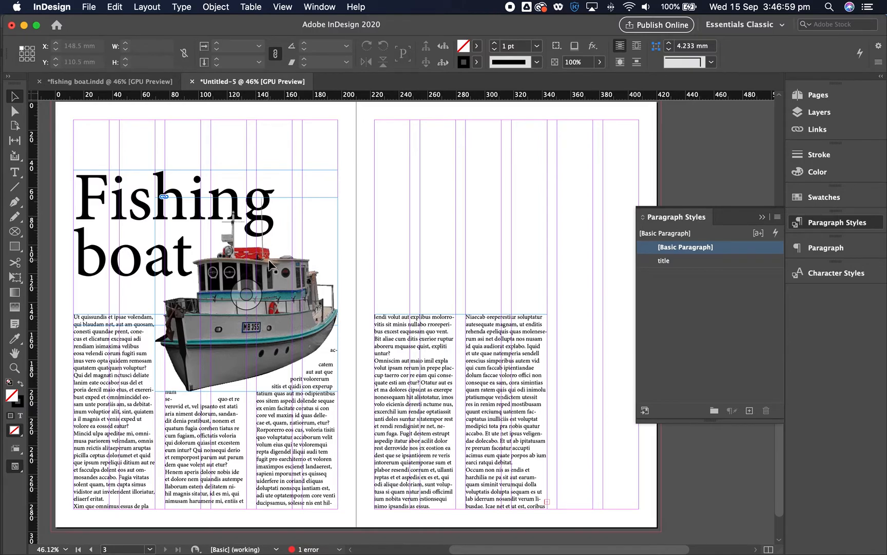
click(272, 260)
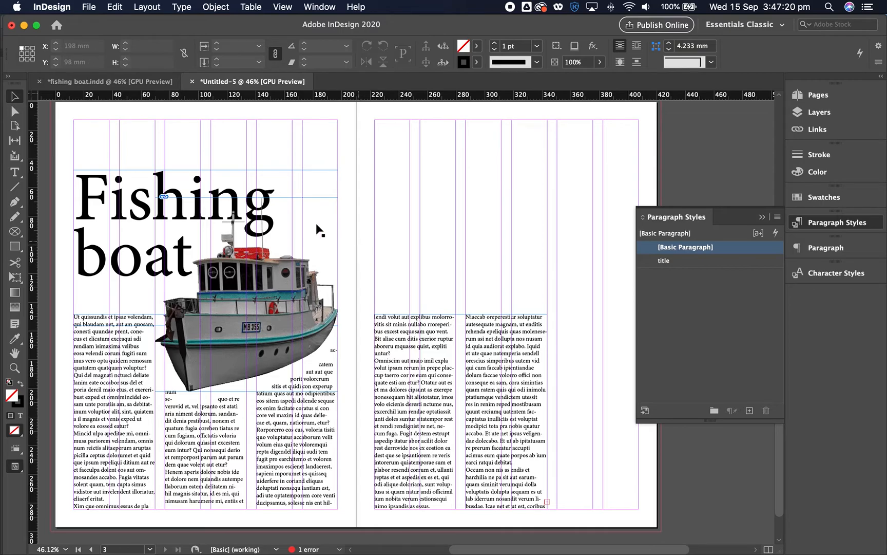
Step: With the title text selected, sample a colour from the boat with the Eyedropper, dismissing the warning
click(169, 226)
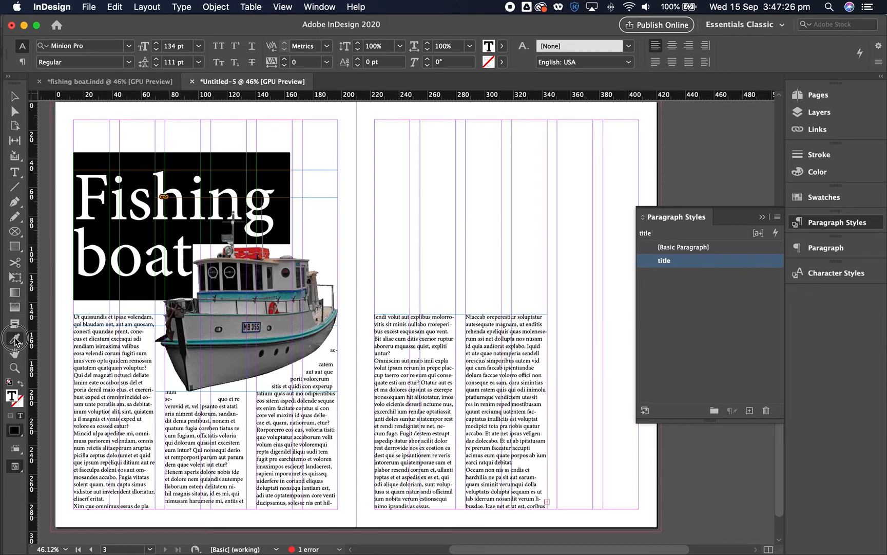
click(255, 252)
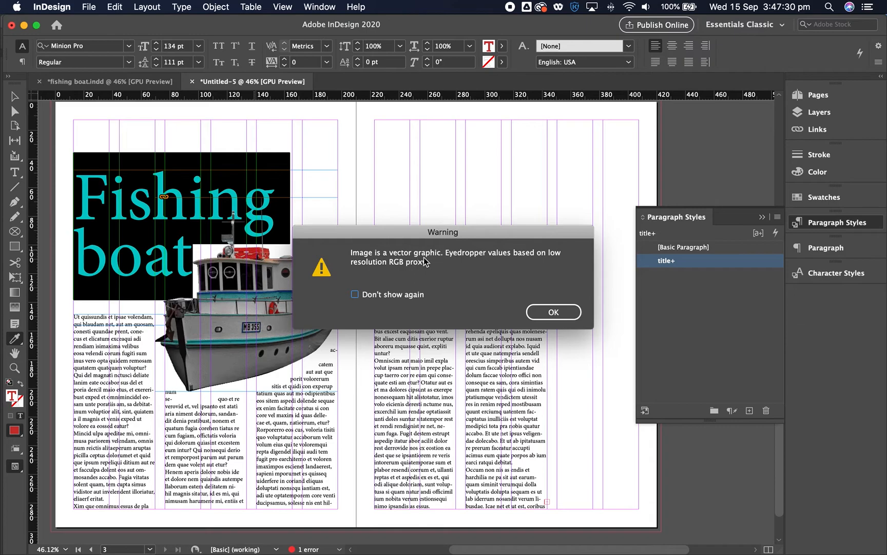
mouse_move(258, 266)
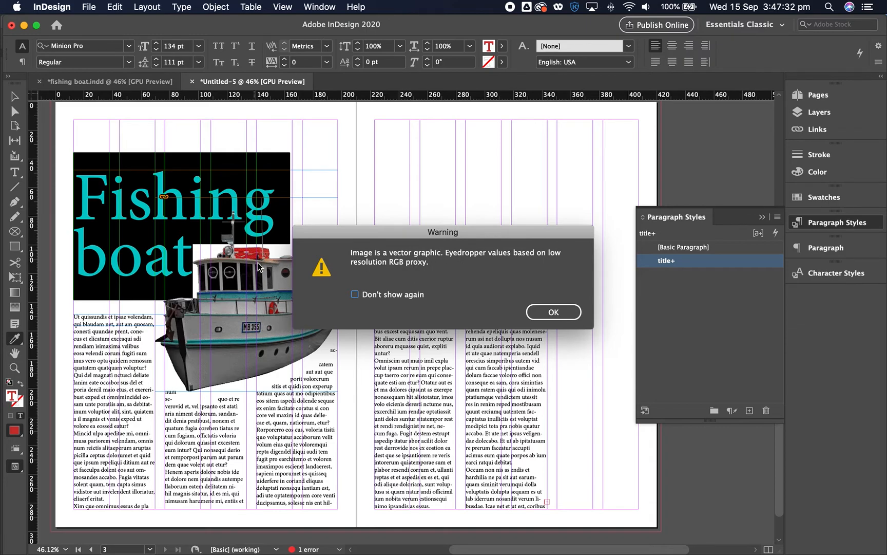
mouse_move(449, 313)
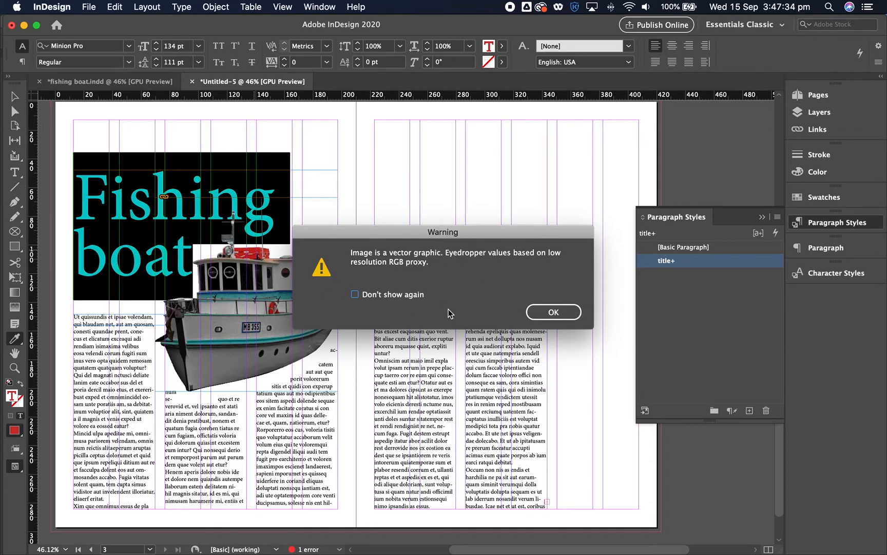
click(553, 312)
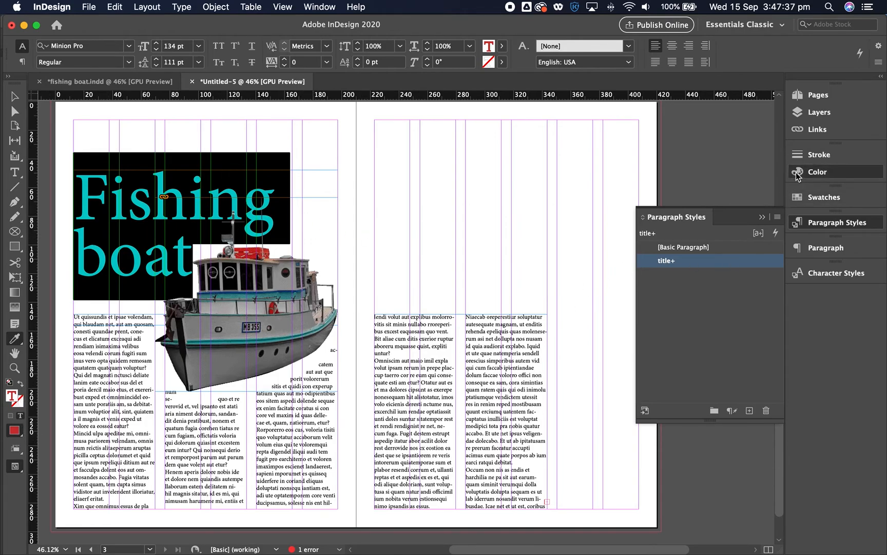
Step: In the Color panel set the title to red R 204 G 51 B 51, then deselect to view it
click(835, 222)
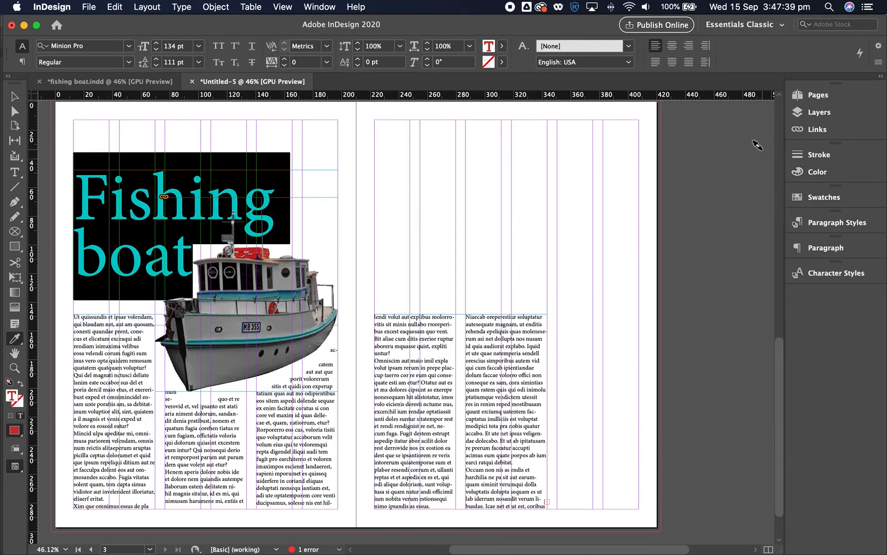
click(819, 171)
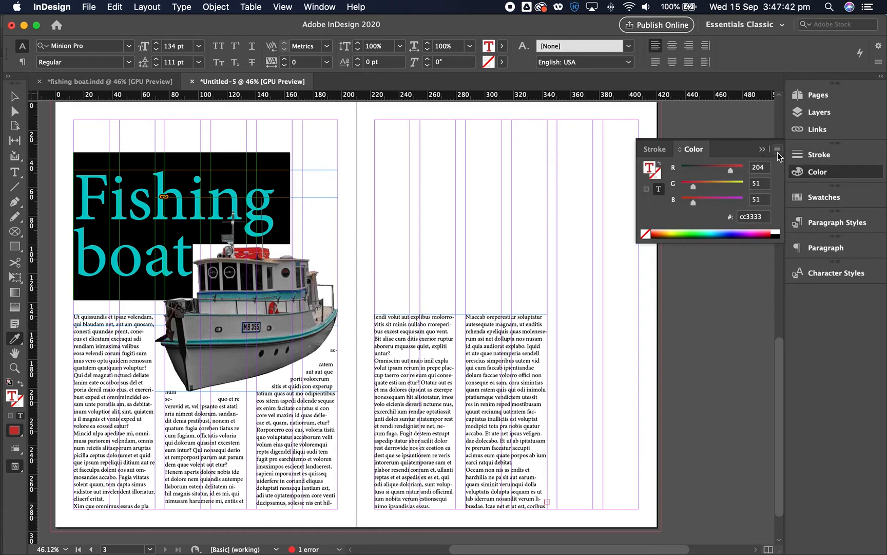
click(778, 148)
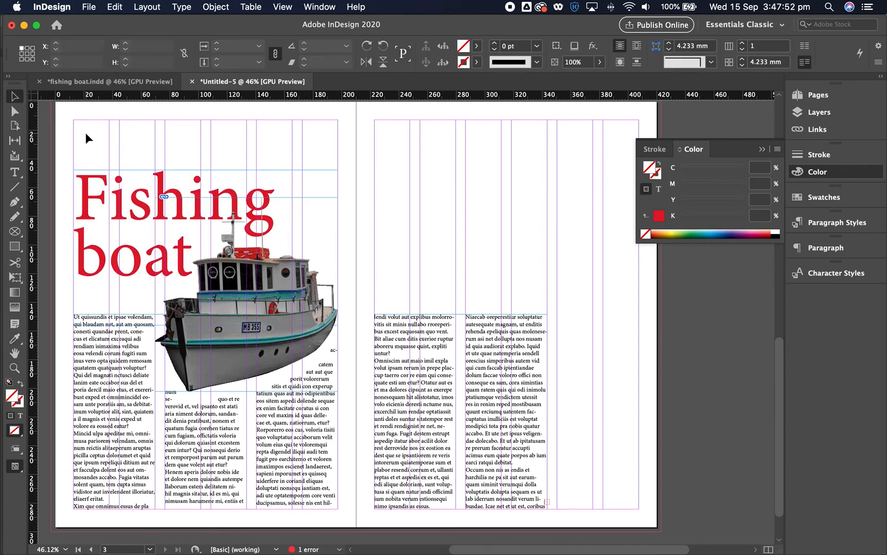
click(404, 226)
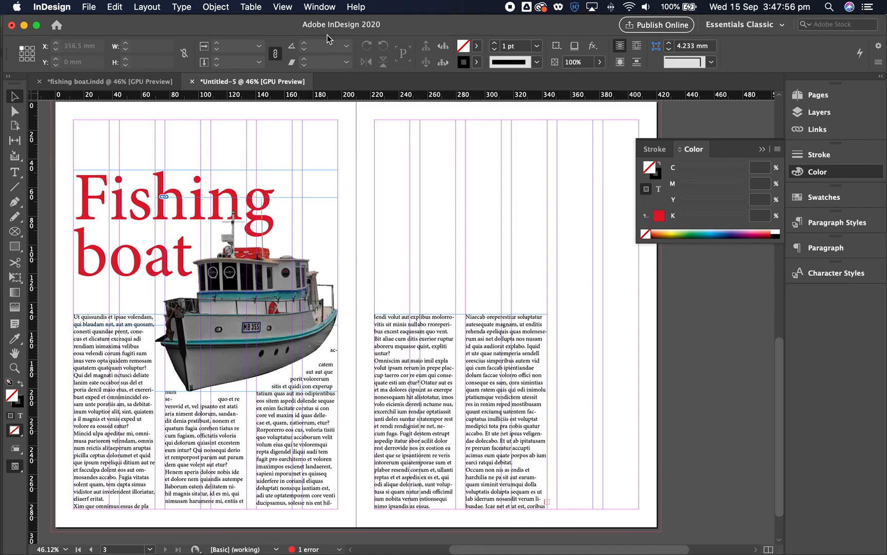
Step: Switch the screen mode to Preview via the View menu, hiding guides and frame edges
click(283, 7)
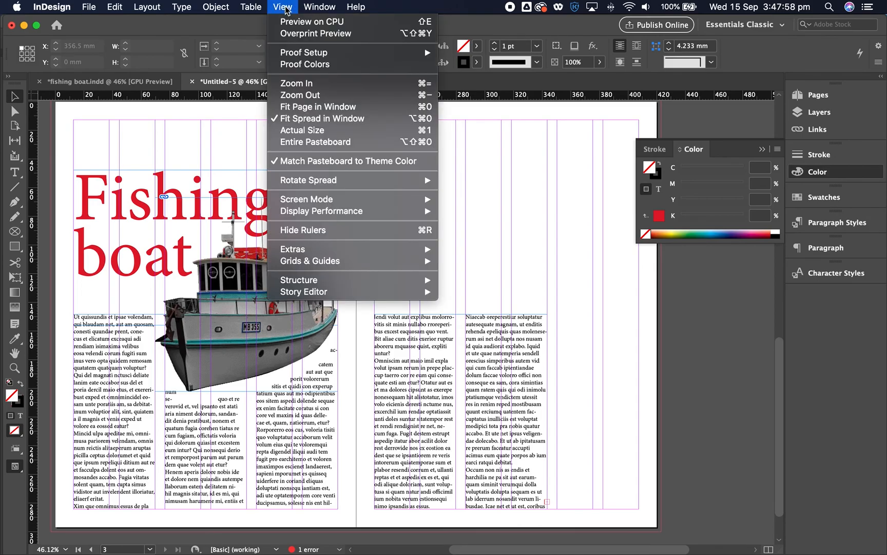
mouse_move(315, 34)
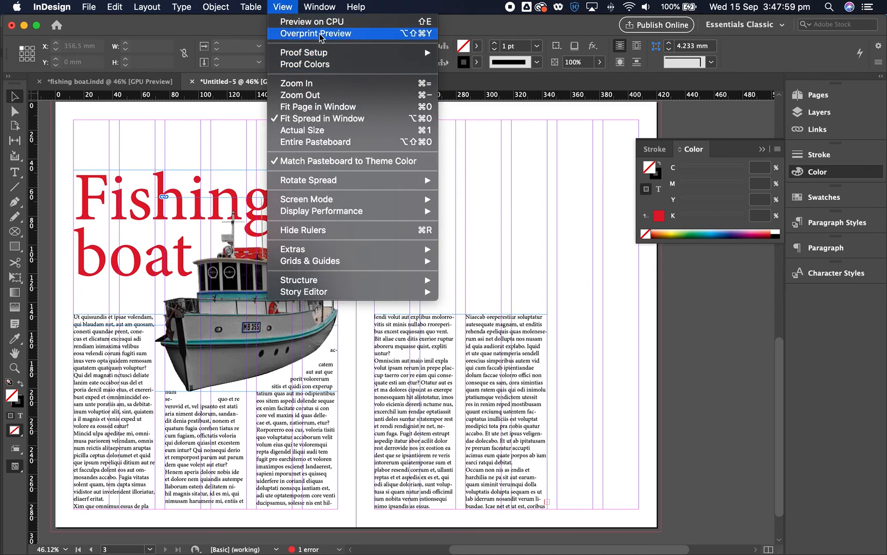
mouse_move(284, 7)
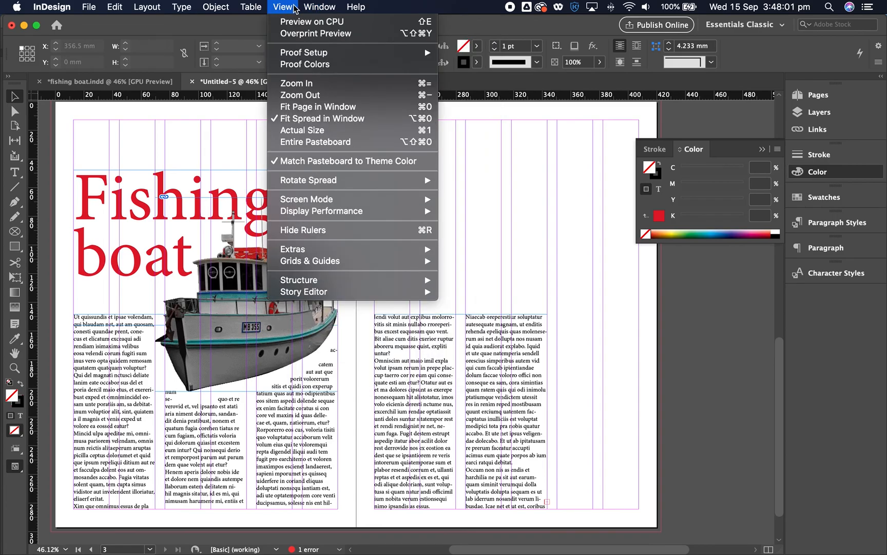
mouse_move(335, 162)
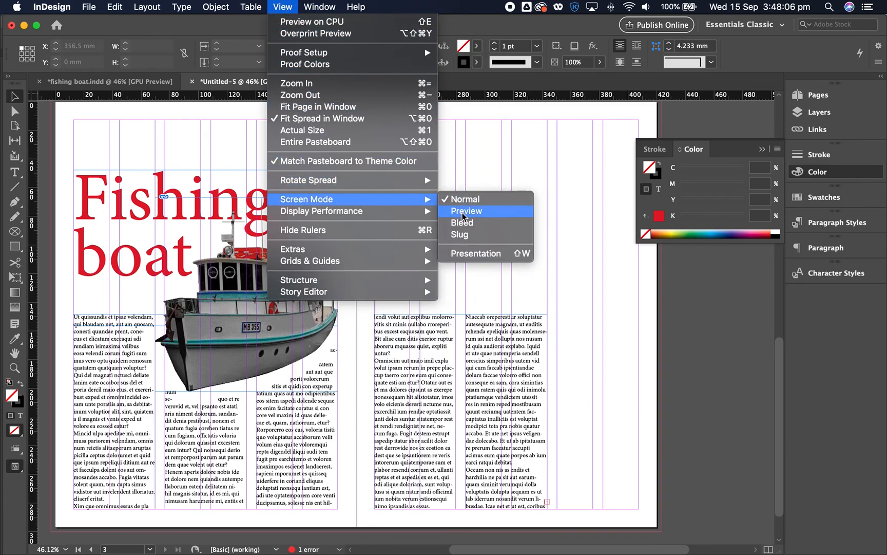
click(466, 211)
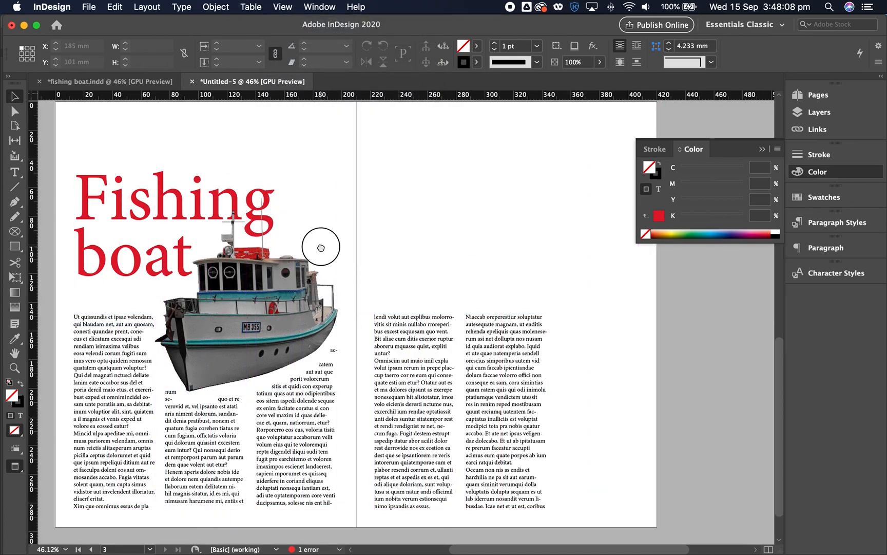